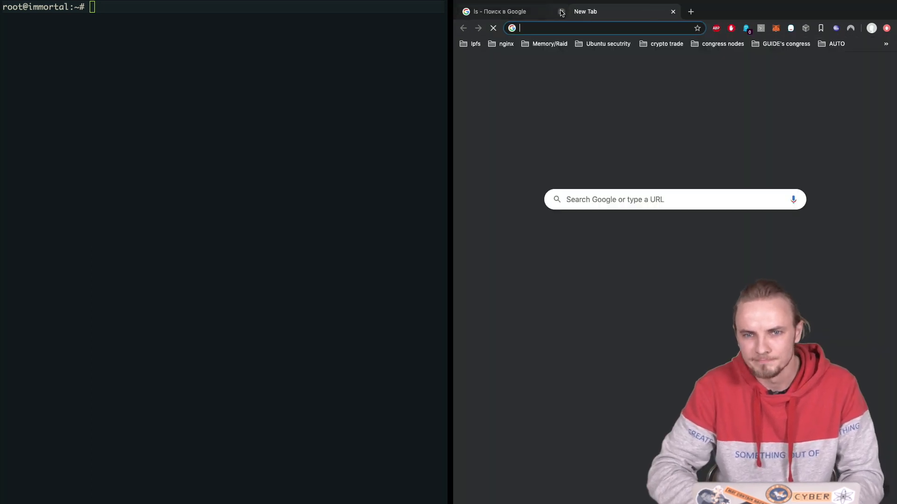
- Load the cyber~Congress 'Join Cyberd testnet as a Validator' guide from cybercongress.ai in a new tab
click(560, 11)
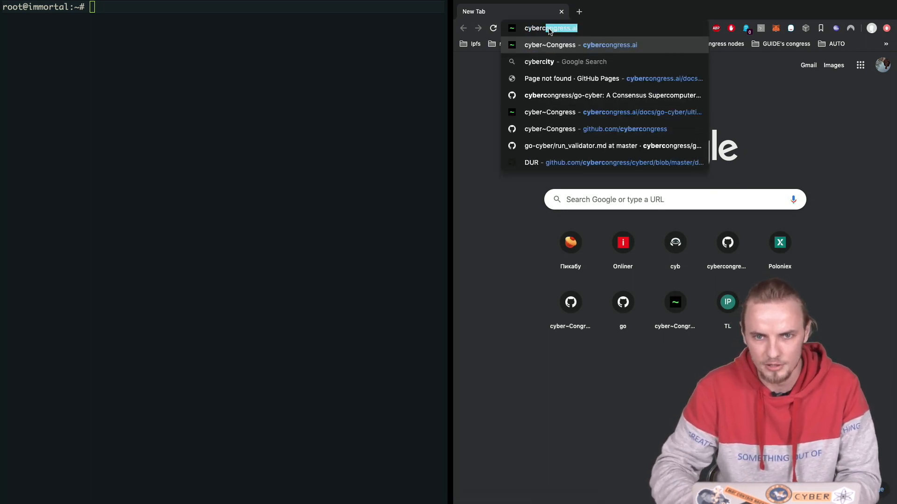
click(568, 45)
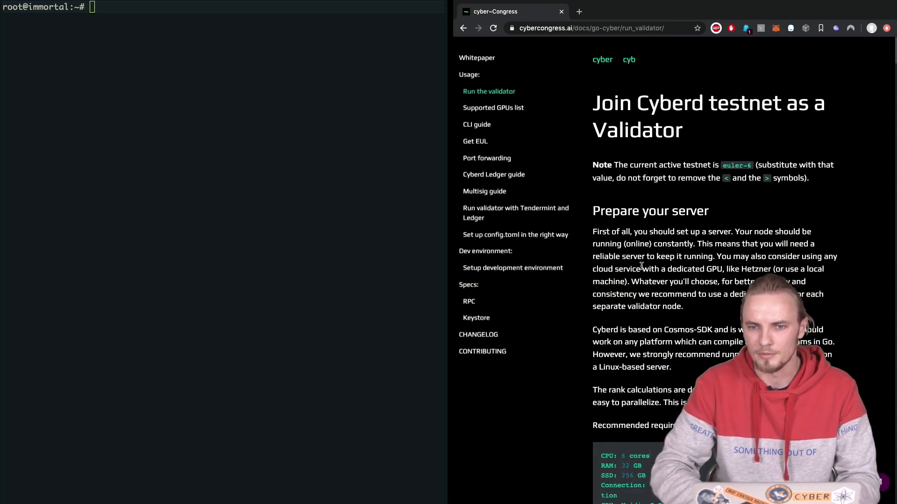
scroll(down, 3)
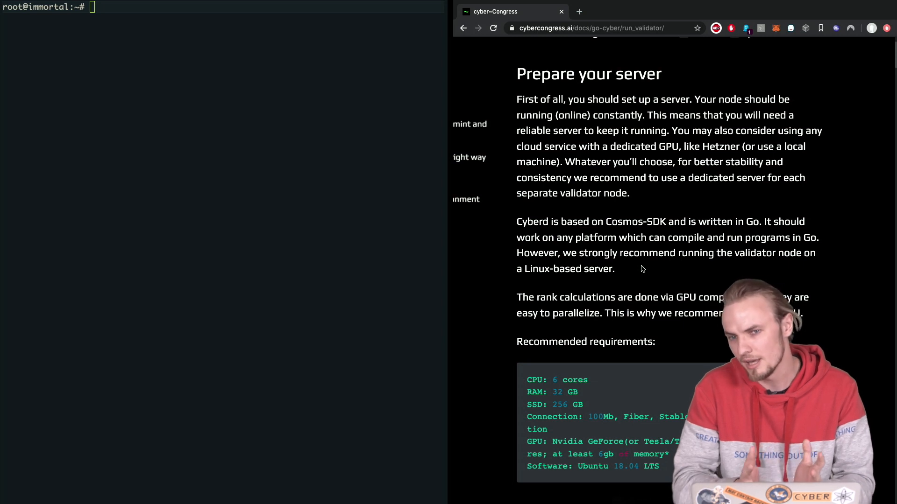
scroll(down, 3)
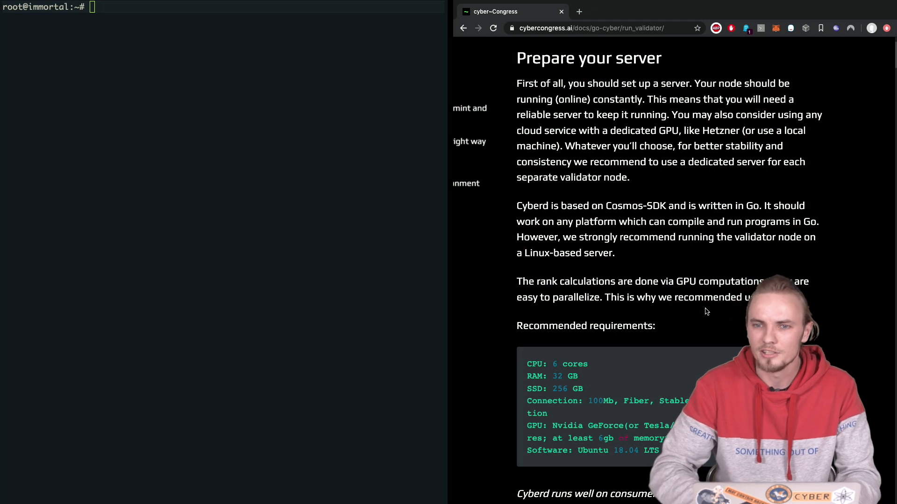
scroll(down, 3)
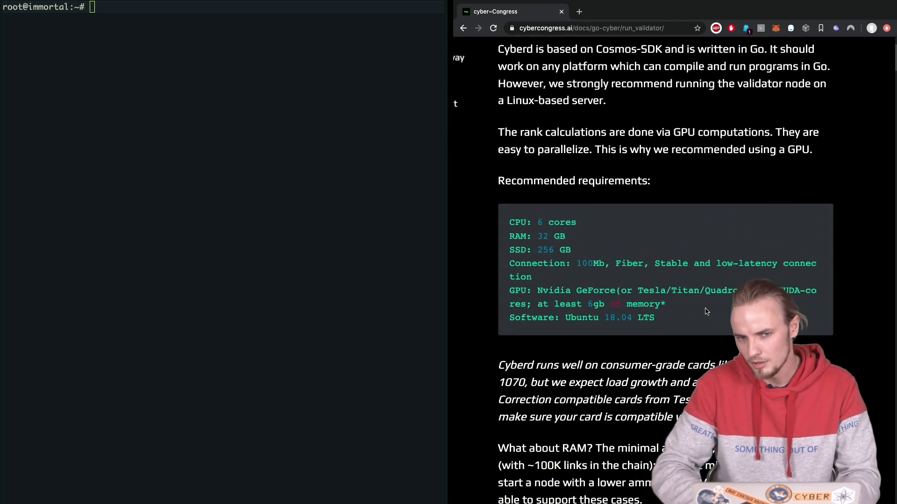
scroll(down, 3)
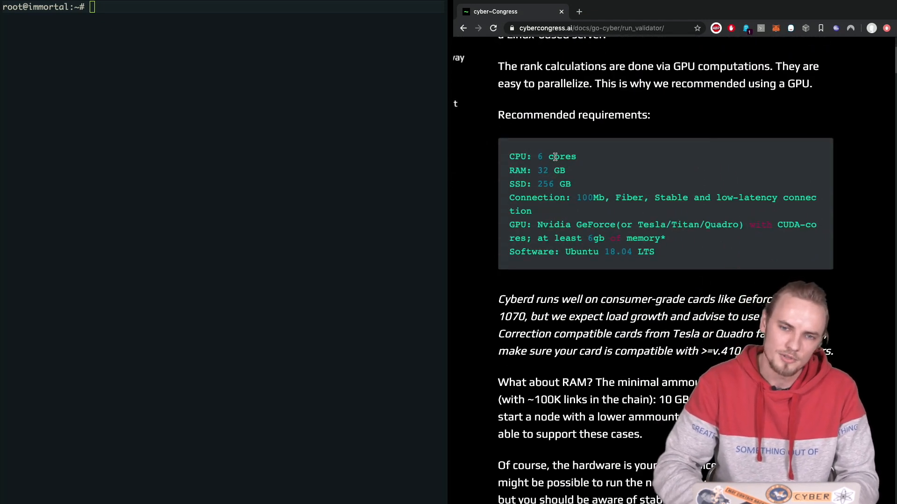
mouse_move(593, 171)
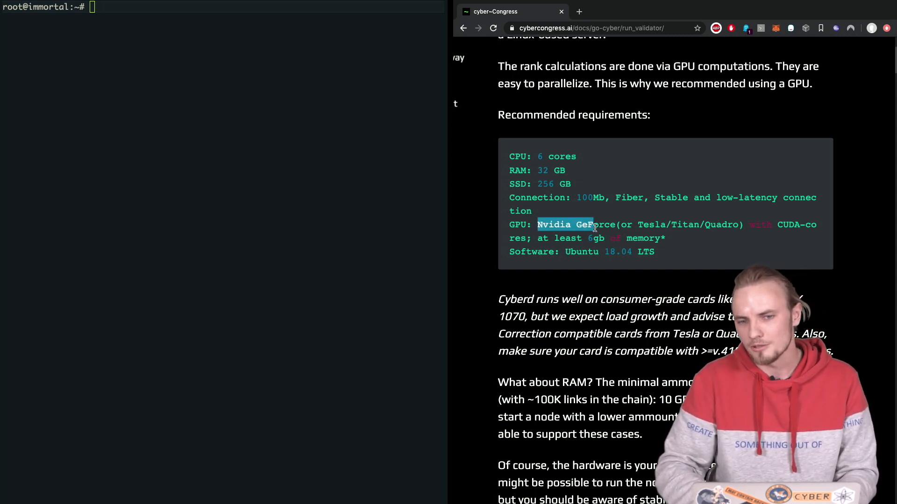
click(682, 241)
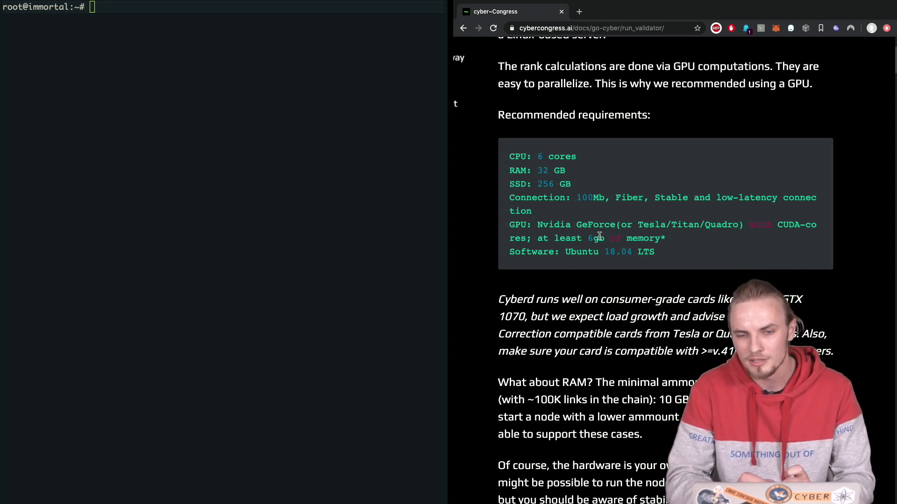
scroll(down, 3)
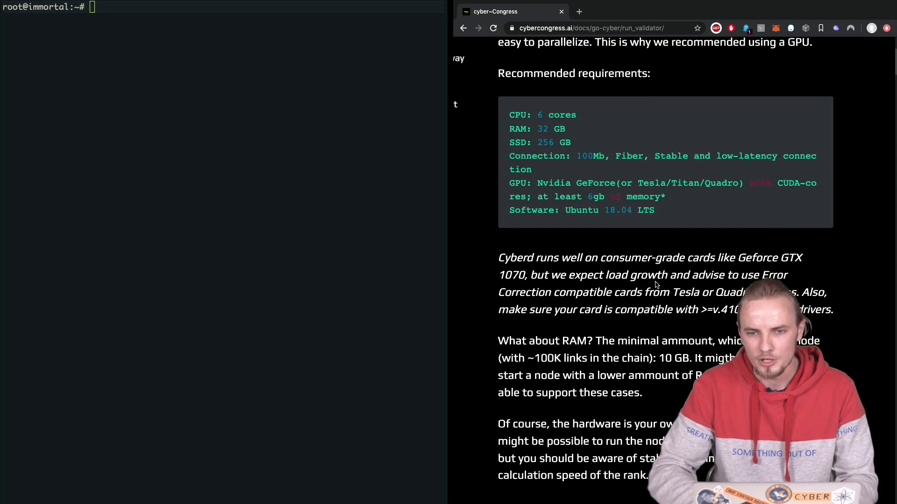
scroll(down, 3)
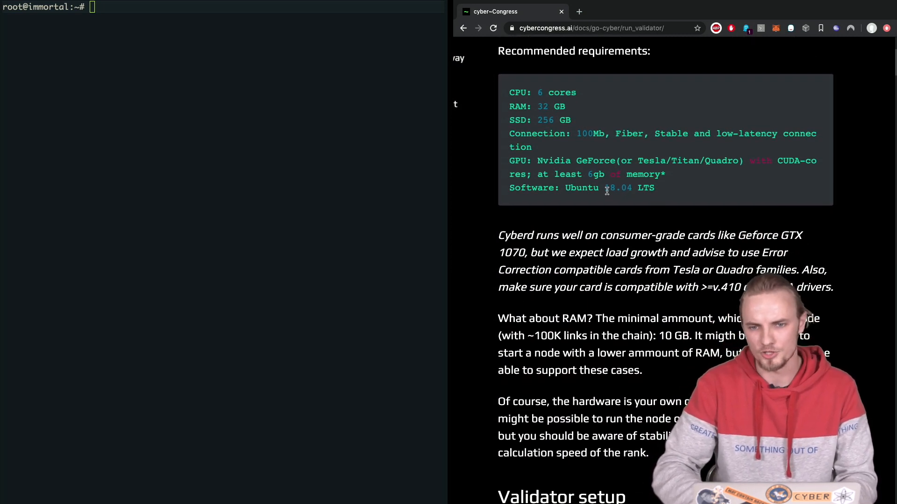
mouse_move(659, 201)
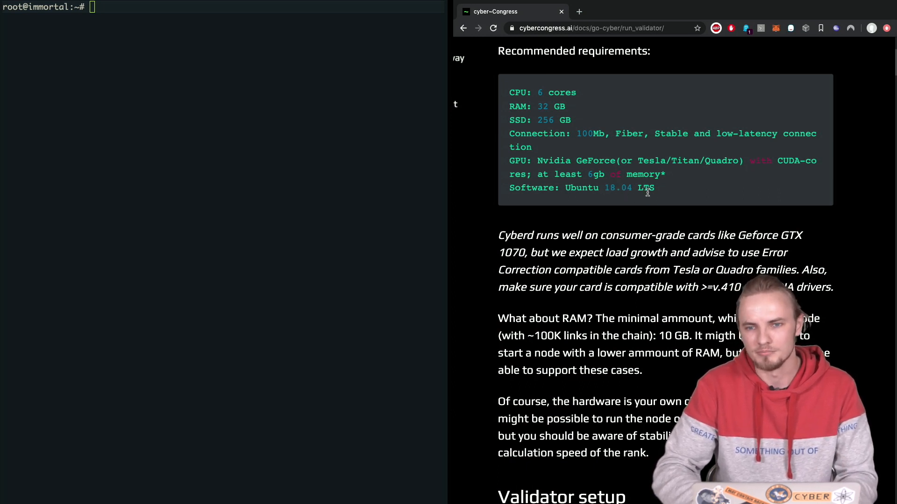
scroll(down, 3)
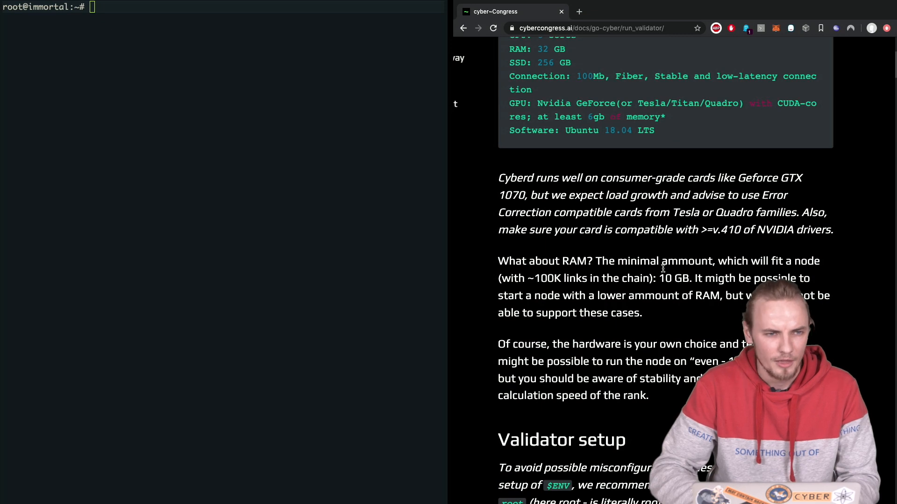
scroll(down, 3)
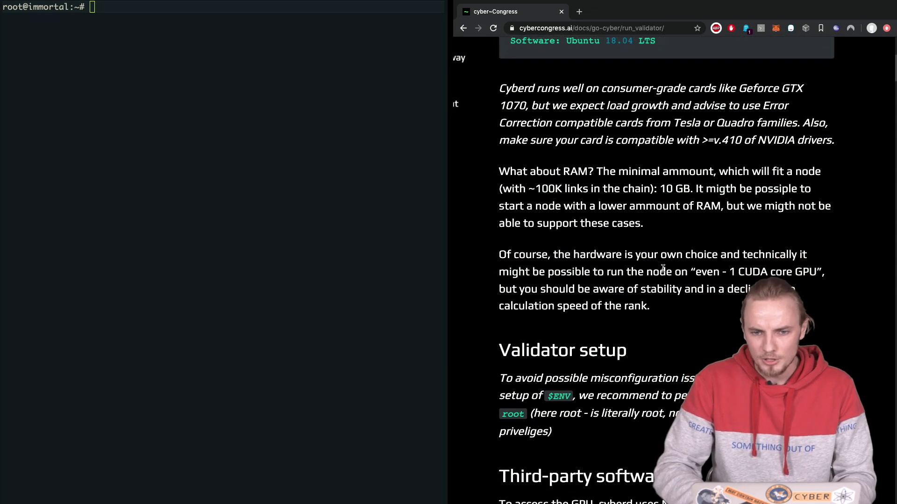
scroll(down, 3)
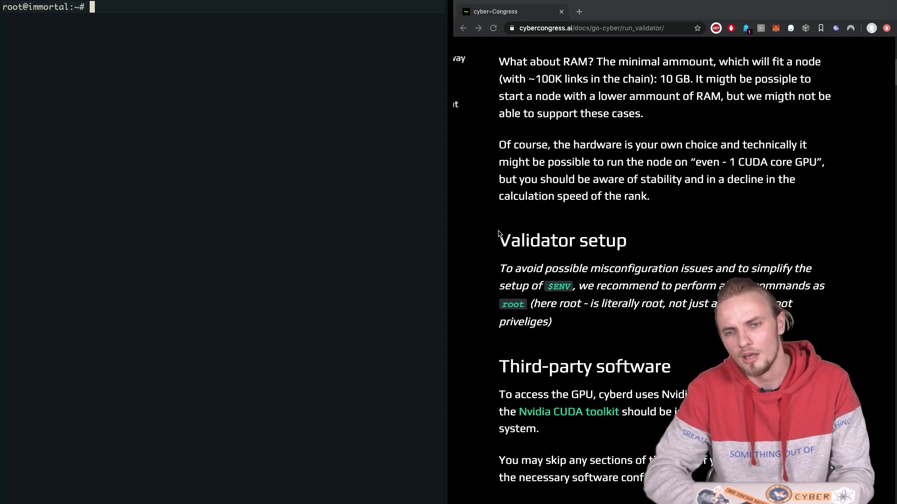
scroll(down, 3)
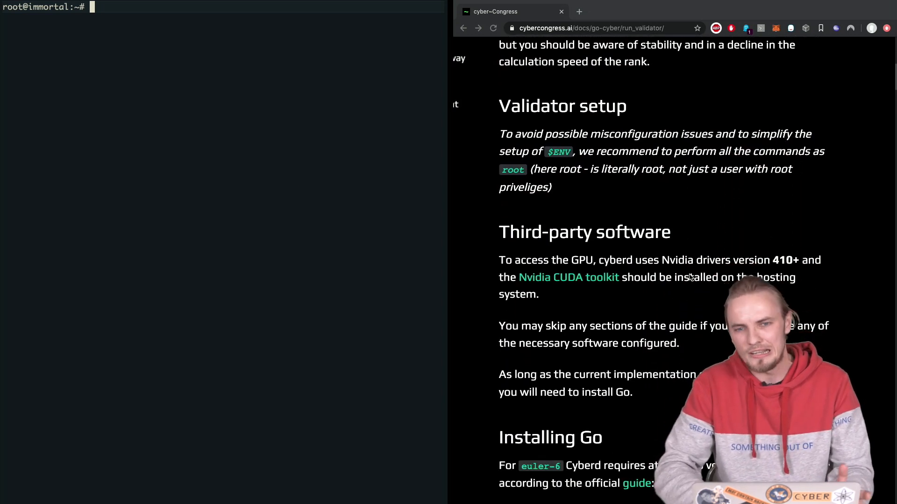
scroll(down, 3)
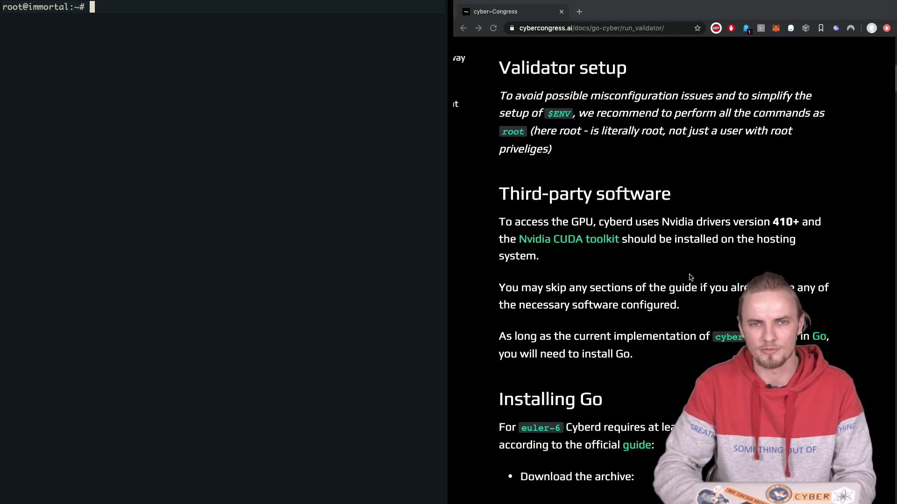
scroll(down, 3)
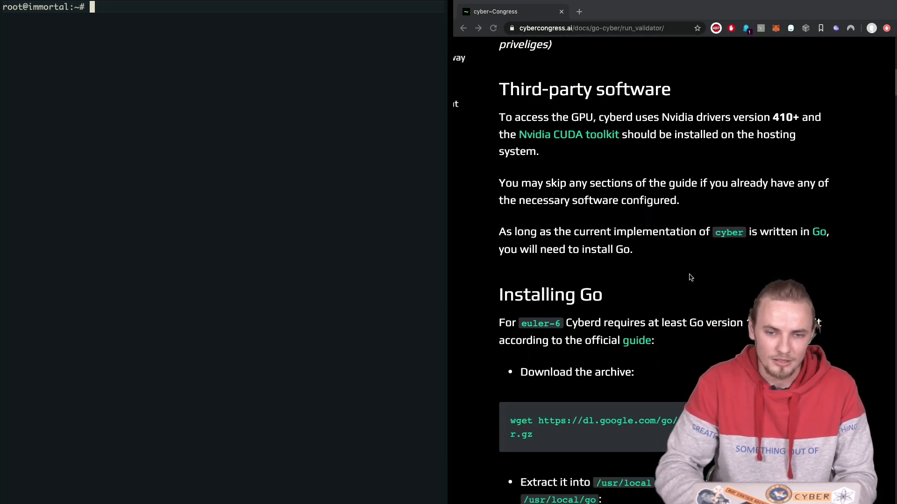
scroll(down, 3)
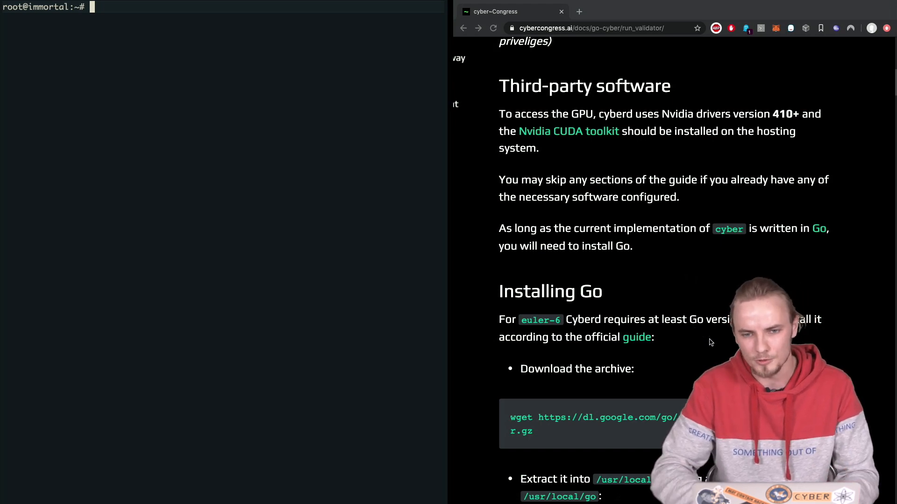
scroll(down, 3)
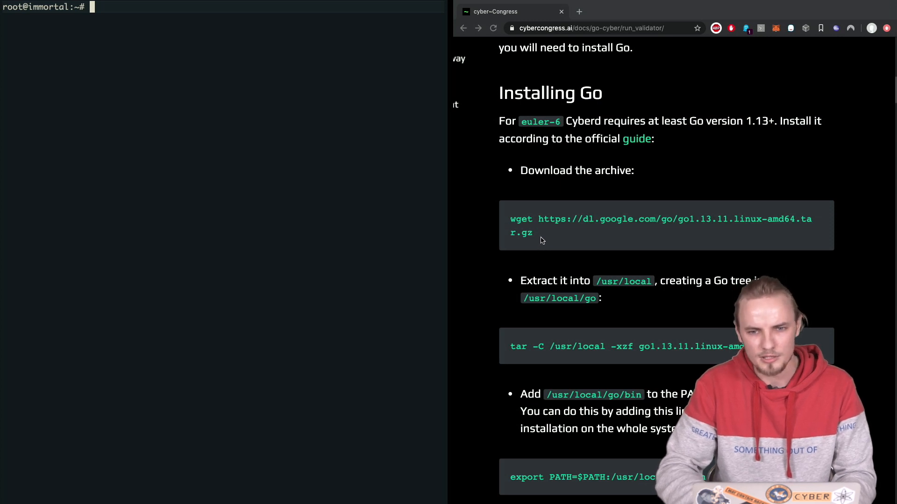
- Copy the docs' wget command and download the Go 1.13.11 linux-amd64 archive
drag(511, 219, 533, 232)
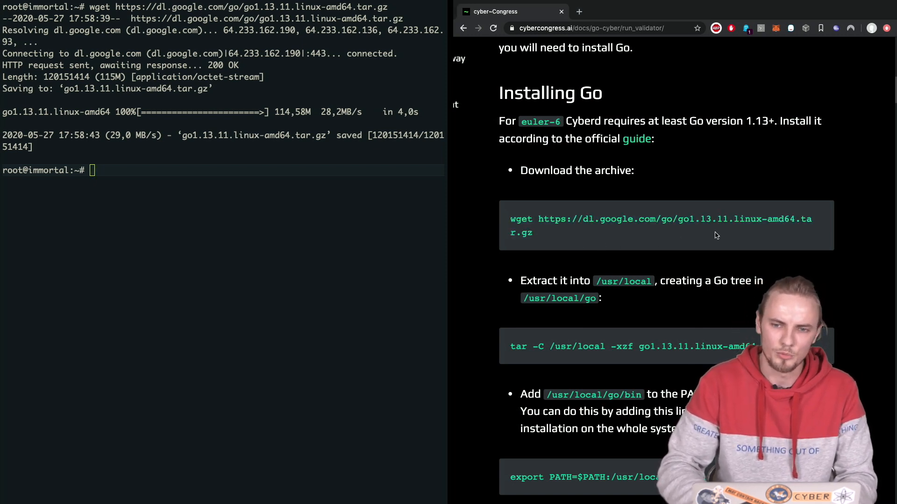
mouse_move(711, 224)
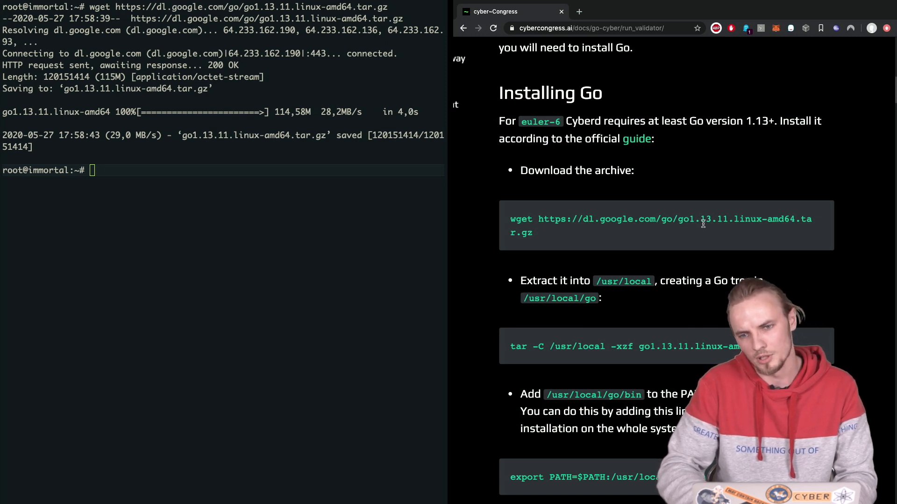
mouse_move(308, 249)
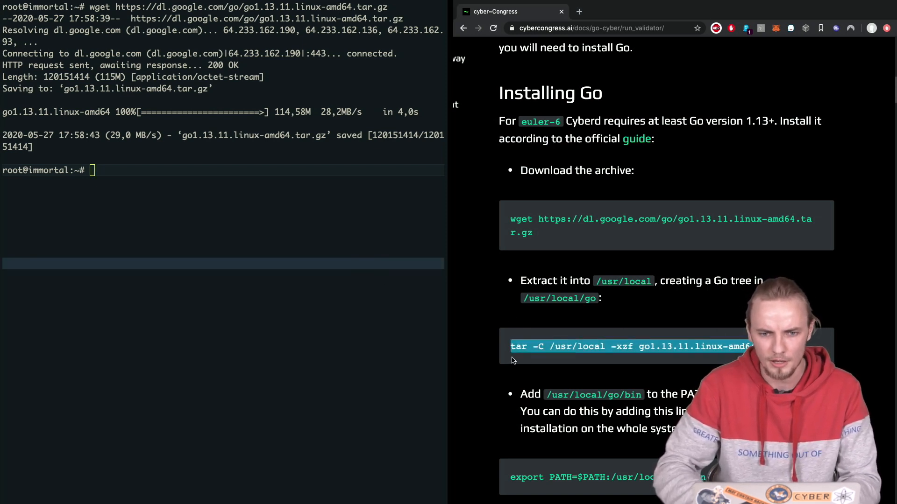
- Extract go1.13.11.linux-amd64.tar.gz into /usr/local with tar -C /usr/local -xzf
text(tar -C /usr/local -xzf go1.13.11.linux-amd64.tar.gz)
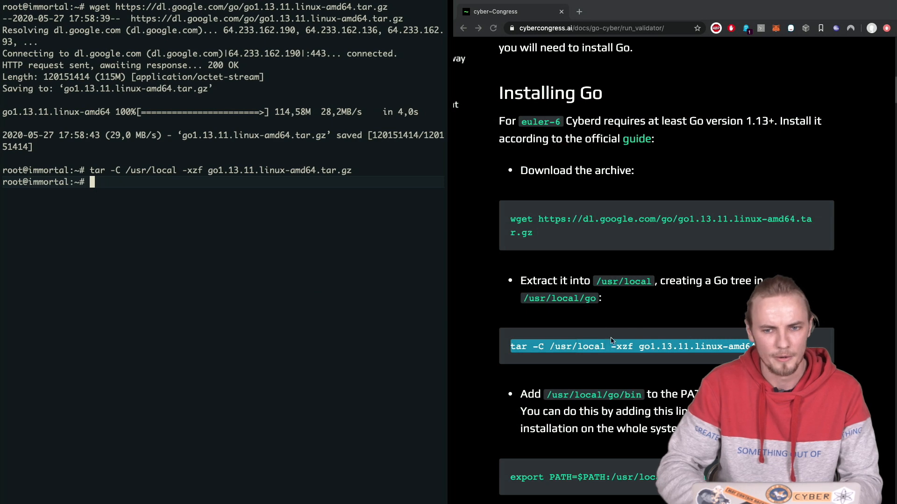
scroll(down, 3)
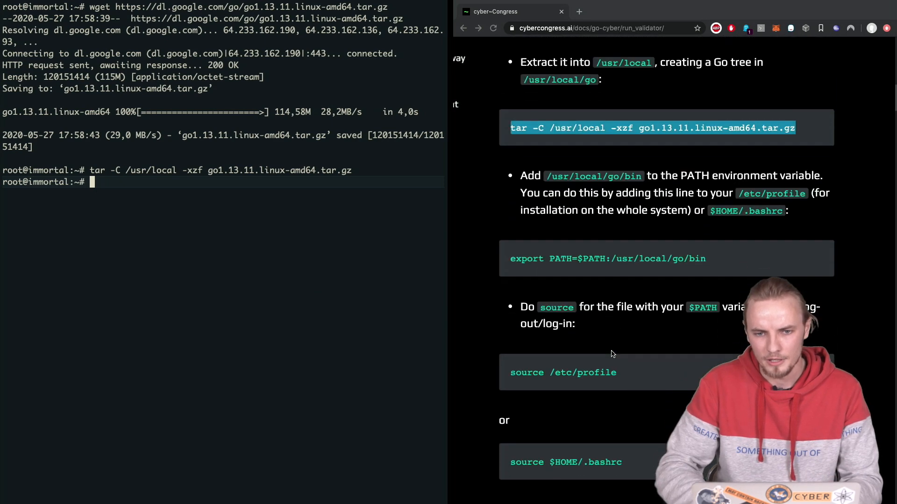
scroll(down, 3)
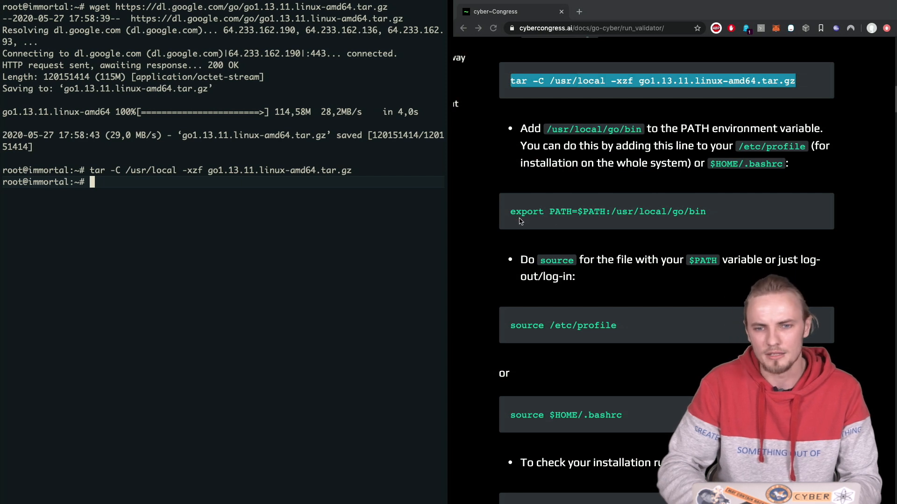
mouse_move(709, 213)
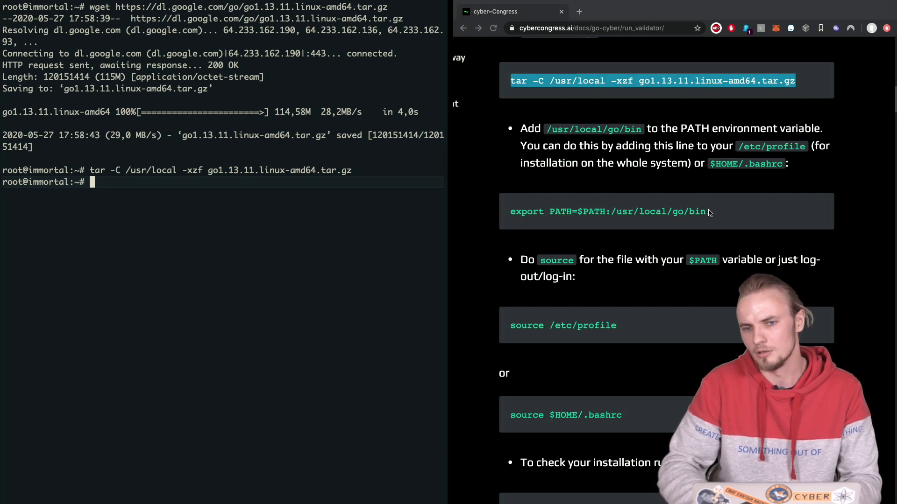
mouse_move(657, 217)
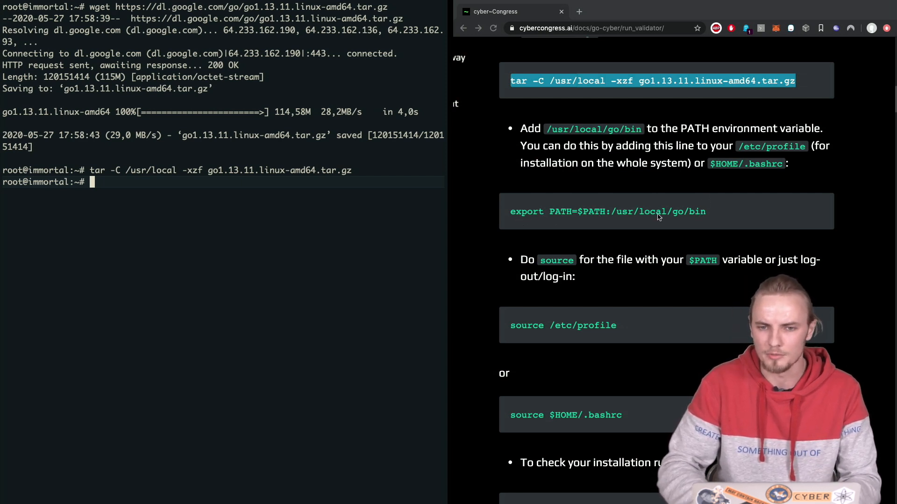
mouse_move(251, 234)
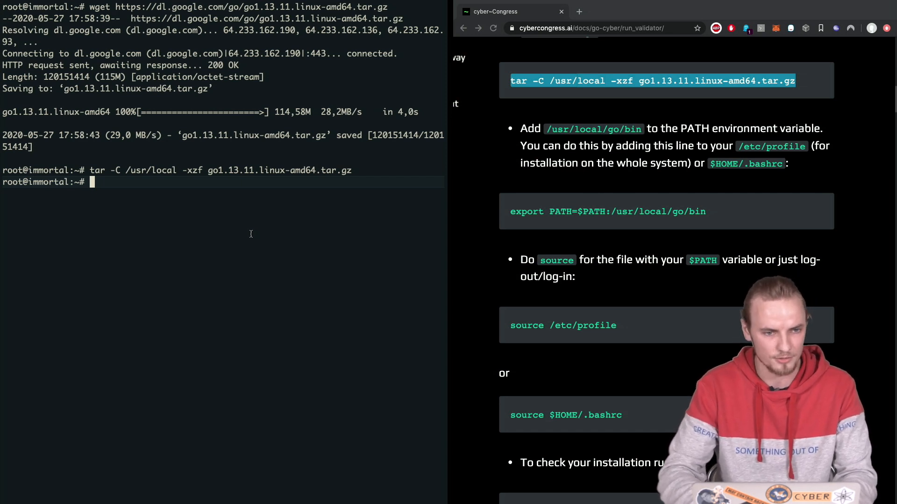
- Append export PATH=$PATH:/usr/local/go/bin to the end of ~/.bashrc in nano
text(nan)
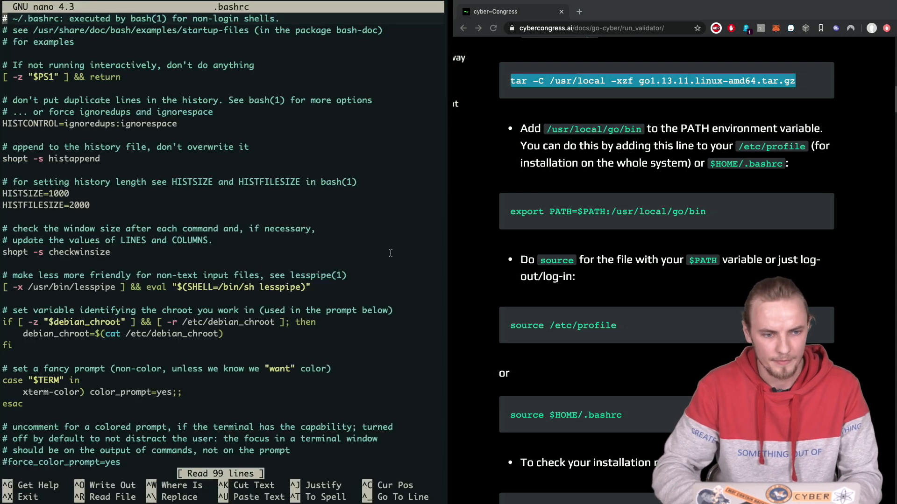
scroll(down, 3)
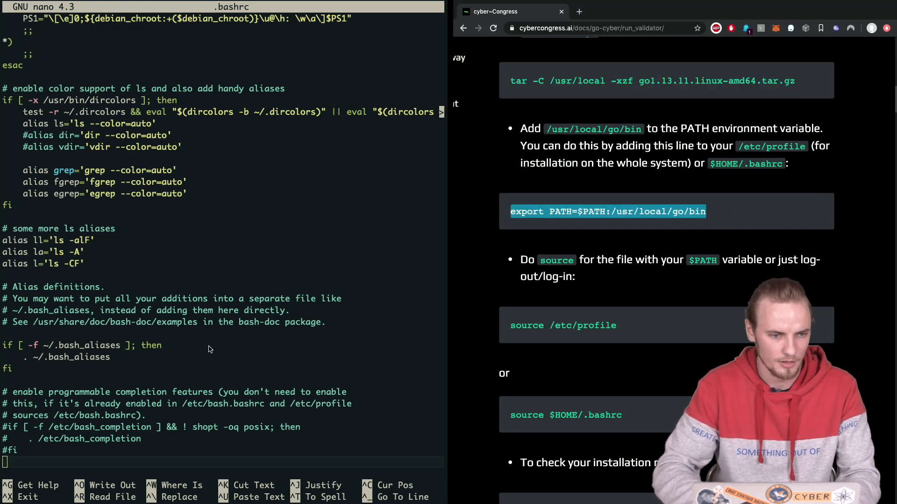
text(export PATH=$PATH:/usr/local/go/bin)
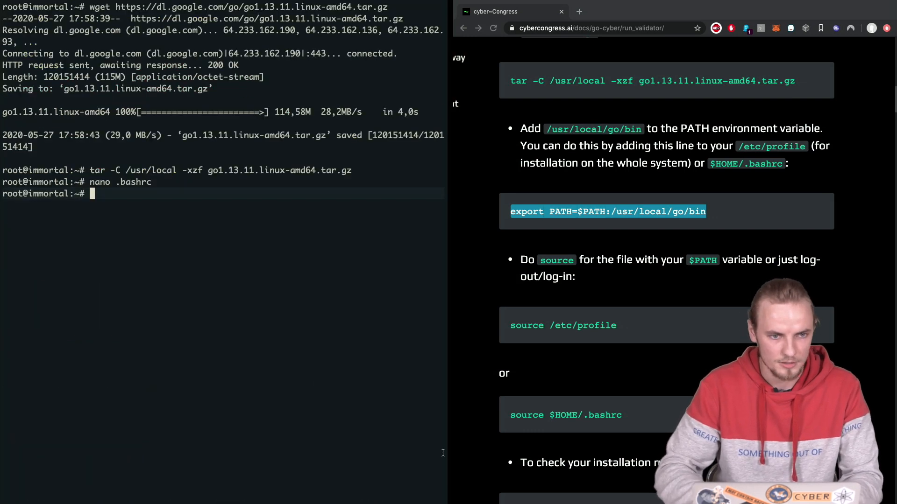
mouse_move(599, 308)
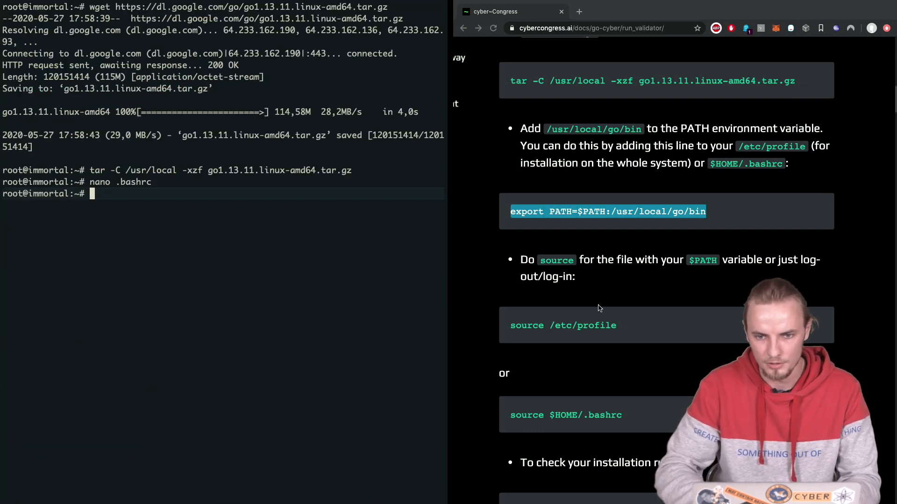
- Source .bashrc and confirm go version reports go1.13.11 linux/amd64
text(sourc)
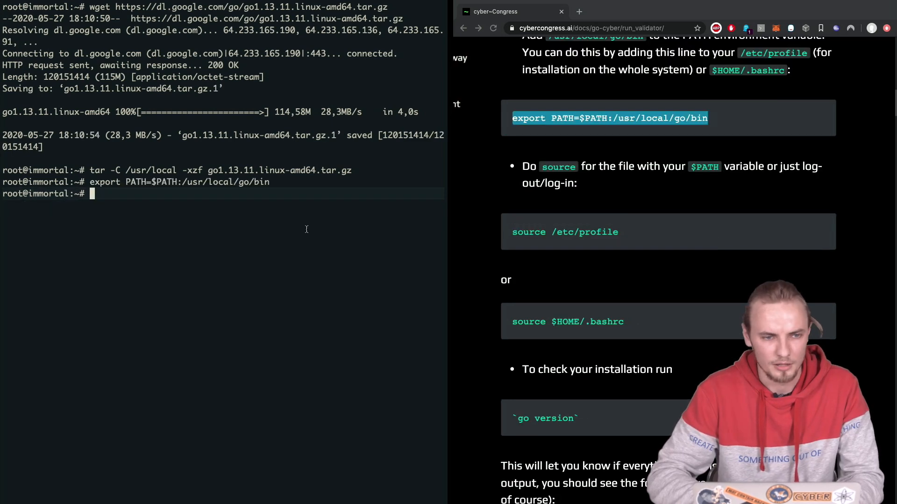
text(g)
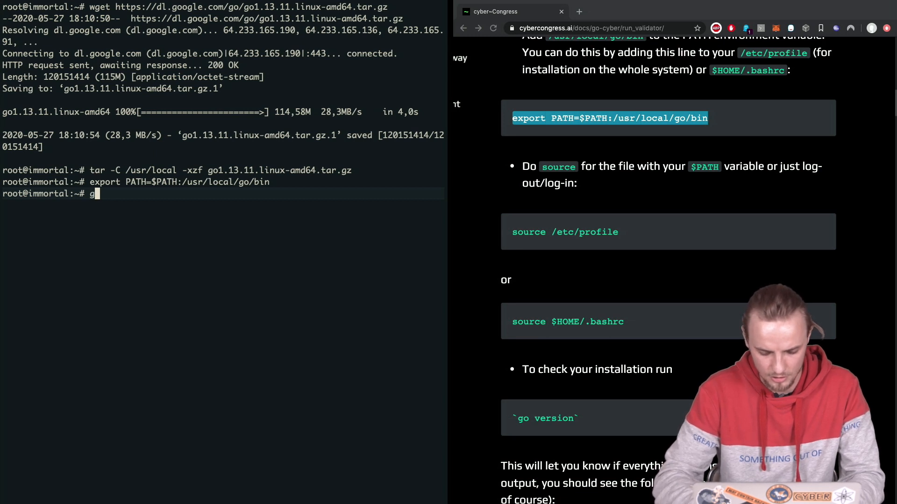
text(o ves)
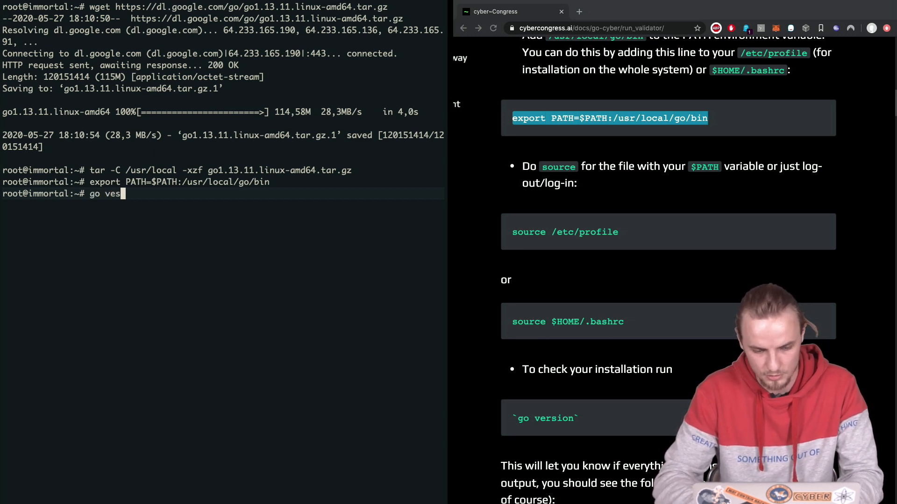
key(Backspace)
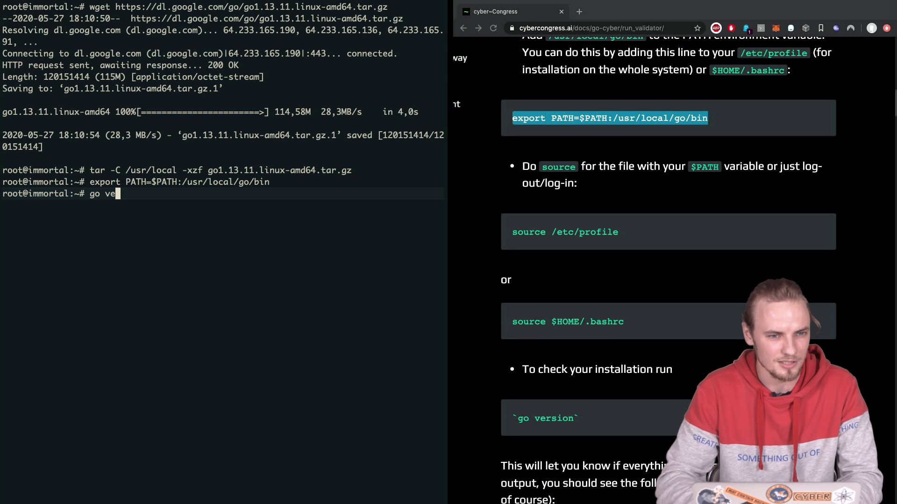
text(rv)
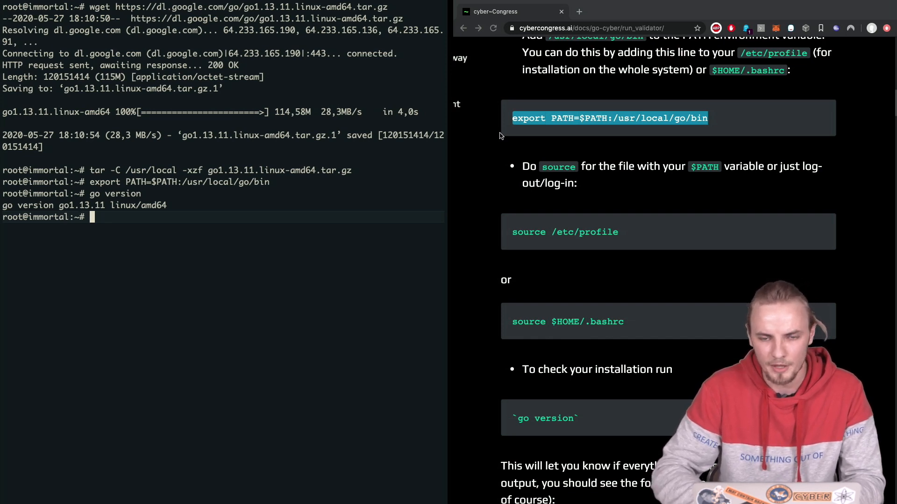
- Add the graphics-drivers PPA, update apt and install ubuntu-drivers-common
scroll(down, 3)
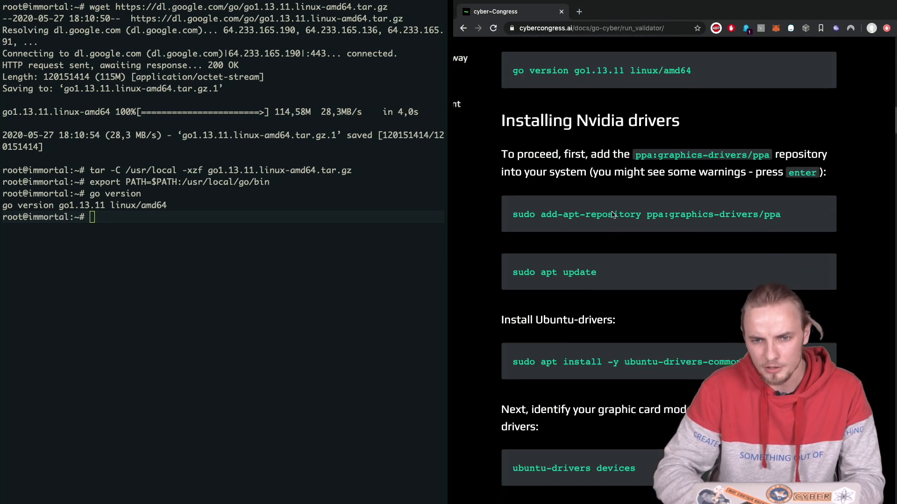
scroll(down, 3)
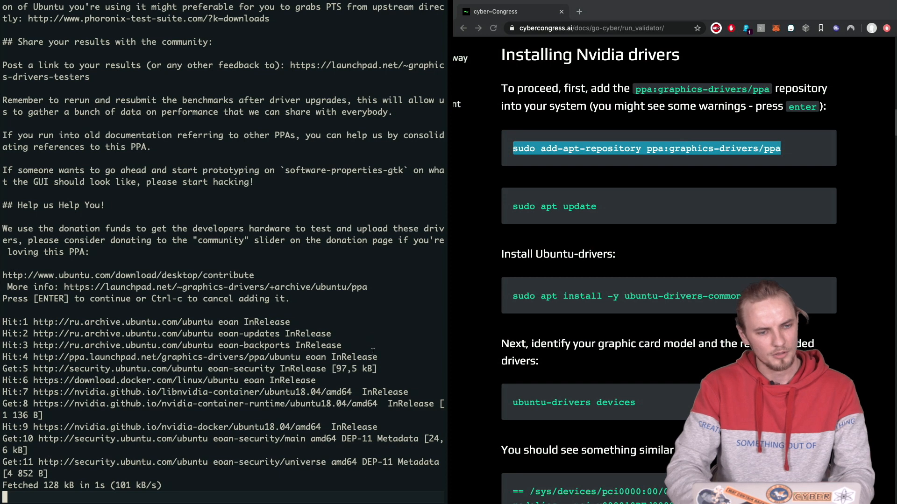
scroll(down, 3)
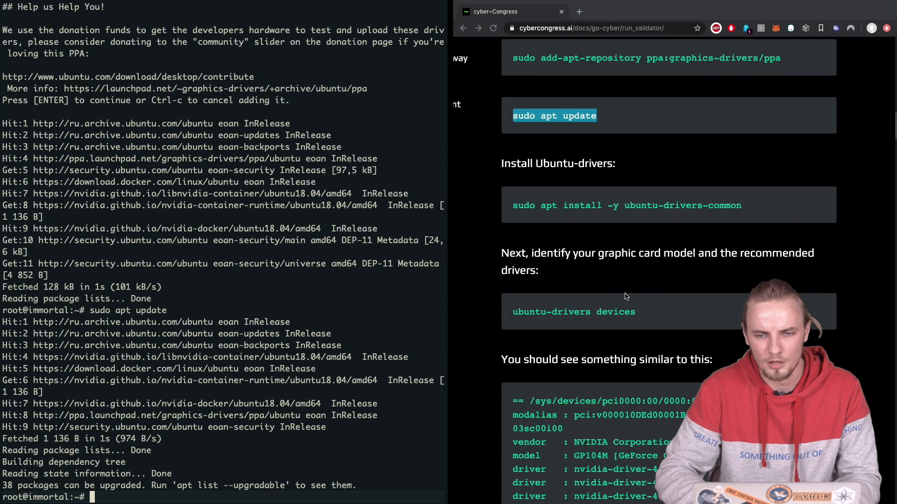
scroll(down, 3)
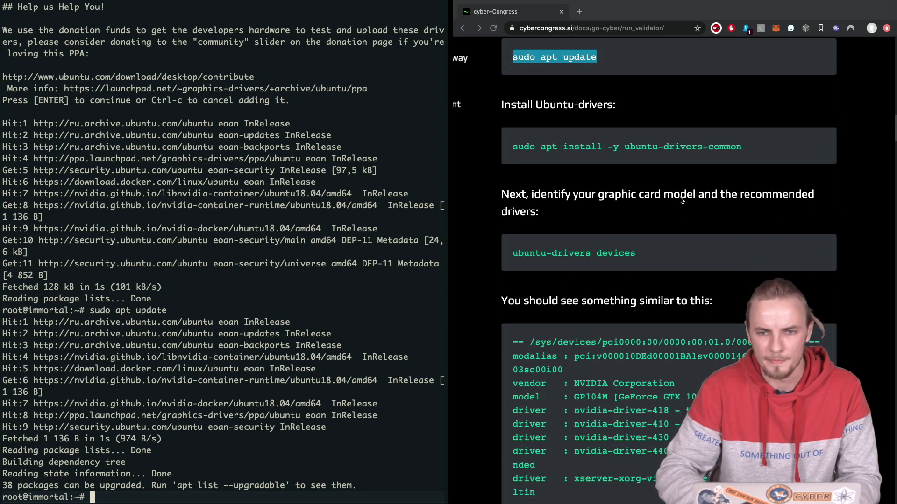
drag(563, 146, 741, 146)
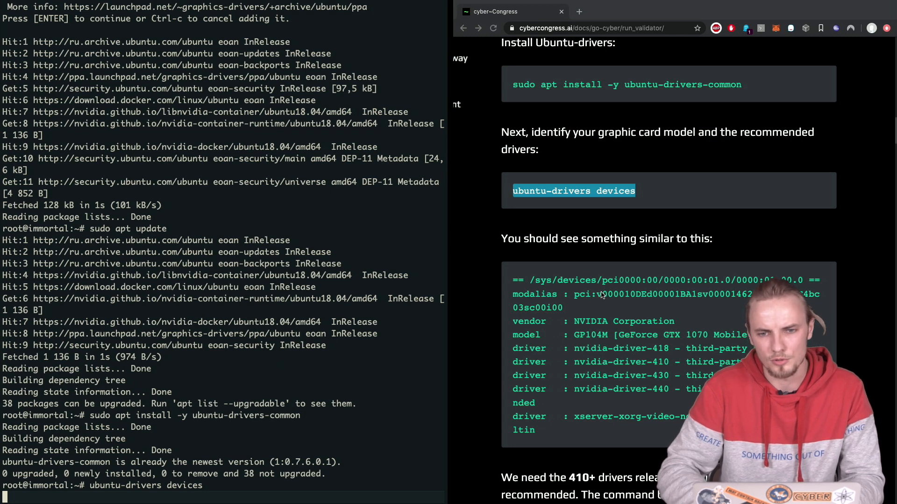
- Run ubuntu-drivers devices, which recommends nvidia-driver-440 for the RTX 2080
scroll(down, 3)
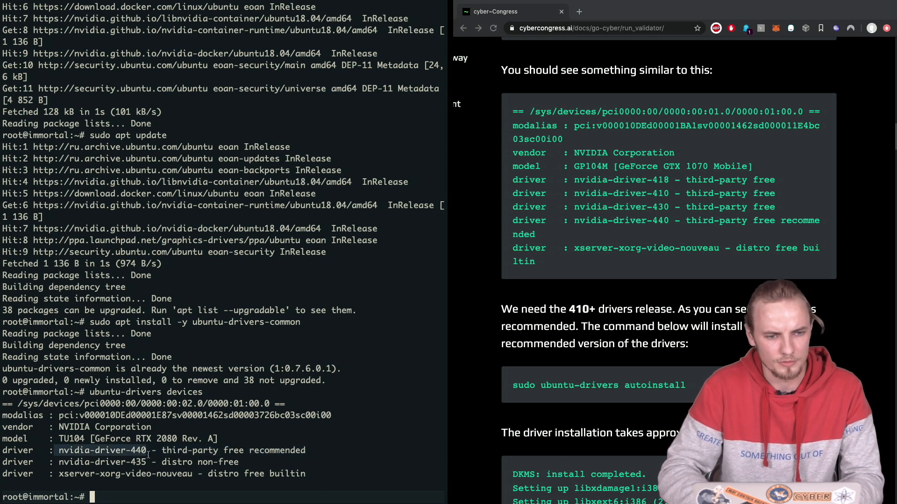
scroll(down, 3)
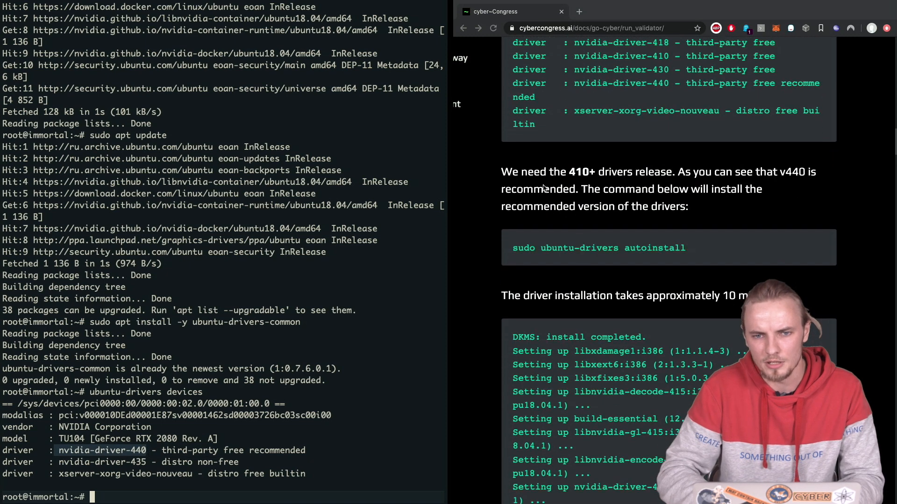
drag(501, 171, 619, 172)
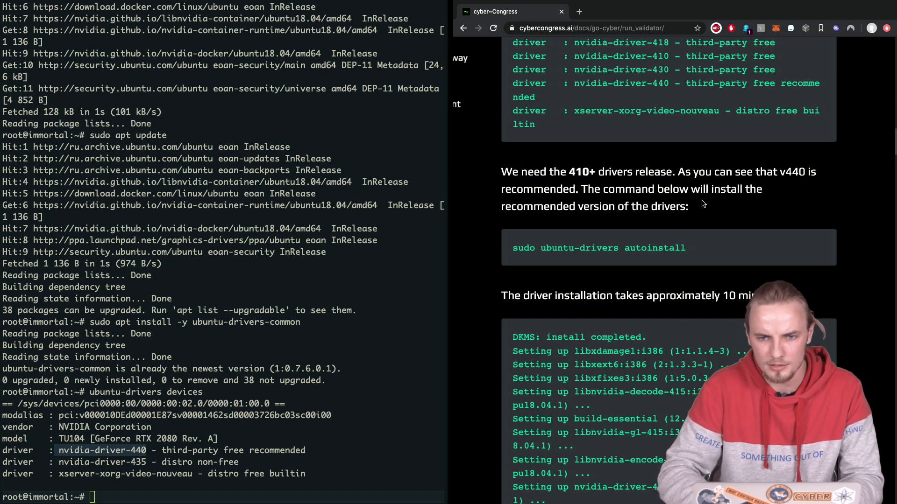
scroll(down, 3)
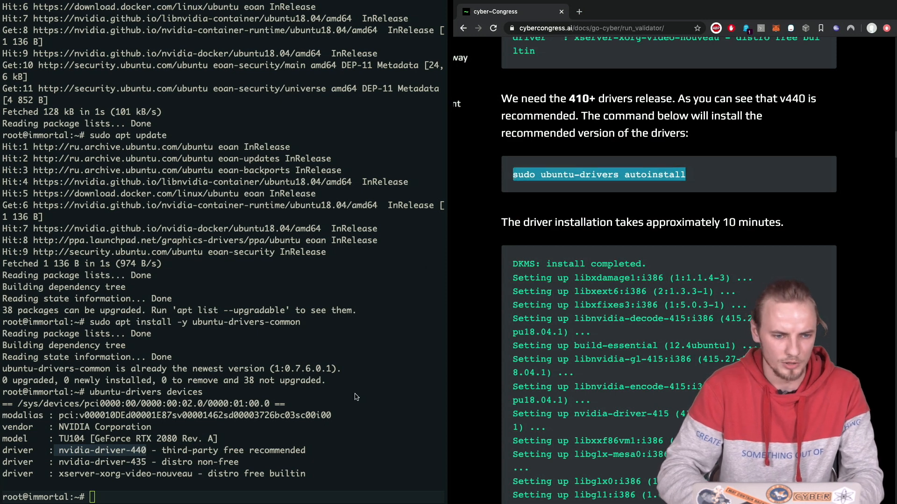
- Run sudo ubuntu-drivers autoinstall until nvidia-driver-440 finishes installing with DKMS modules
text(sudo ubuntu-drivers autoinstall)
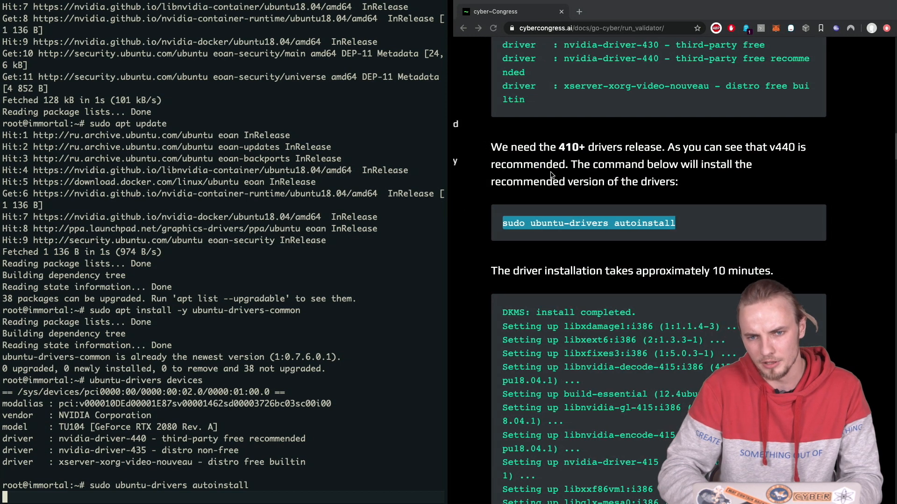
scroll(down, 3)
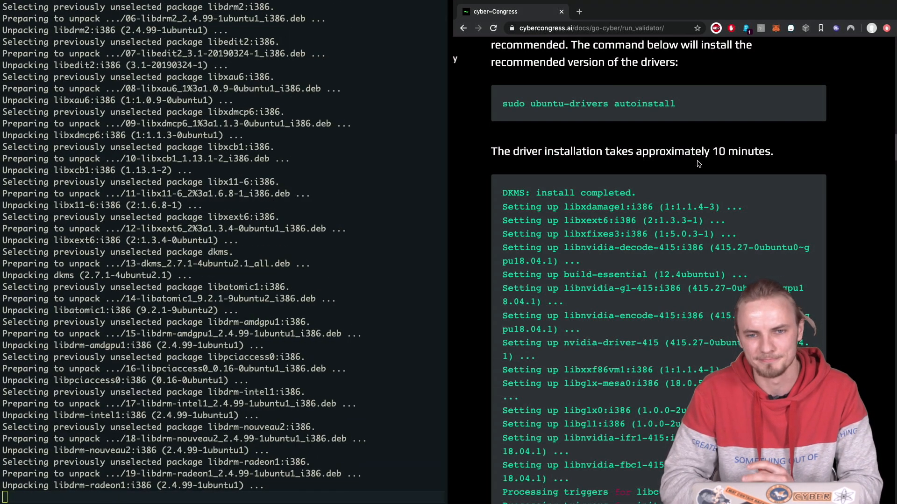
scroll(down, 3)
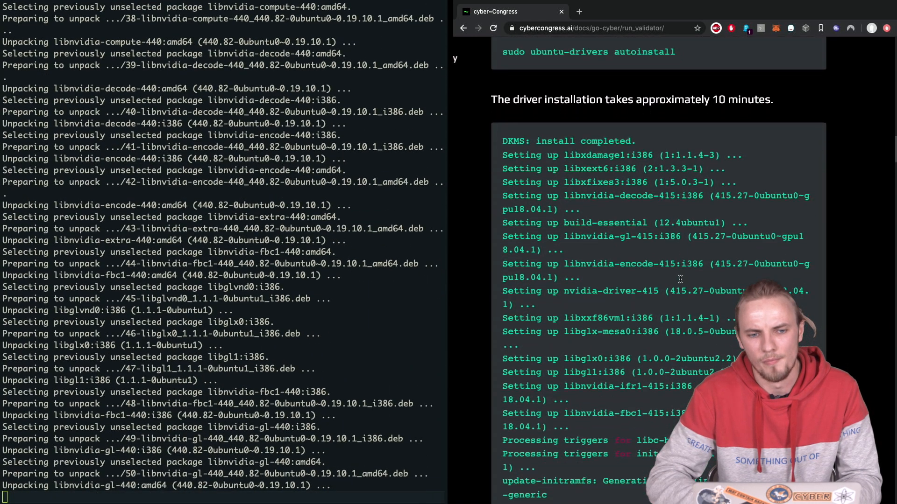
scroll(down, 3)
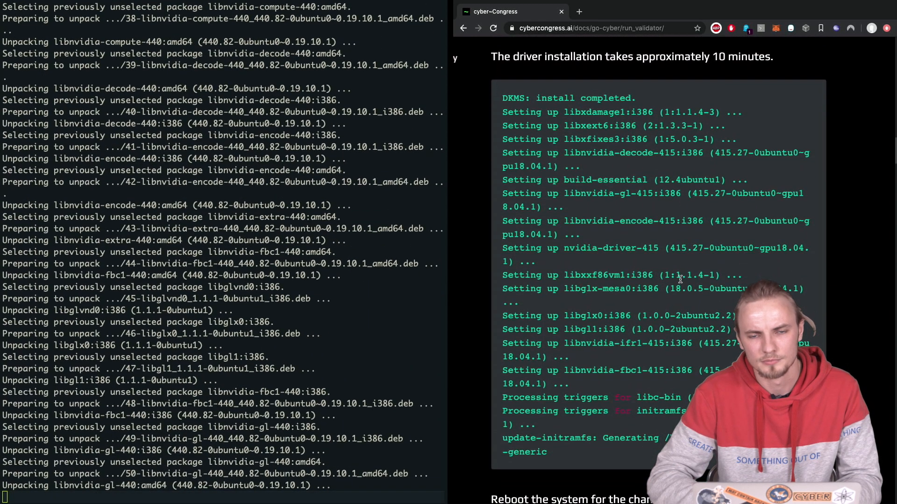
scroll(down, 3)
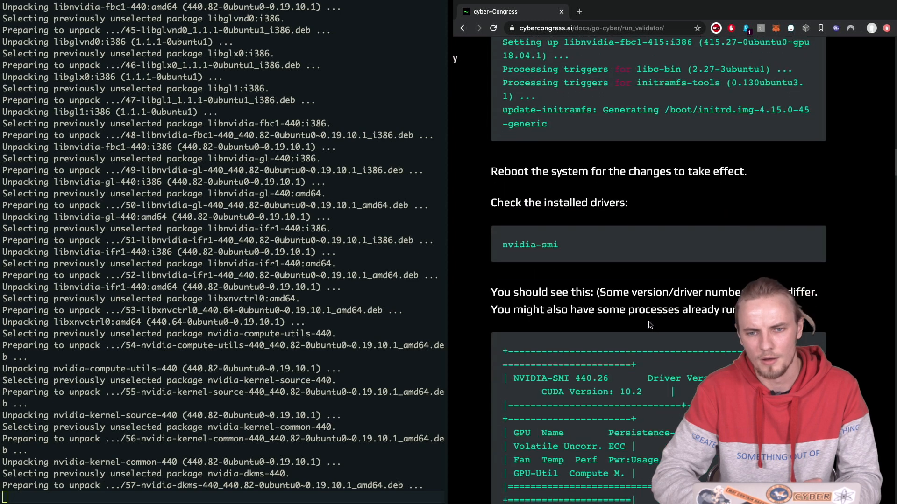
scroll(down, 3)
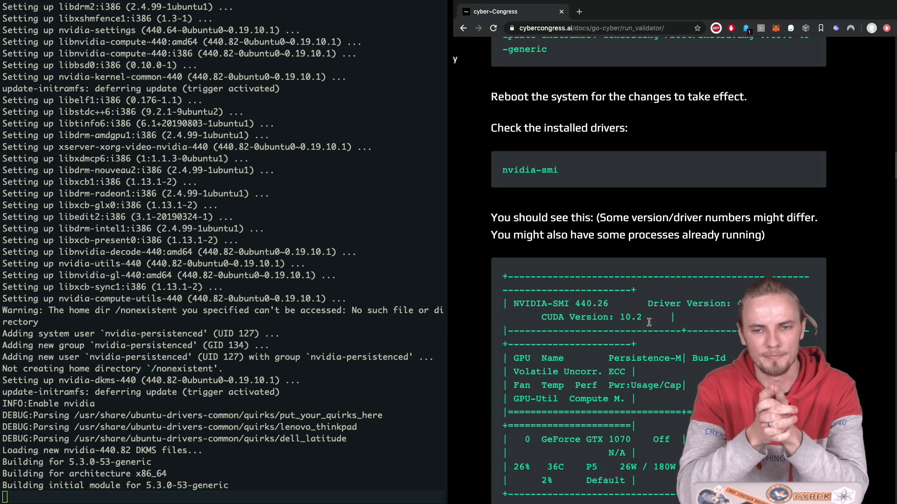
scroll(down, 3)
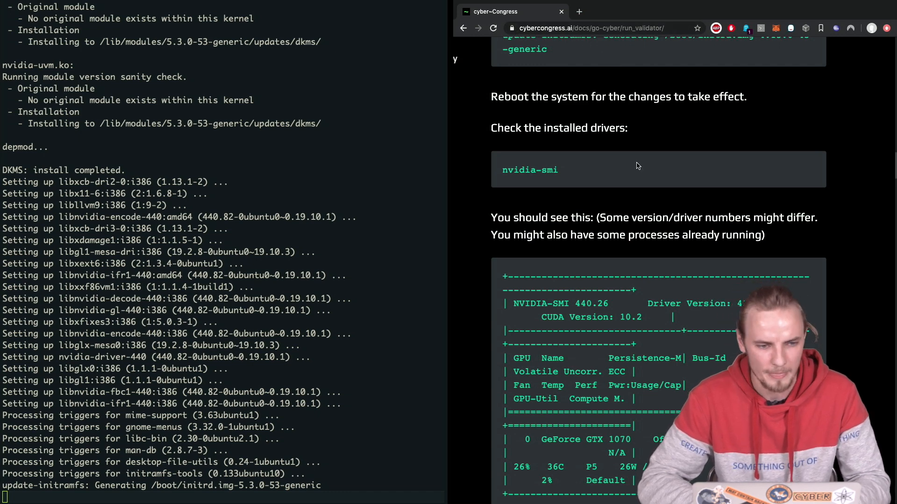
scroll(down, 3)
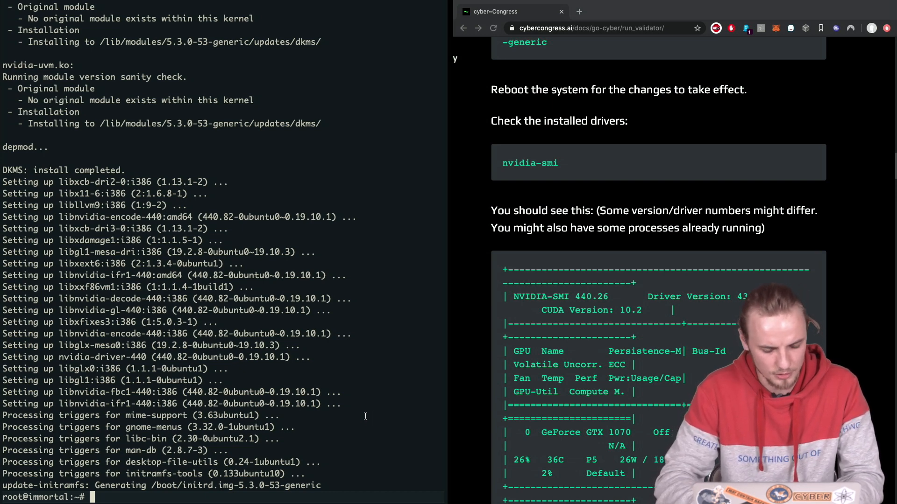
- Reboot the server with sudo reboot and reconnect over SSH as root
text(sudo reboot)
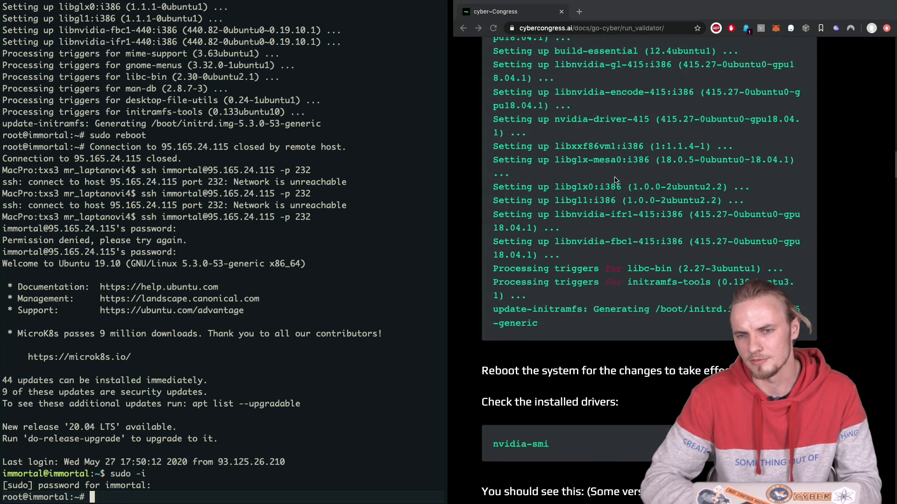
scroll(down, 3)
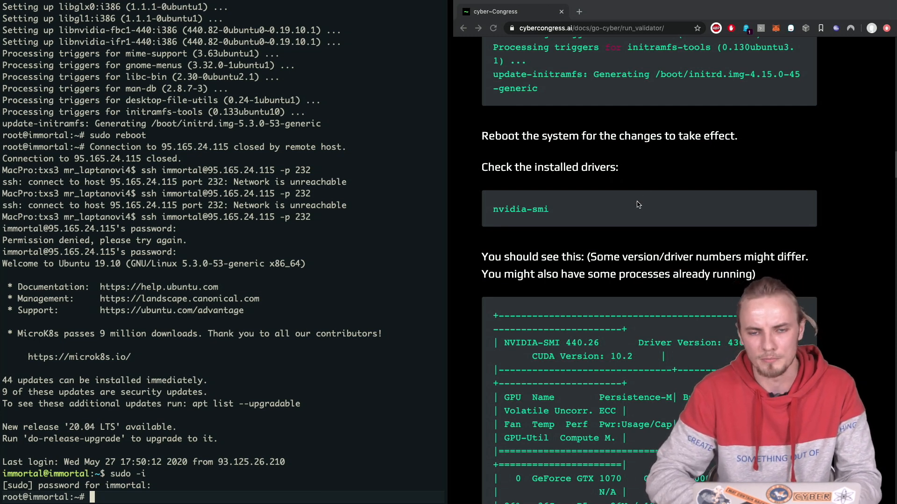
scroll(down, 3)
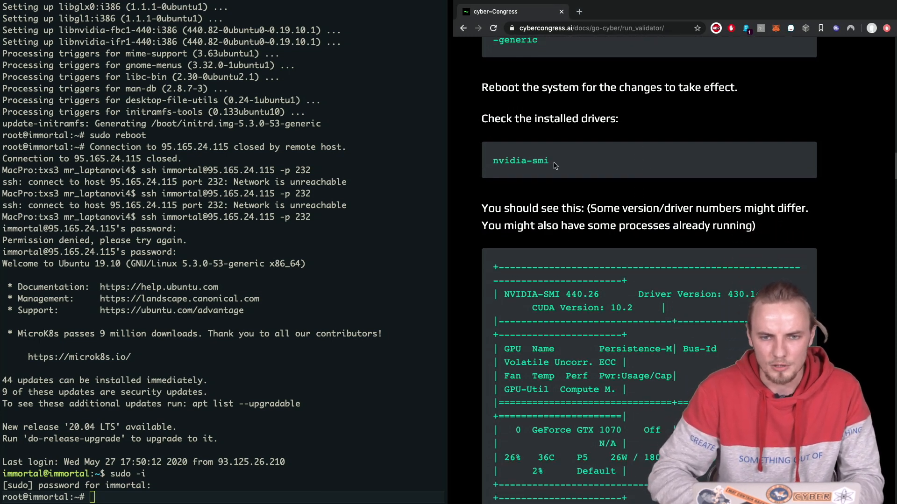
- Run nvidia-smi and confirm driver 440.82 with CUDA 10.2 on the RTX 2080
double_click(520, 160)
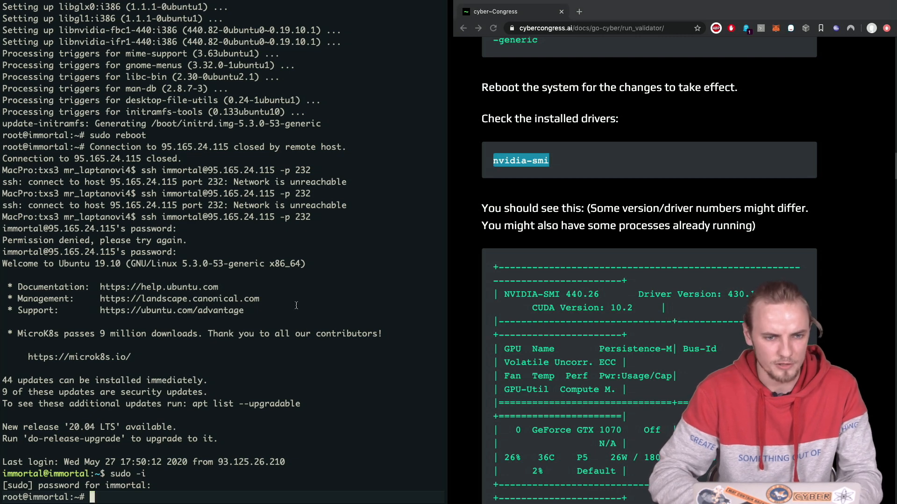
text(nvidia-smi)
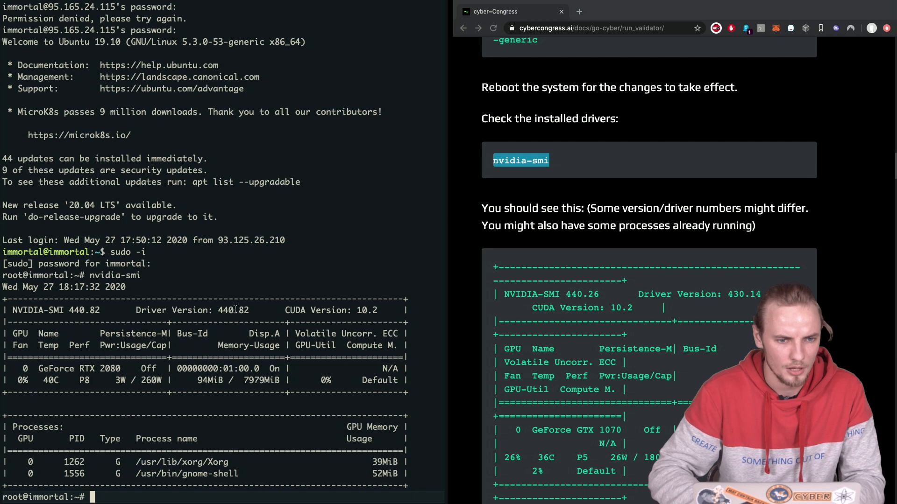
double_click(233, 310)
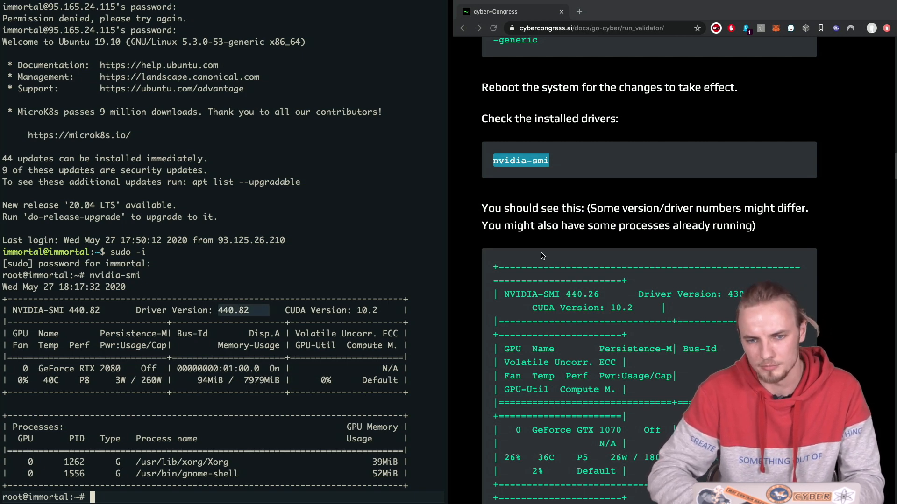
scroll(down, 3)
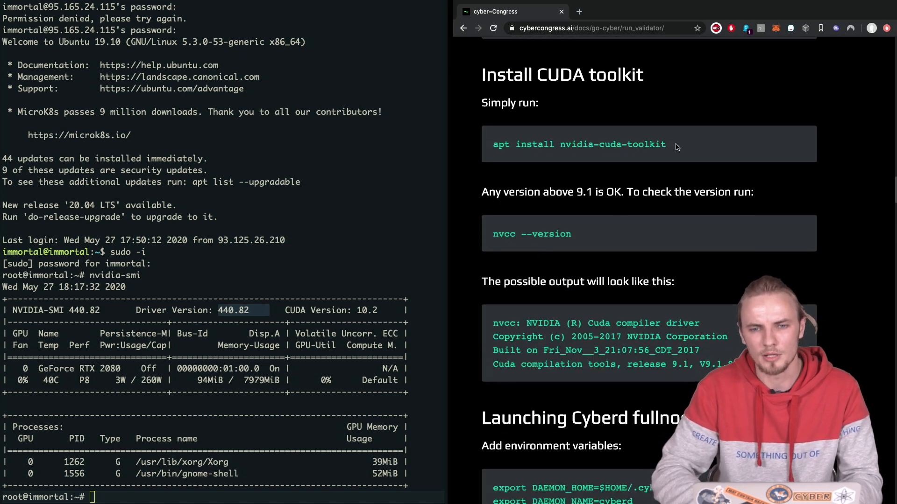
- Install nvidia-cuda-toolkit and verify nvcc --version reports CUDA release 10.1
double_click(578, 144)
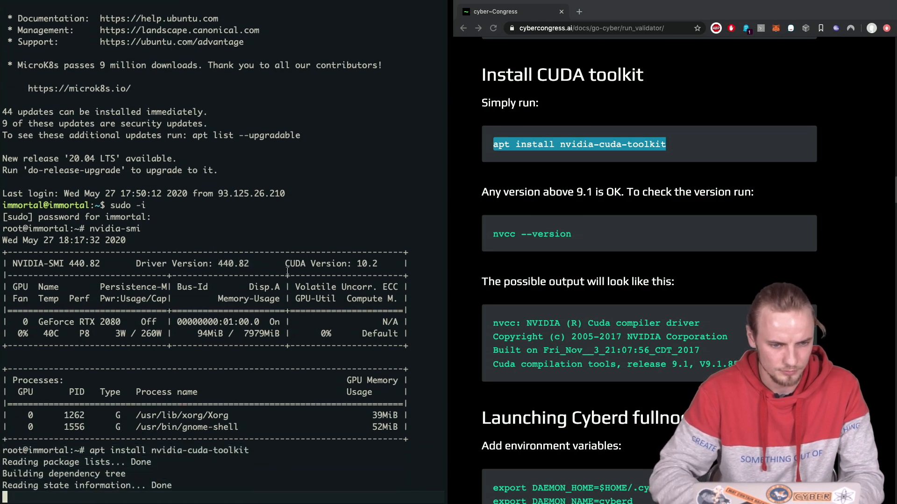
text(y)
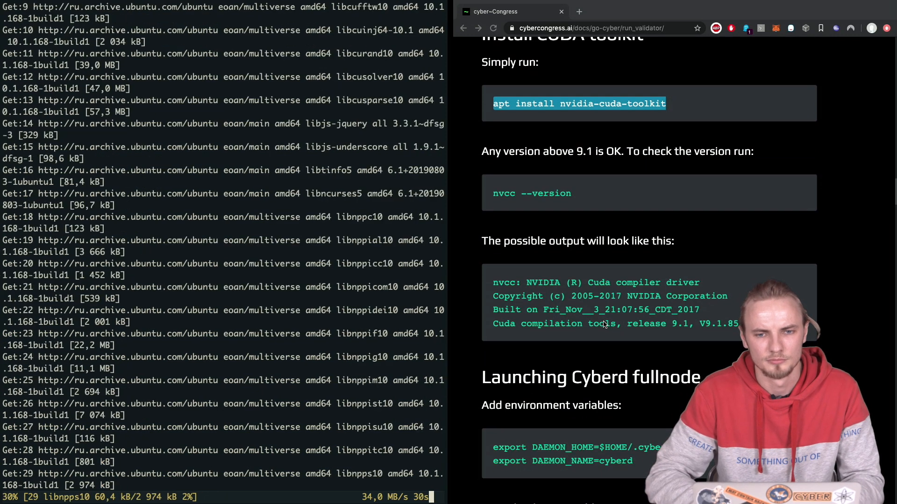
scroll(down, 3)
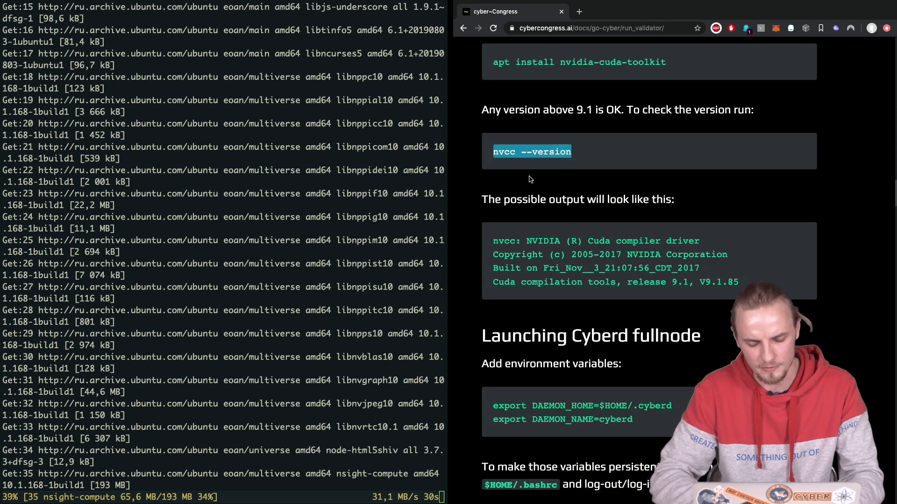
mouse_move(278, 316)
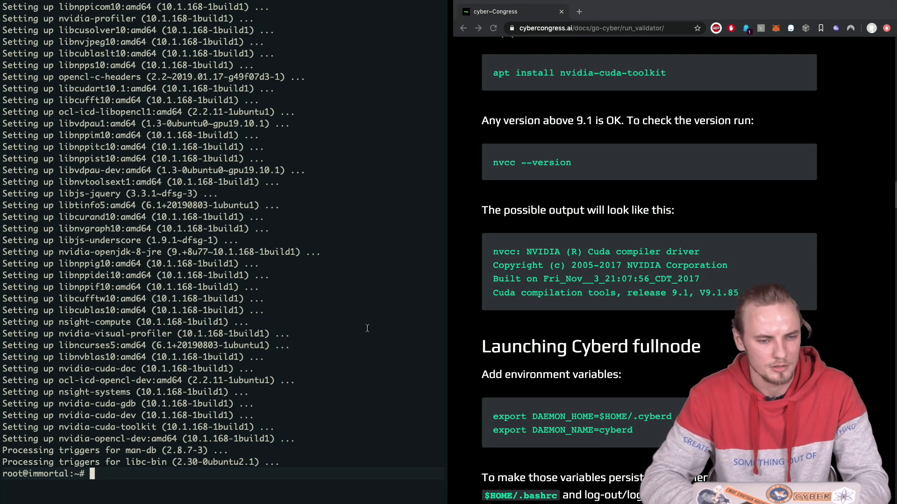
text(nvcc --version)
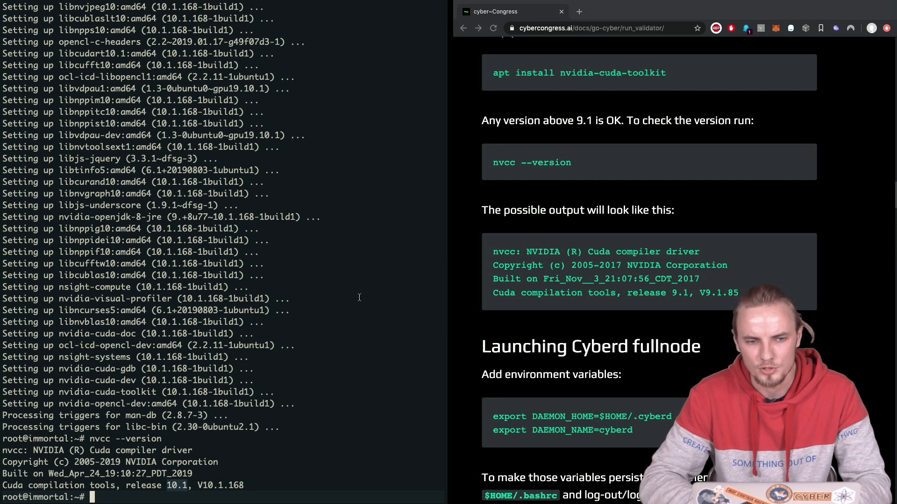
scroll(down, 3)
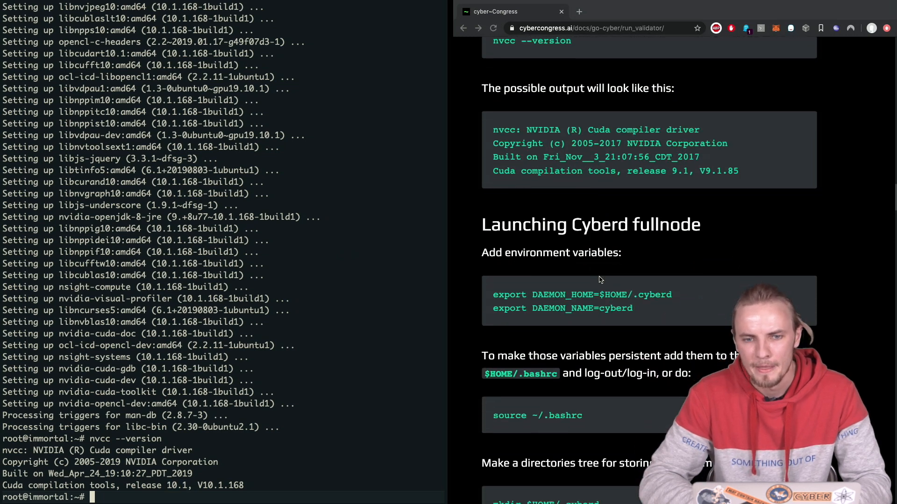
- Append DAEMON_HOME=$HOME/.cyberd and DAEMON_NAME=cyberd exports to .bashrc in nano, then save and exit
scroll(down, 3)
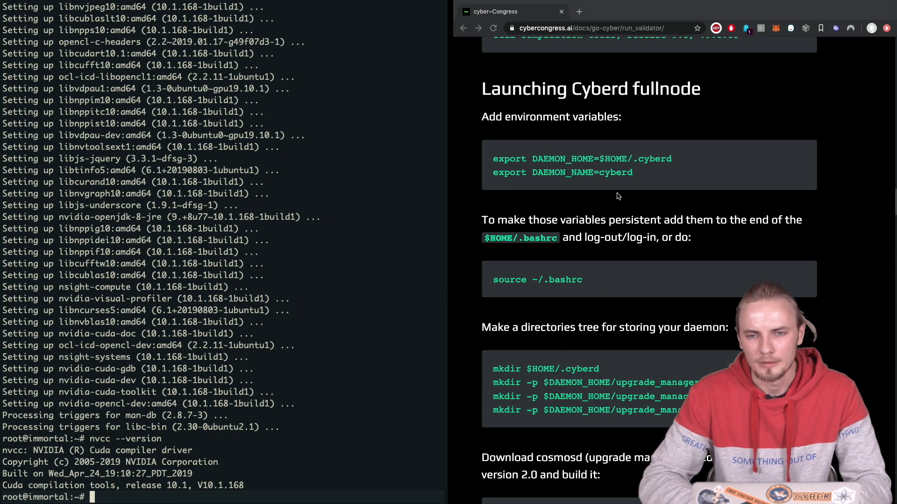
mouse_move(562, 183)
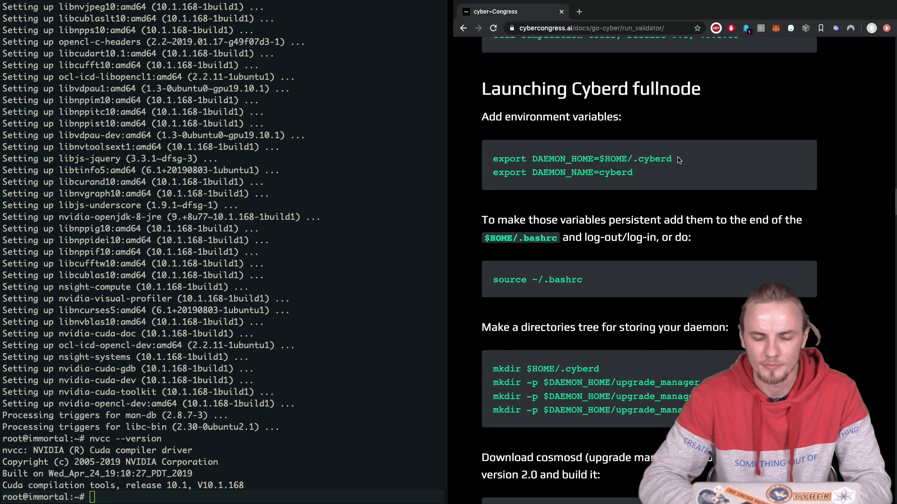
scroll(down, 3)
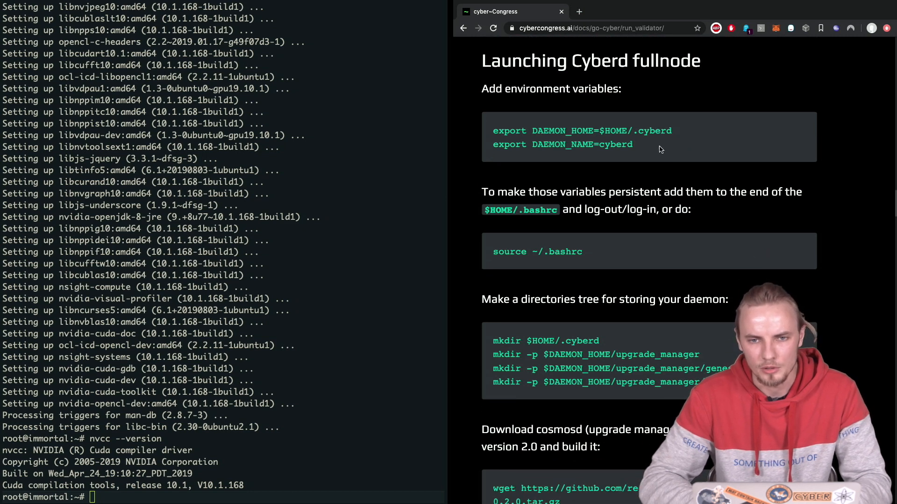
mouse_move(340, 286)
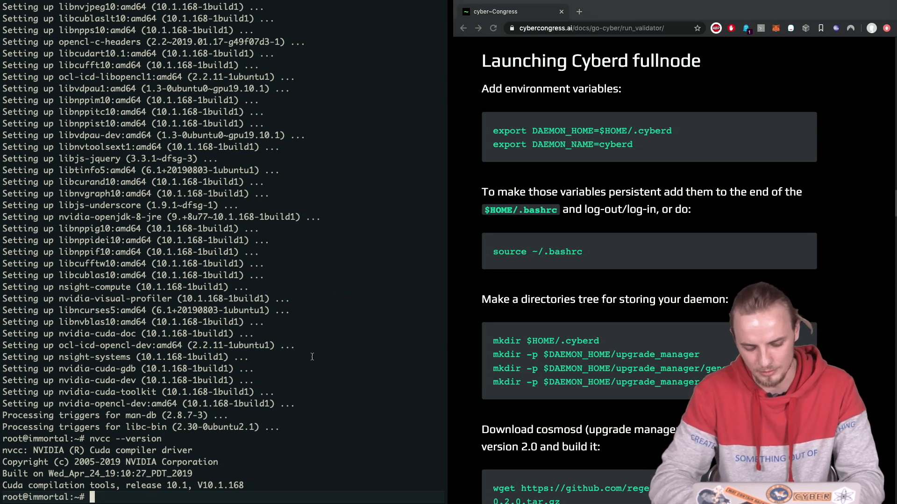
text(nano .)
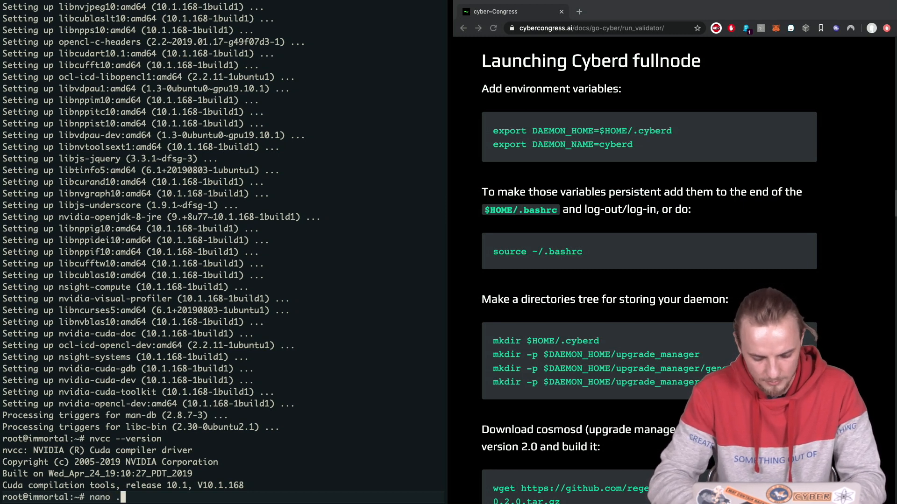
key(Enter)
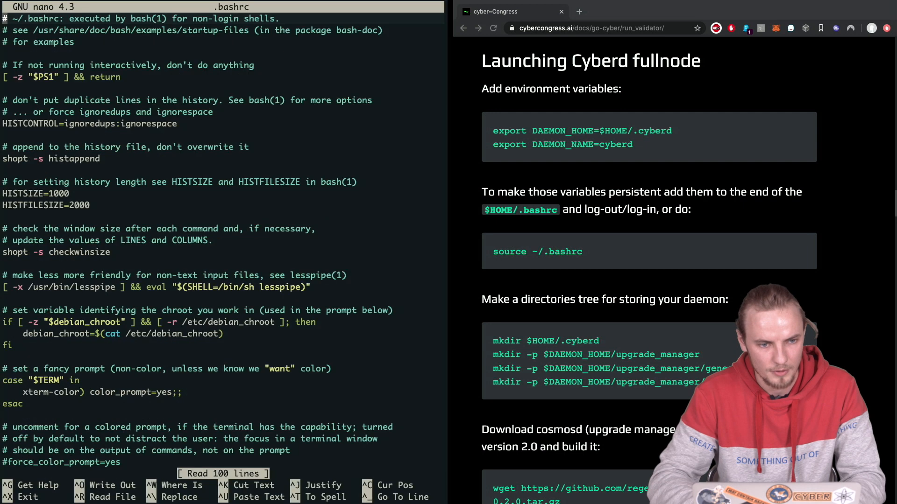
scroll(down, 3)
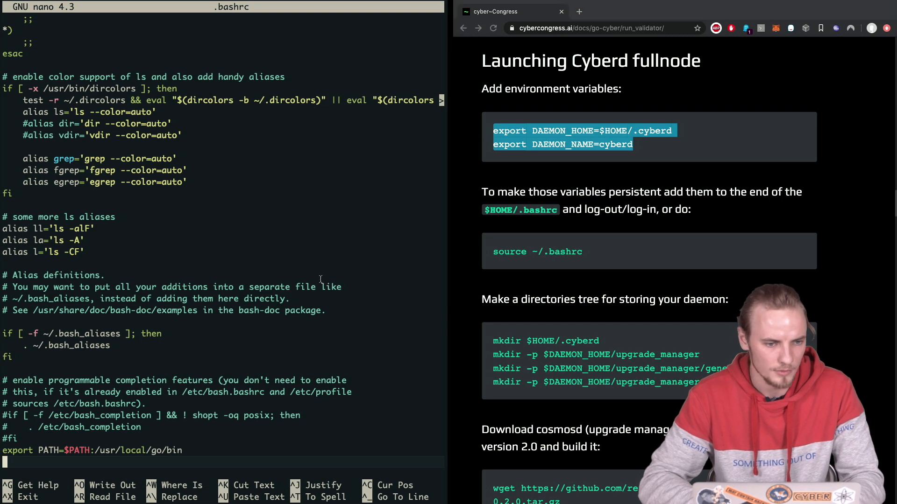
text(export DAEMON_HOME=$HOME/.cyberd)
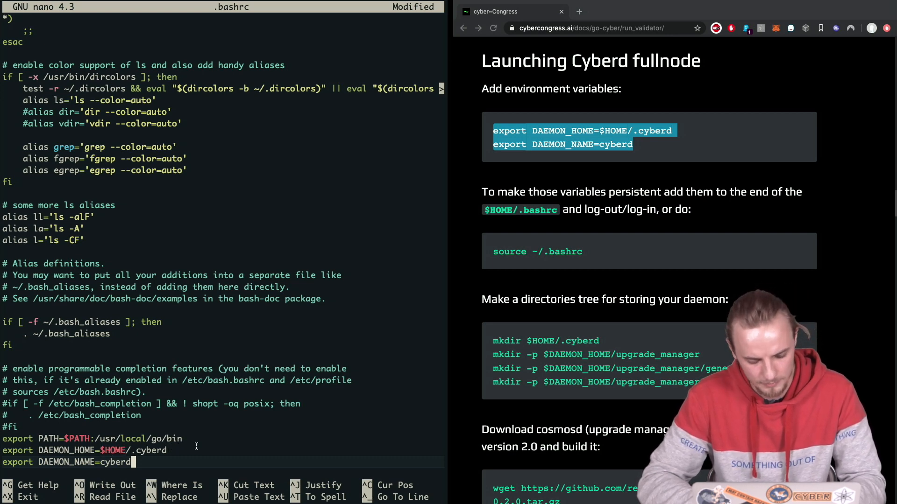
key(ctrl+x)
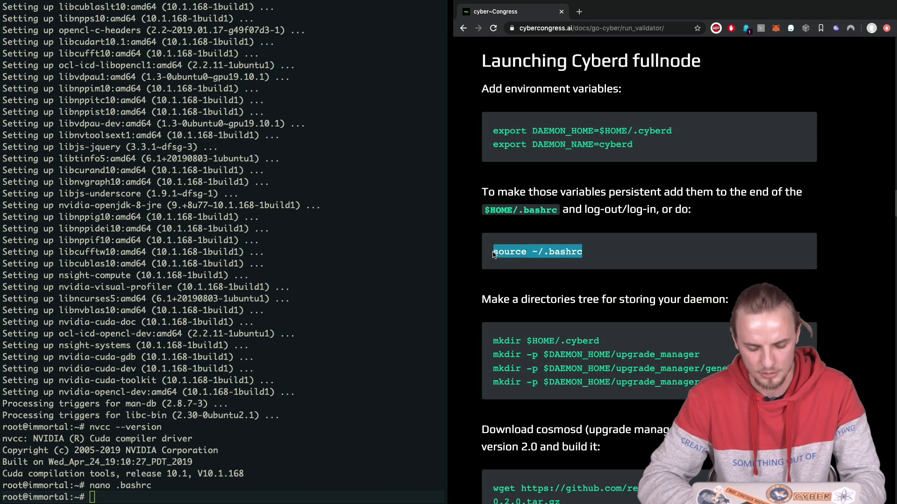
- Reload ~/.bashrc and recreate .cyberd with upgrade_manager, genesis and genesis/bin folders
text(source ~/.bashrc)
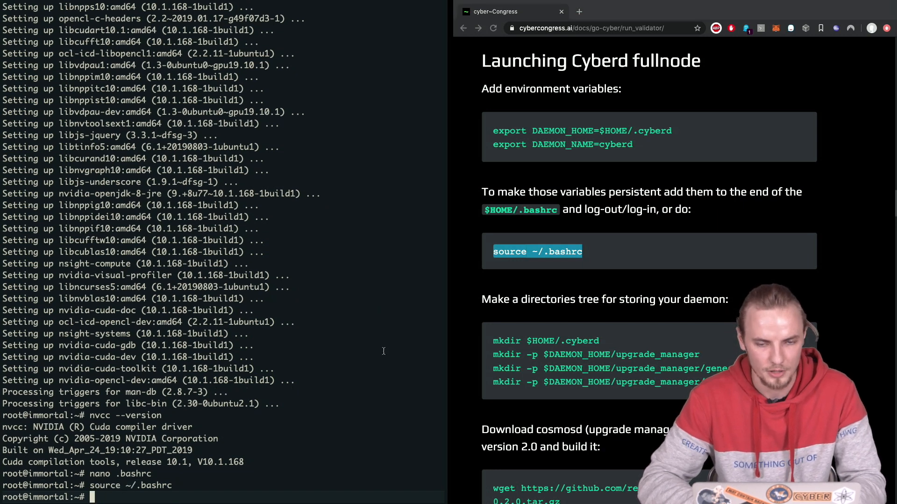
scroll(down, 3)
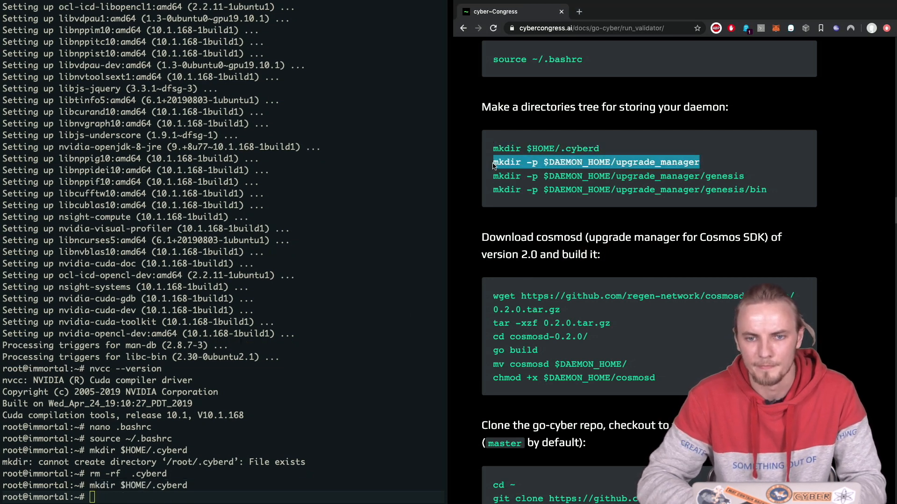
mouse_move(313, 381)
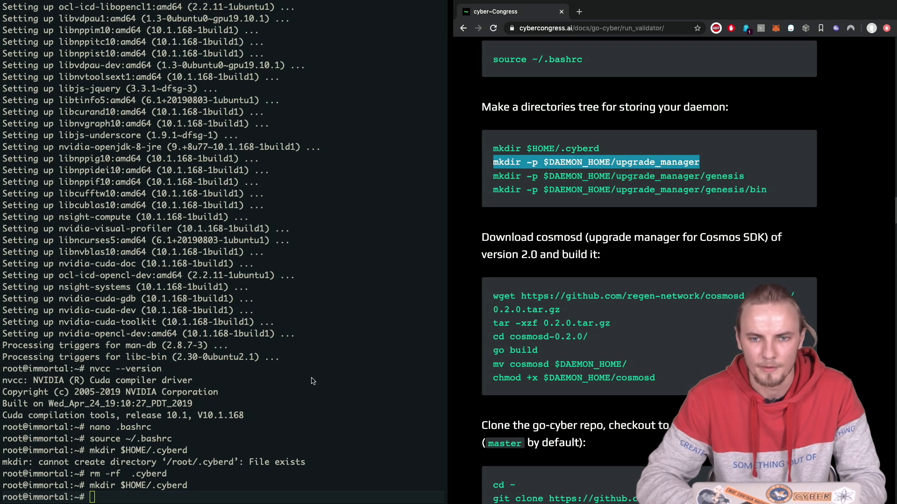
text(mkdir -p $DAEMON_HOME/upgrade_manager)
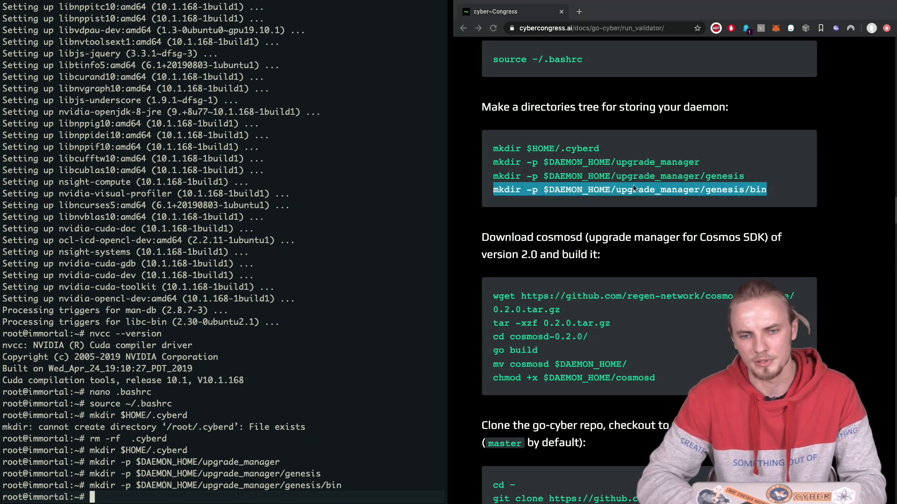
scroll(down, 3)
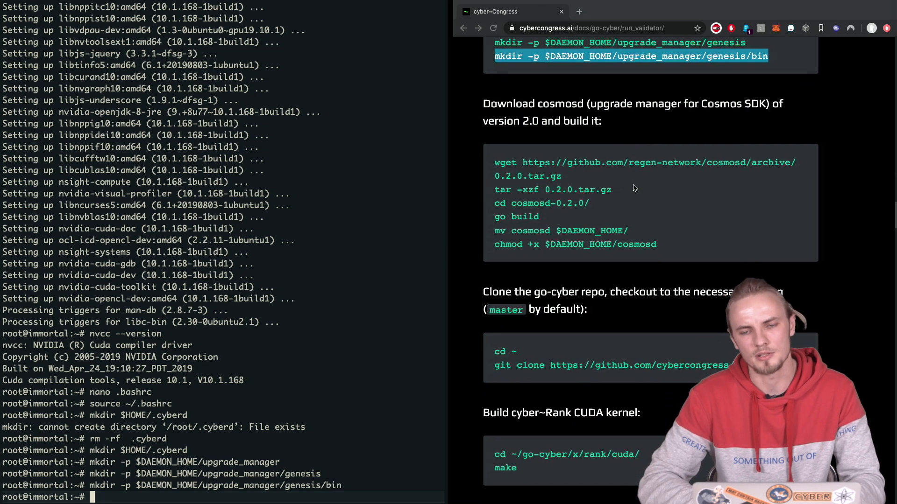
scroll(down, 3)
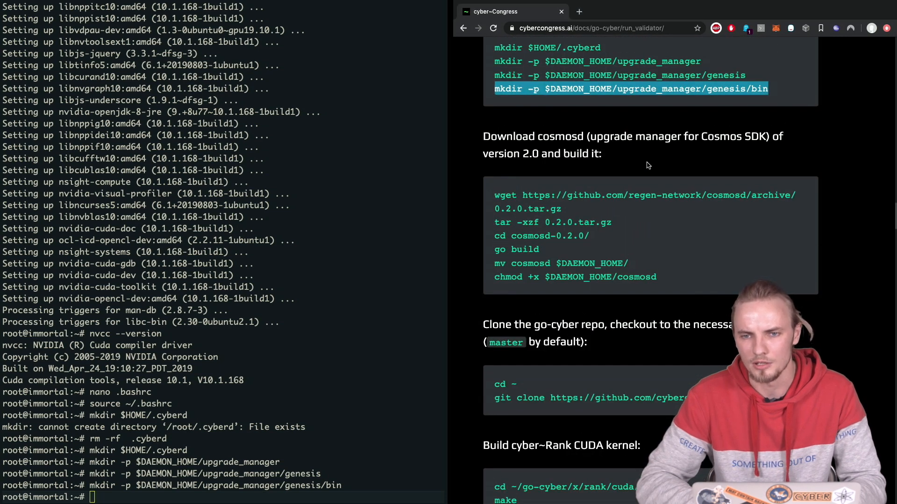
- Download and extract the cosmosd 0.2.0 tarball, then list cosmosd-0.2.0's contents
scroll(down, 3)
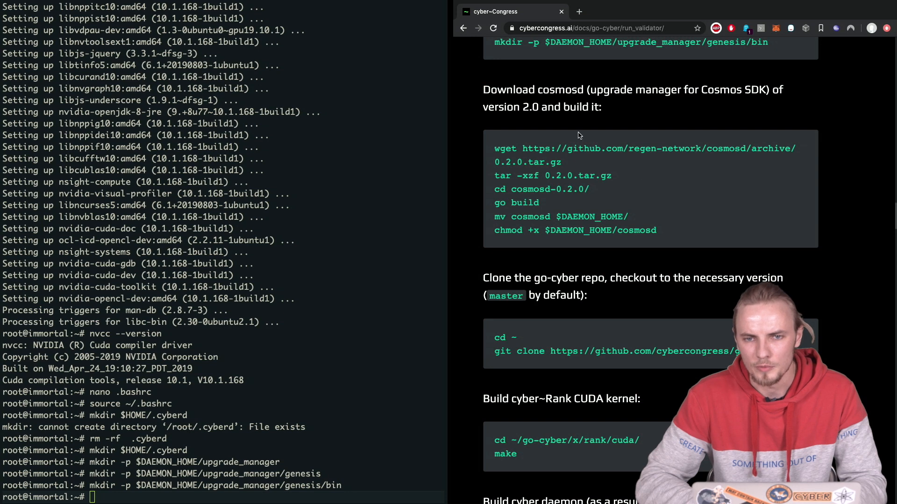
mouse_move(631, 130)
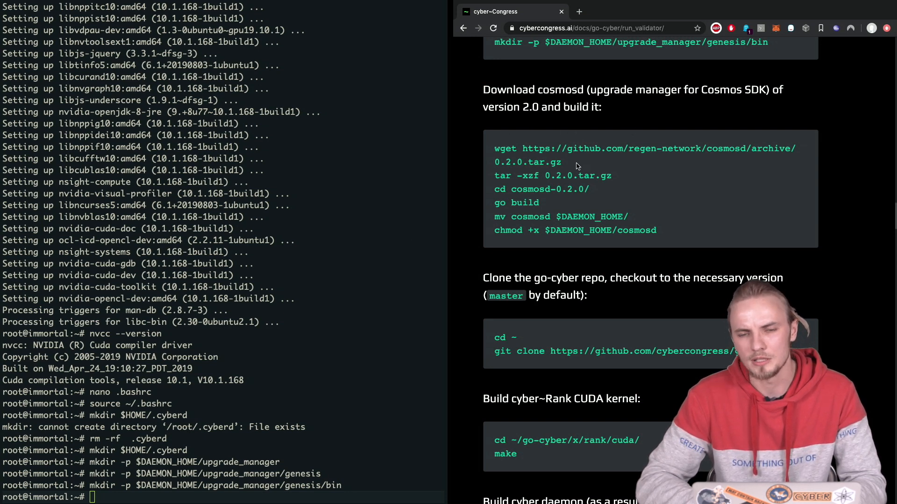
drag(494, 148, 561, 162)
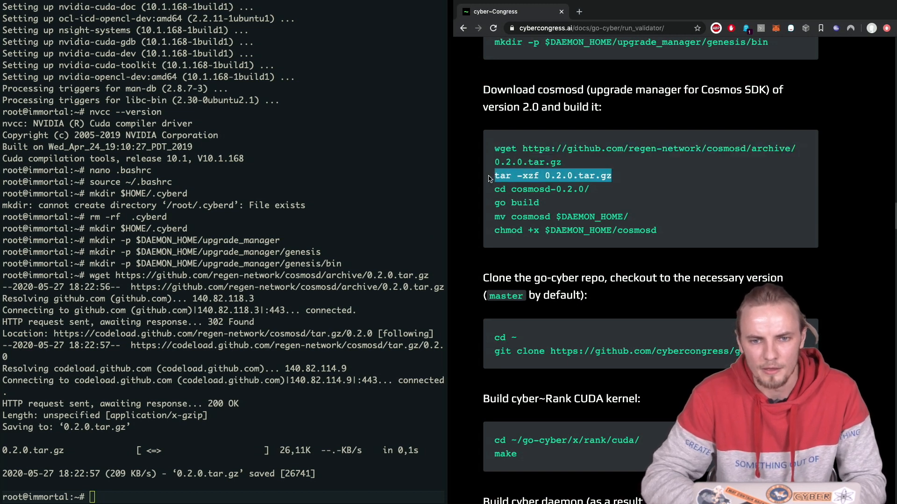
text(tar -xzf 0.2.0.tar.gz)
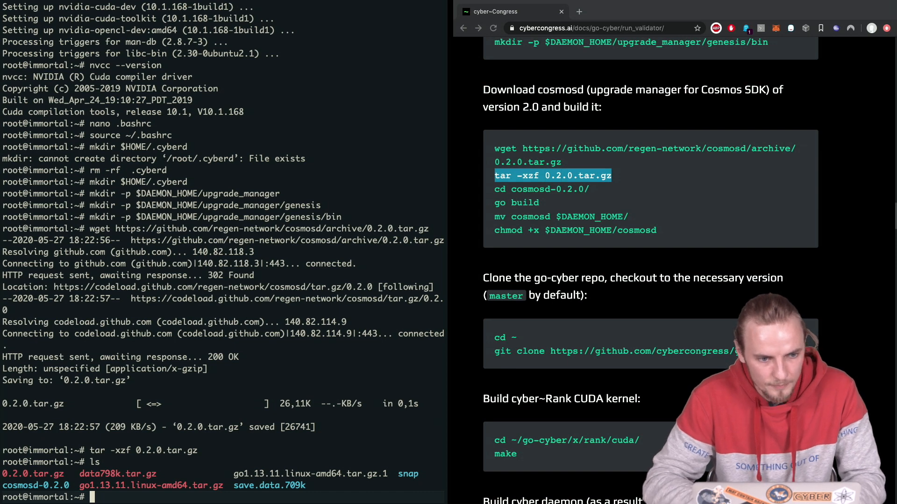
text(cd cosmosd-0.2.0/)
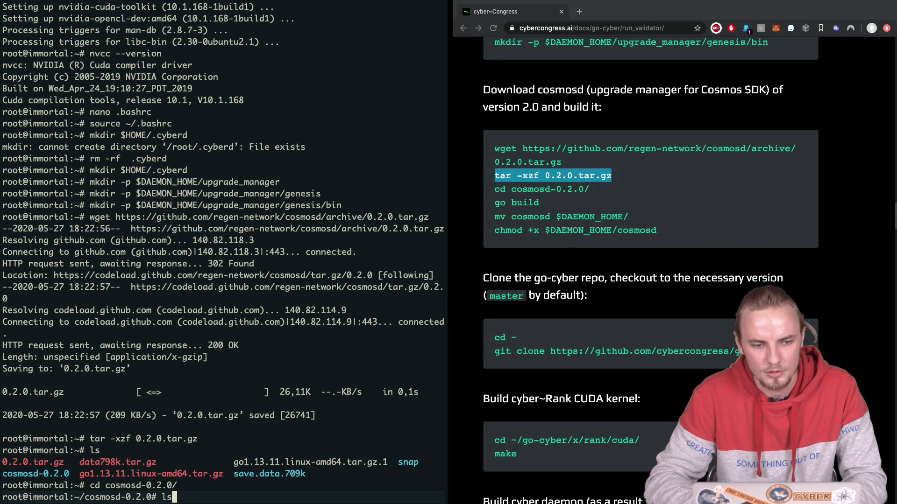
key(Return)
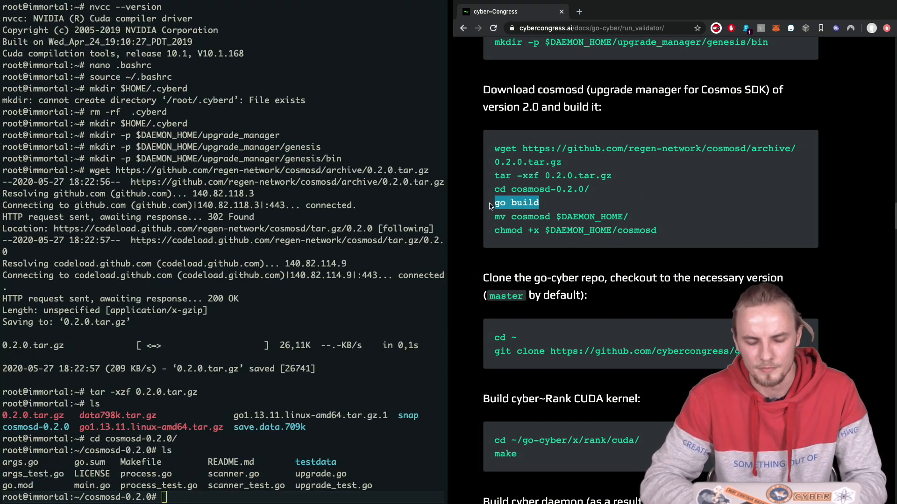
- Compile cosmosd with go build, install it executable in $DAEMON_HOME, and clear the screen
text(go build)
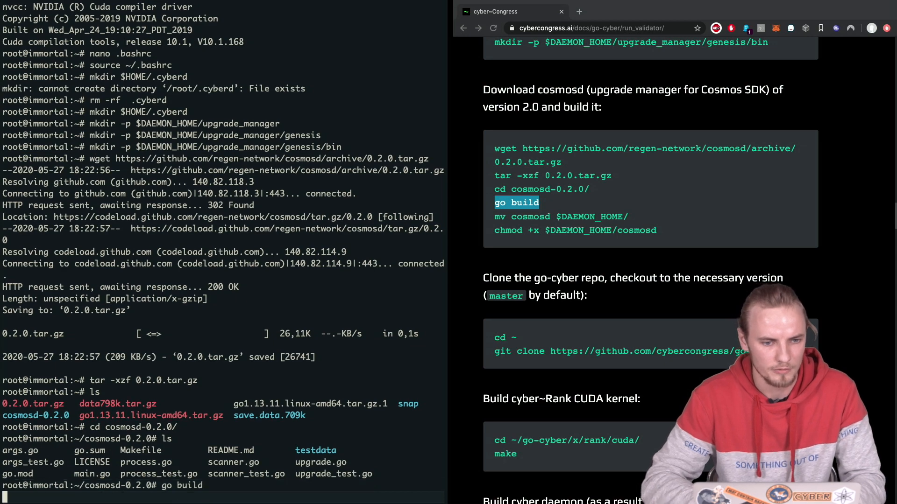
key(Return)
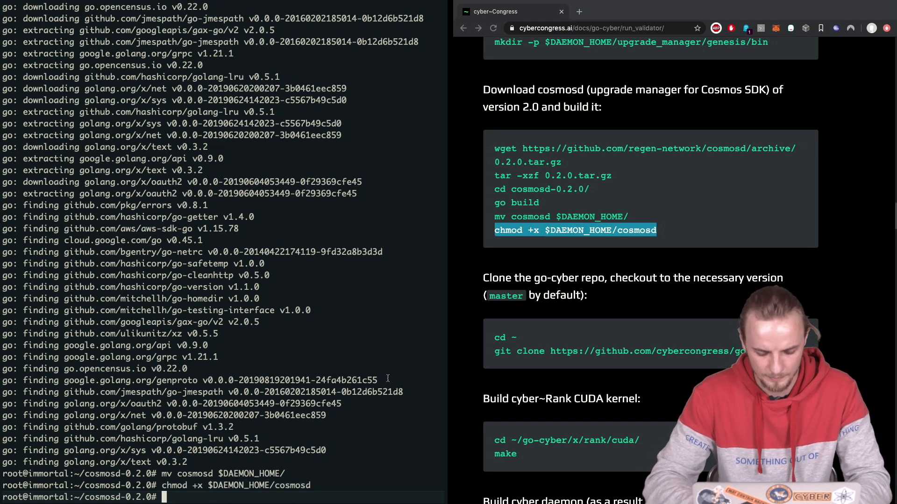
text(claer)
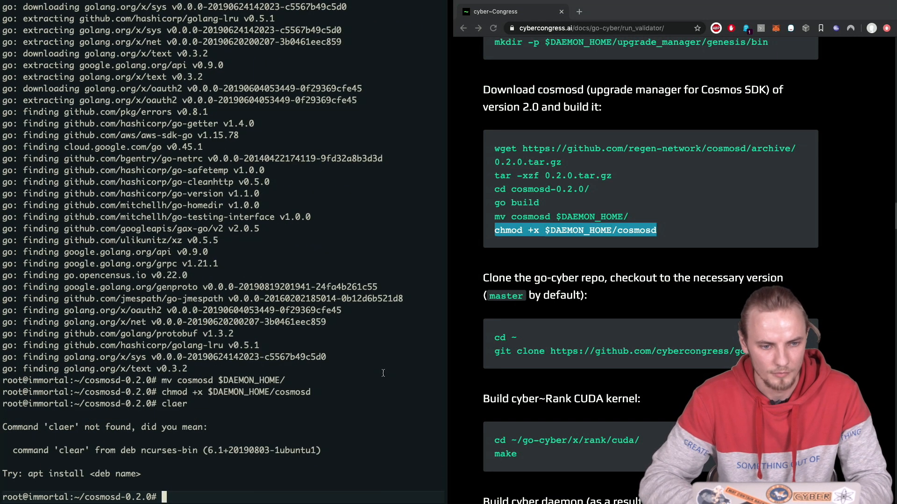
text(clear)
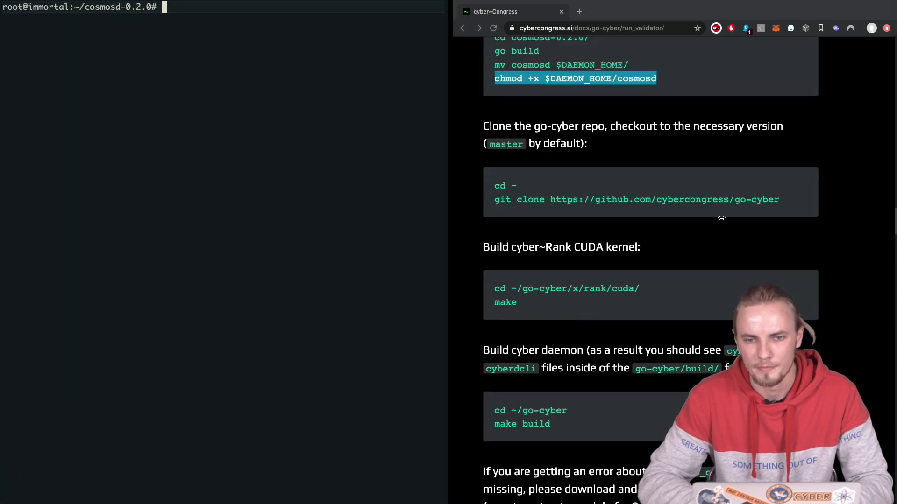
- Clone cybercongress/go-cyber into the home folder, enter it and check out master
scroll(down, 3)
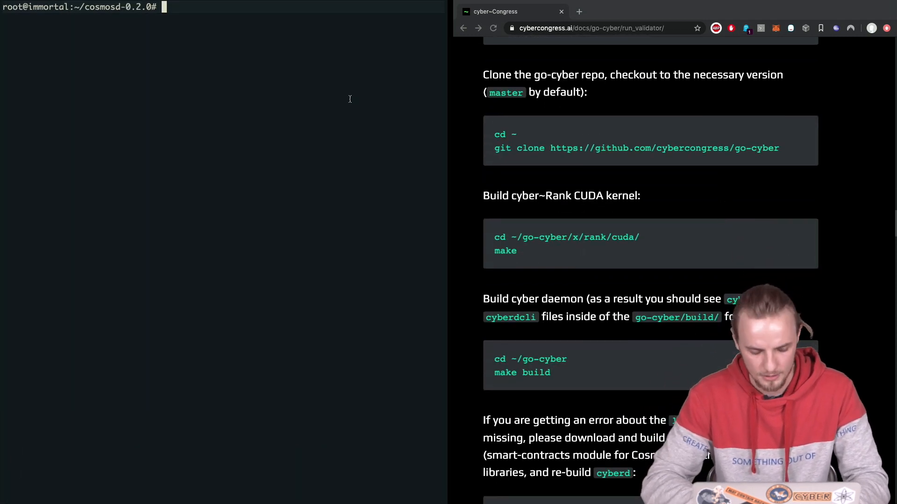
text(cd ~)
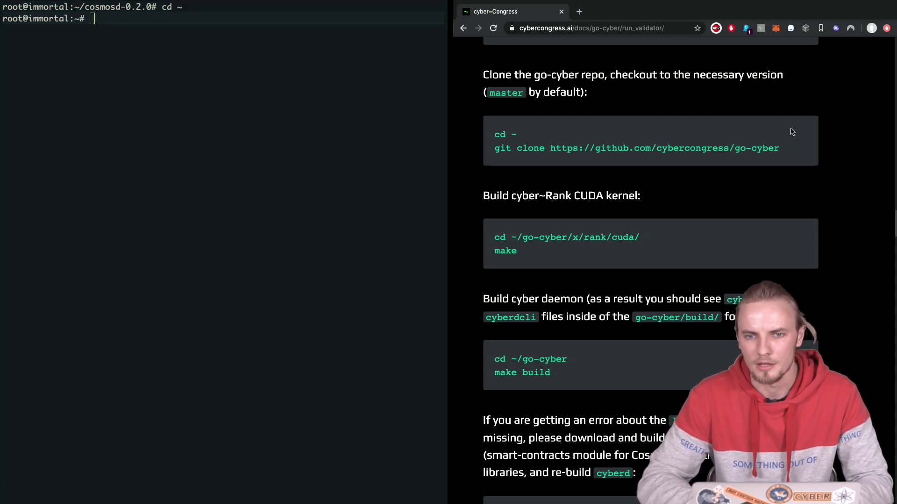
drag(550, 148, 779, 147)
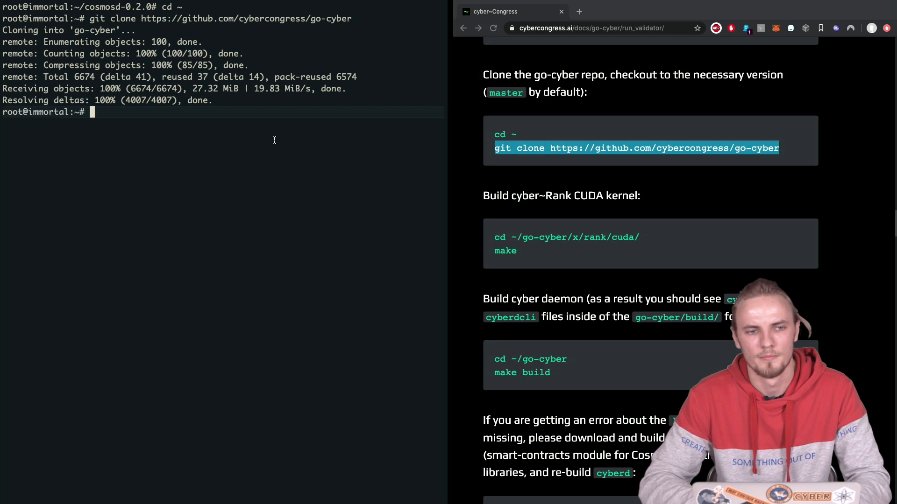
text(cd go-cyber/)
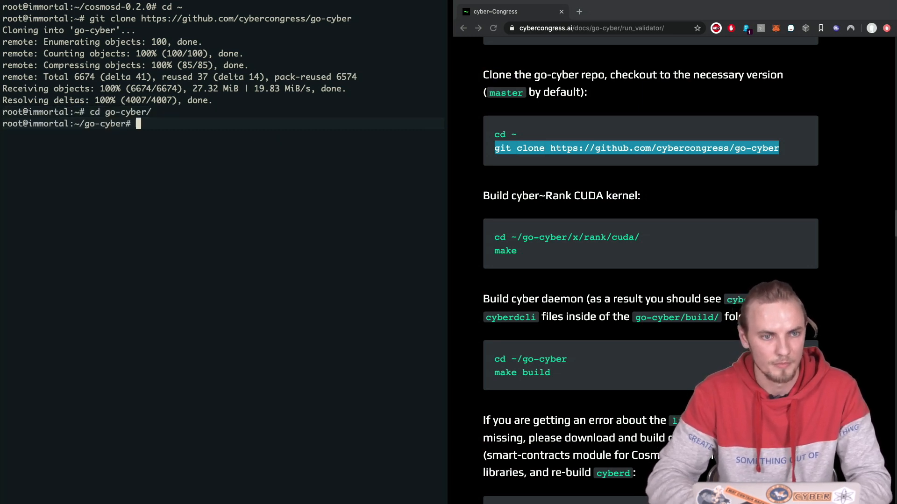
text(git)
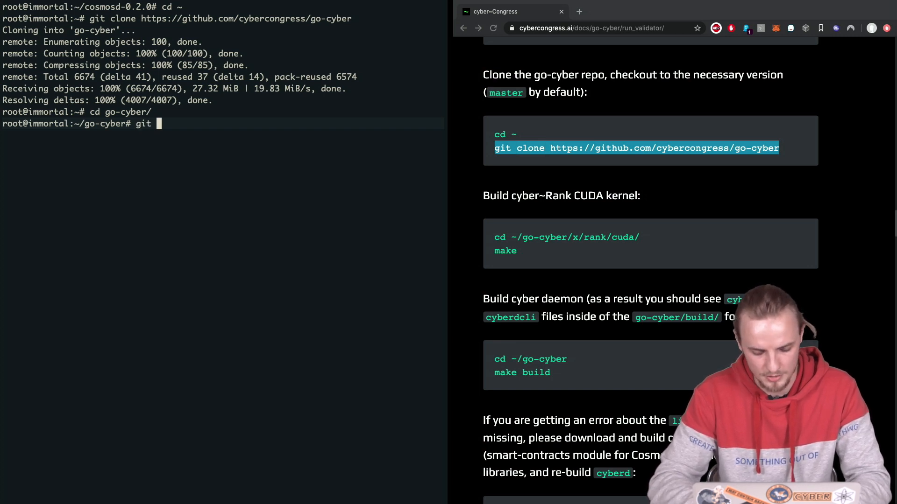
text(checkout ma)
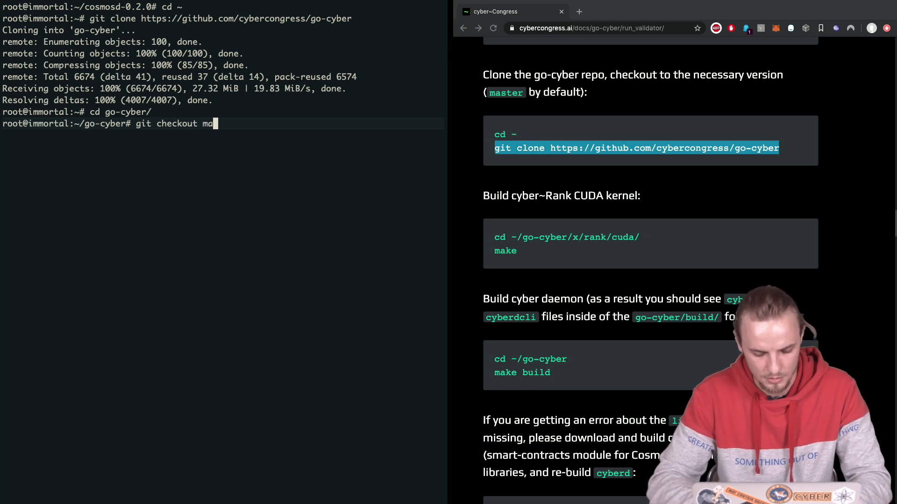
text(ster)
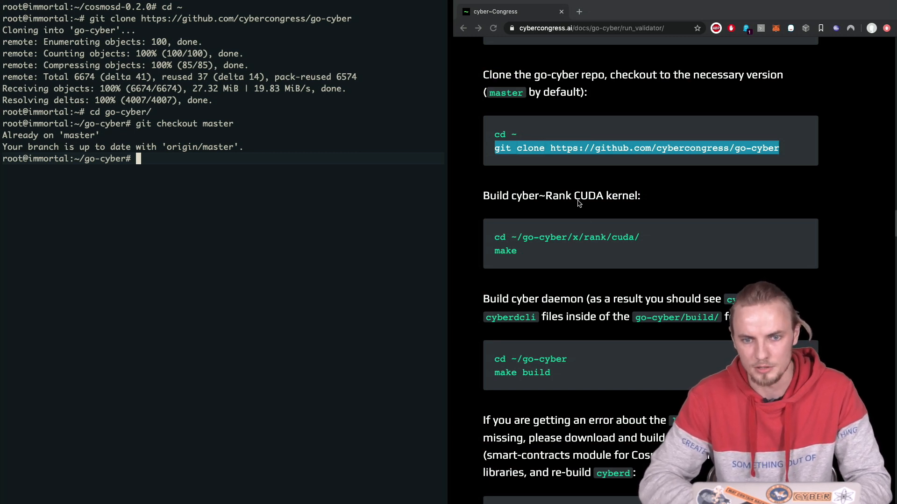
scroll(down, 3)
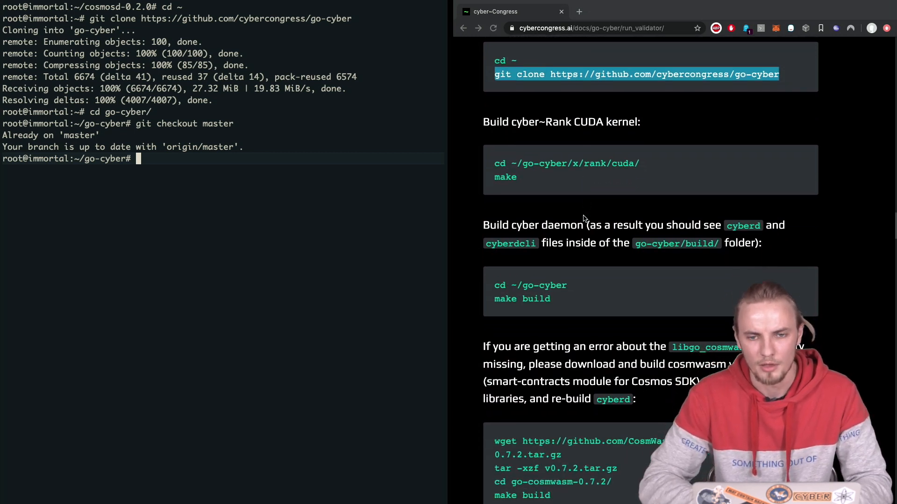
- Build the CUDA rank kernel with make in ~/go-cyber/x/rank/cuda
scroll(down, 3)
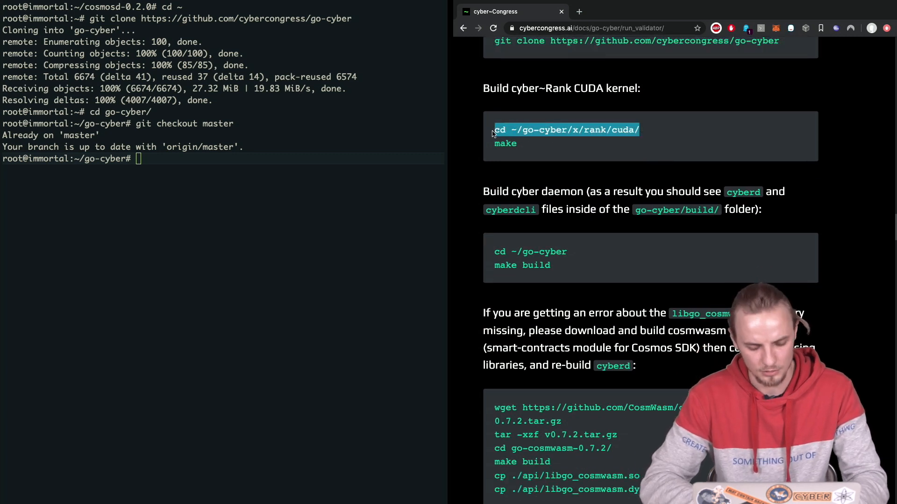
text(cd ~/go-cyber/x/rank/cuda/)
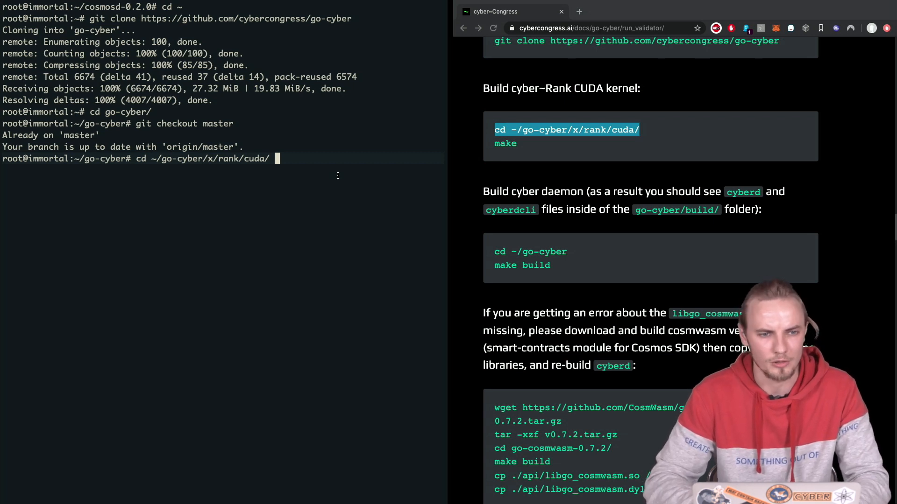
text(make)
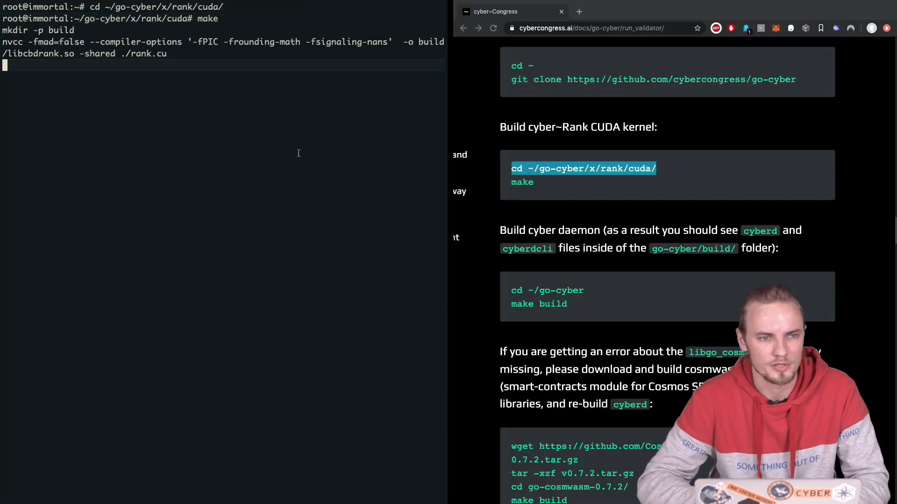
mouse_move(278, 164)
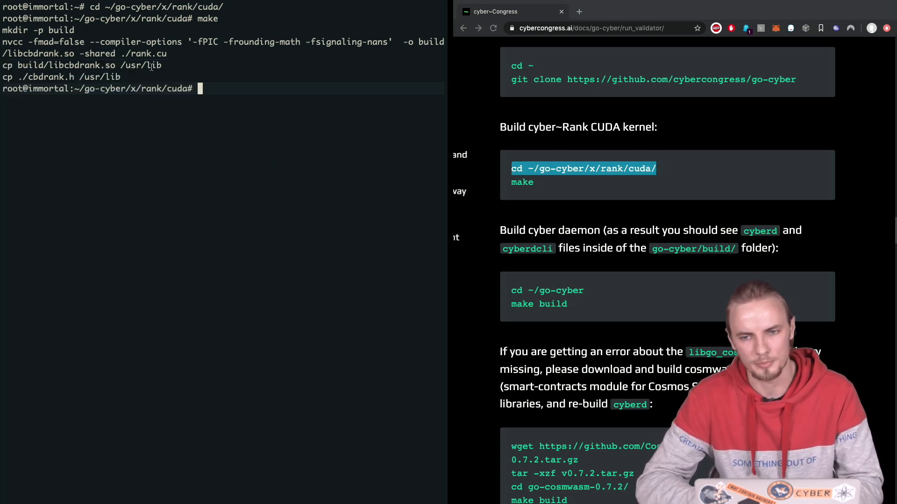
scroll(down, 3)
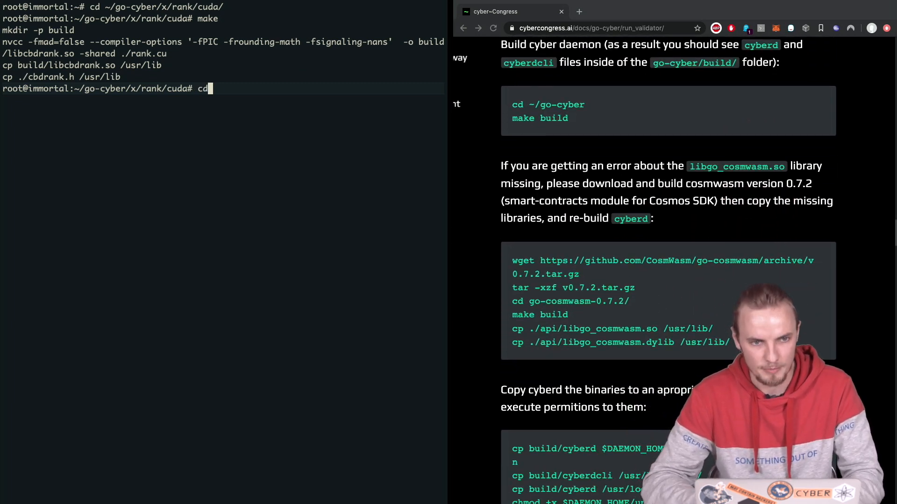
- Run make build in ~/go-cyber until the CUDA-tagged daemon compiles, then clear
text(~)
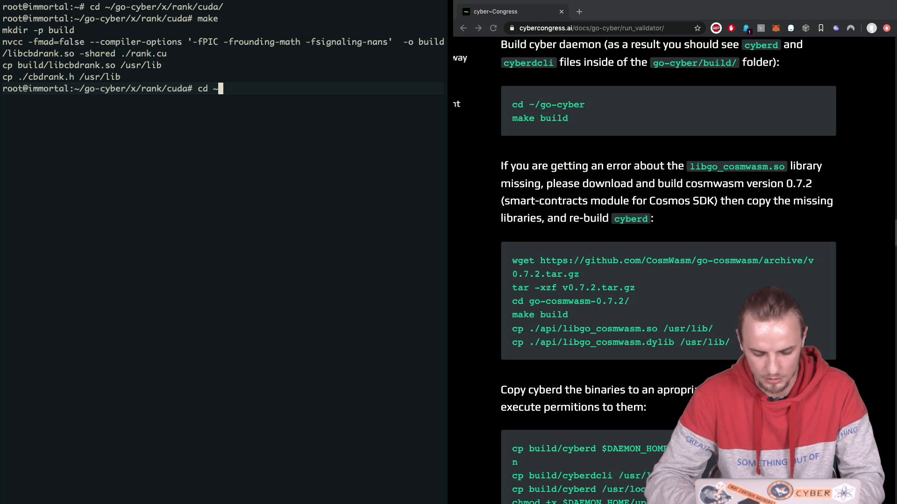
text(/go-cyber/)
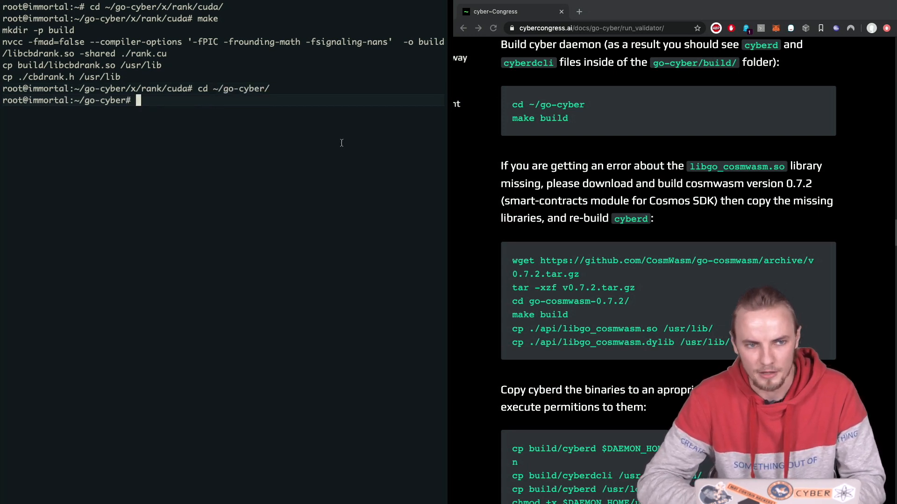
text(make)
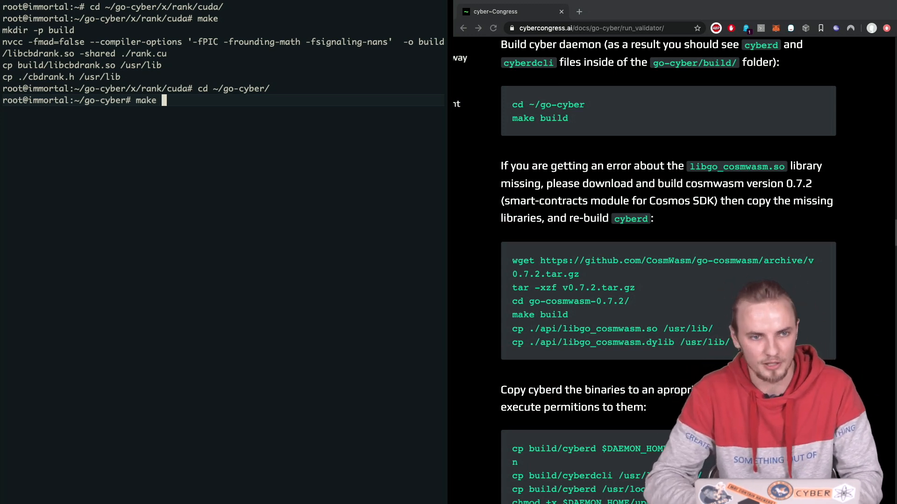
text(bu)
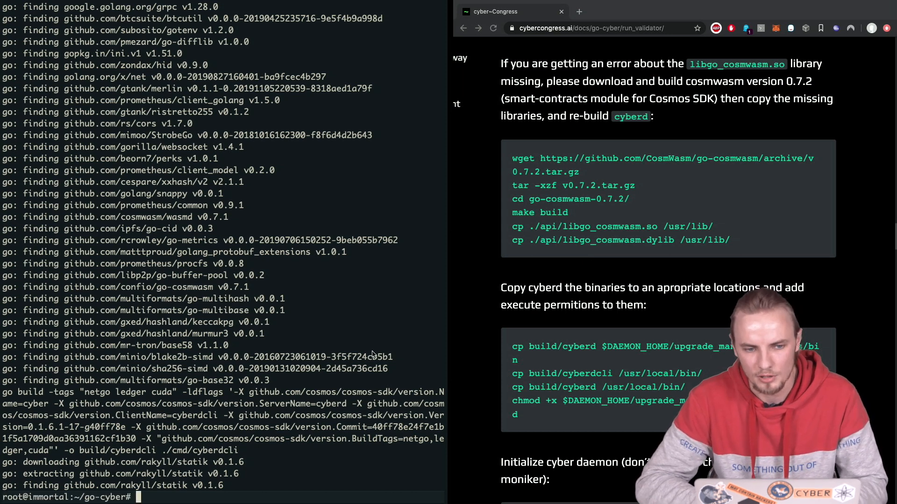
text(cle)
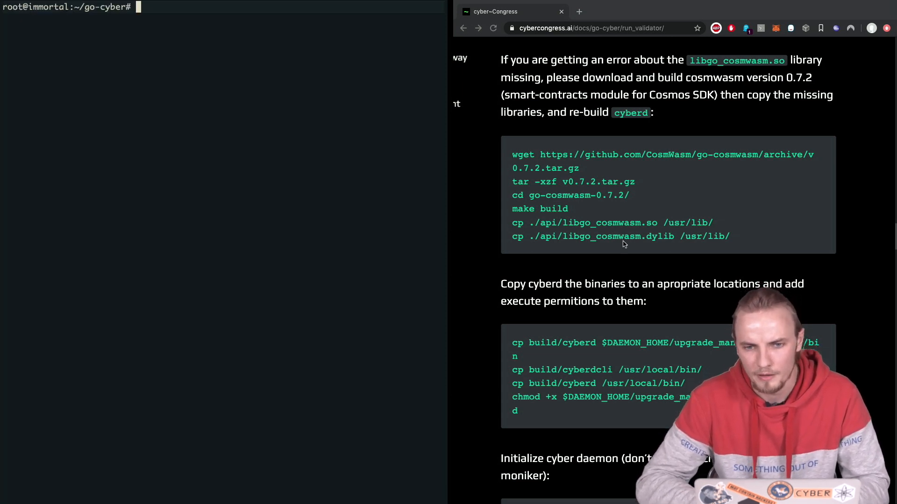
- Copy cyberd and cyberdcli into place and make genesis/bin/cyberd executable
scroll(down, 3)
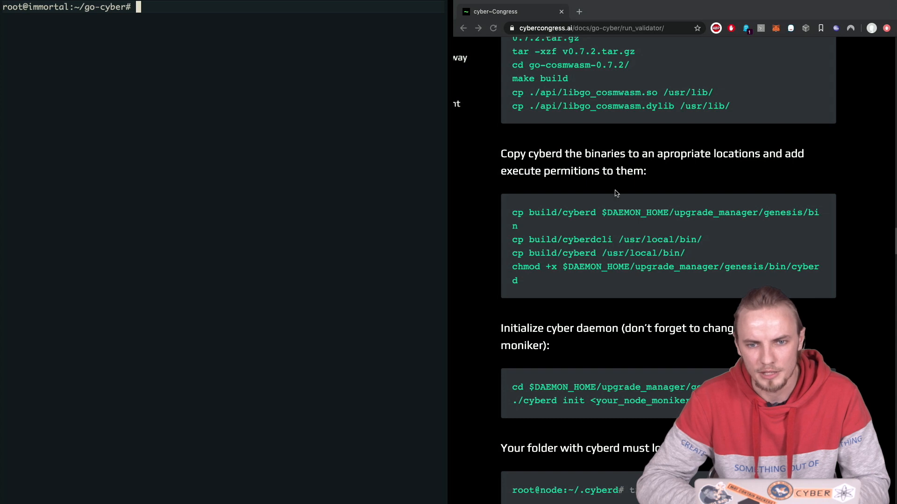
scroll(down, 3)
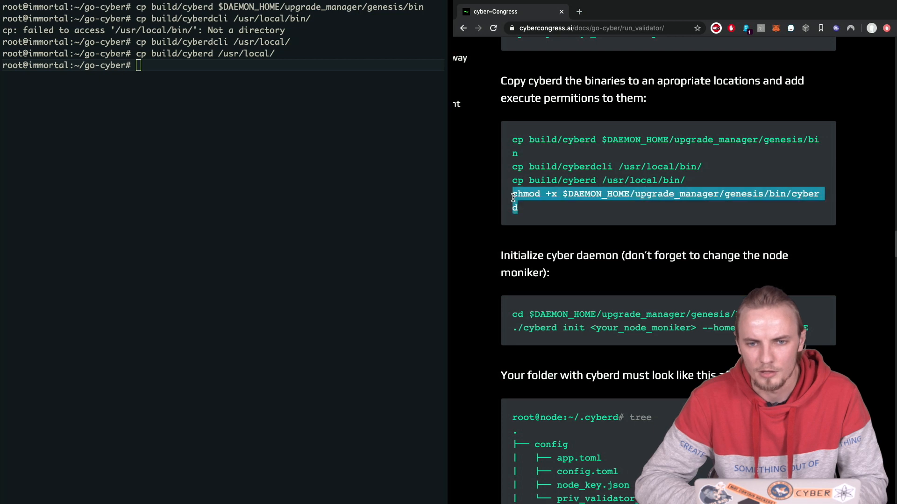
text(chmod +x $DAEMON_HOME/upgrade_manager/genesis/bin/cyberd)
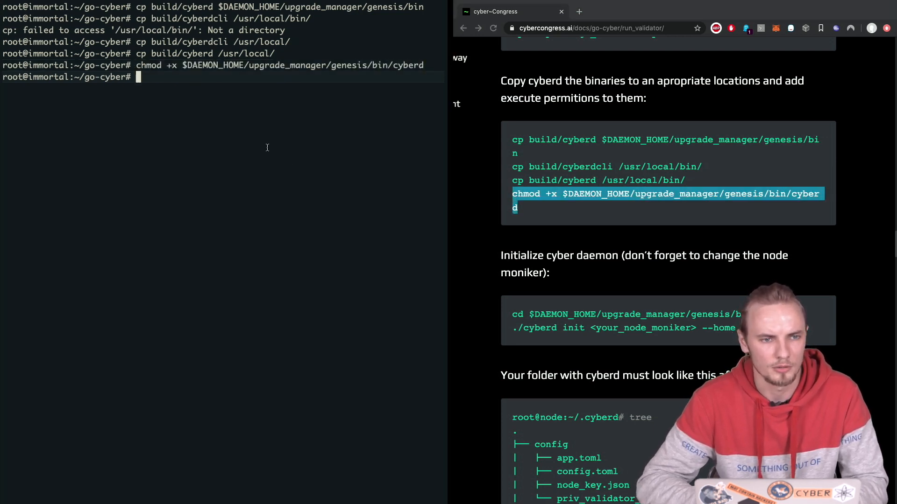
scroll(down, 3)
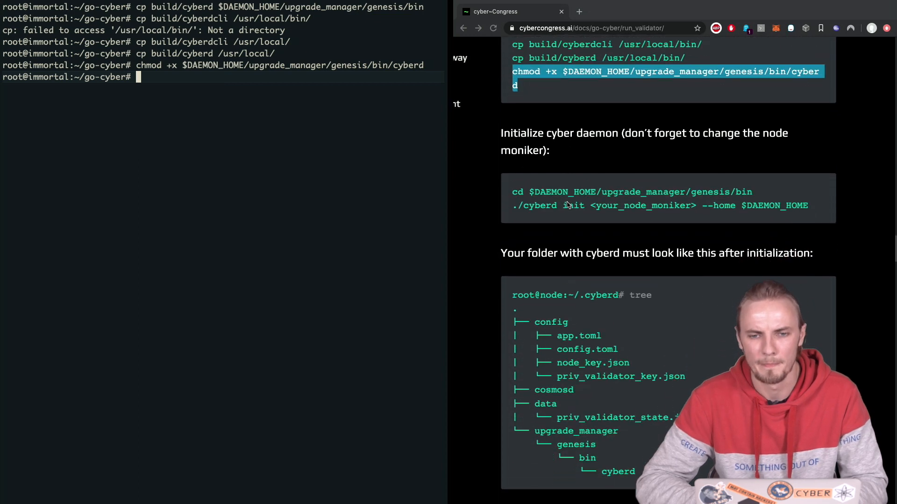
scroll(down, 3)
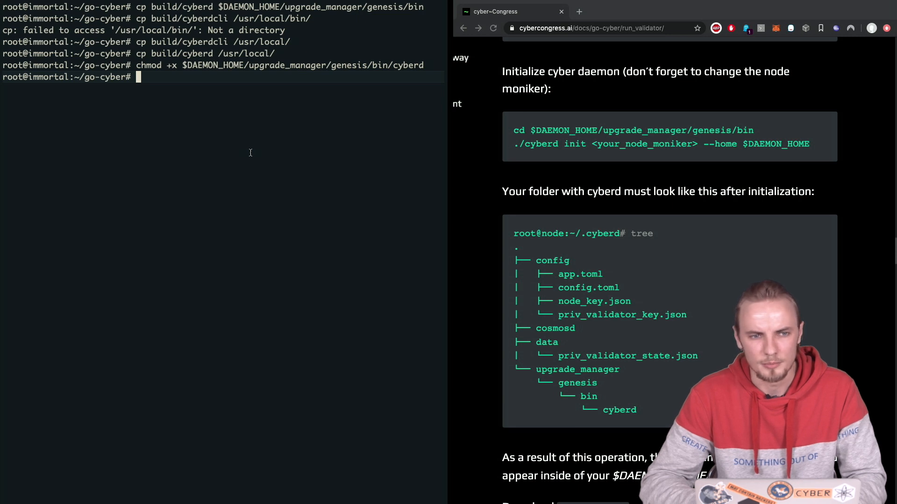
- Run ./cyberd init immortal --home $DAEMON_HOME from the genesis bin folder
text(cd)
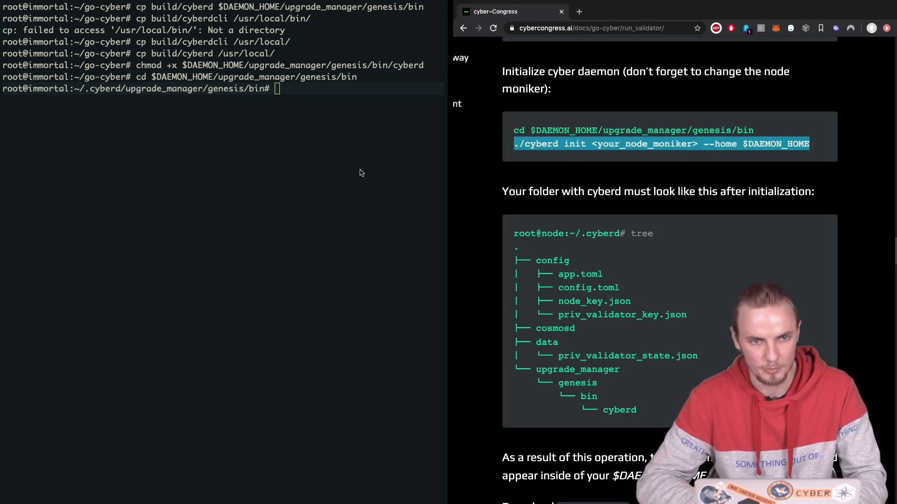
text(./cyberd init <your_node_moniker> --home $DAEMON_HOME)
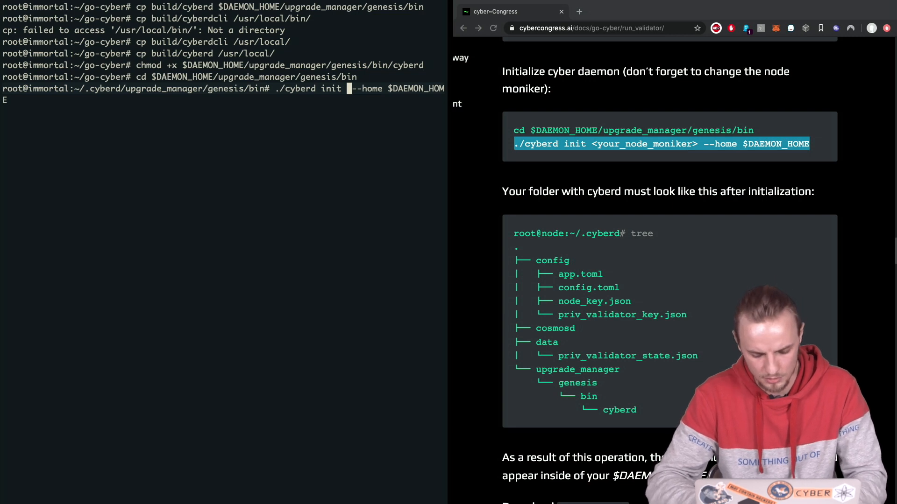
text(immortal)
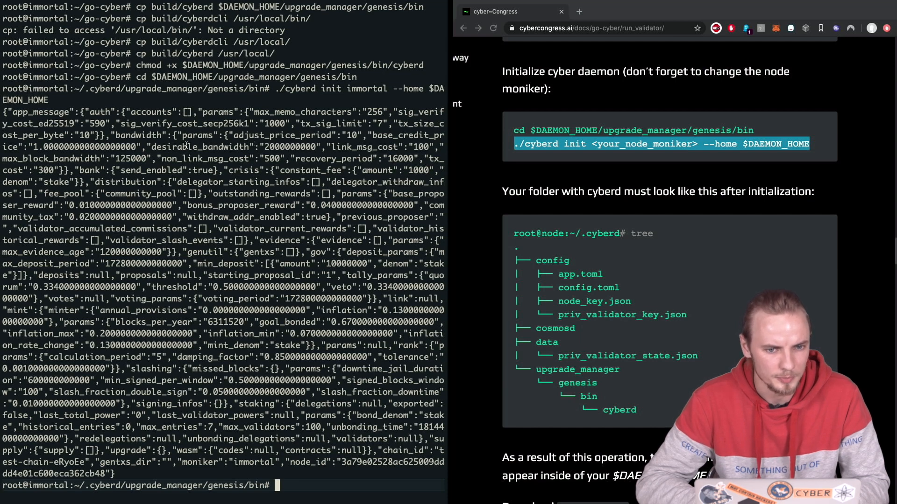
- Enter cd ~/.cyberd to reach the daemon home folder
scroll(down, 3)
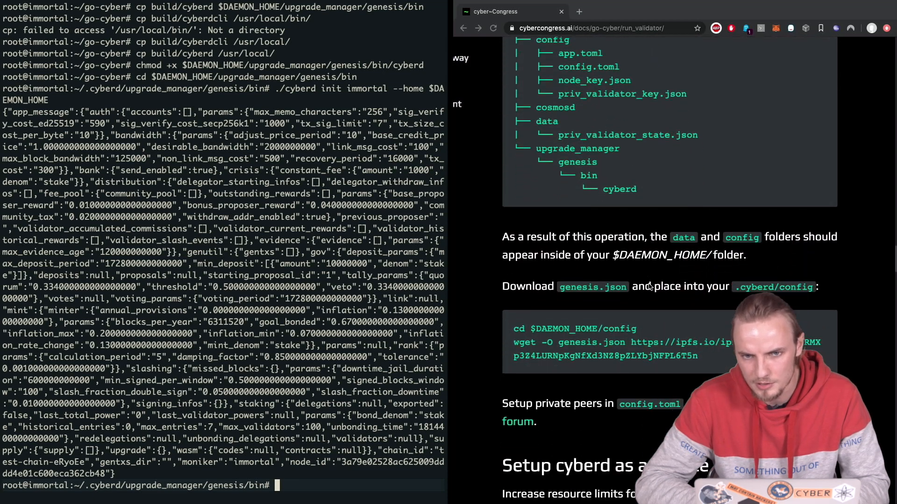
scroll(down, 3)
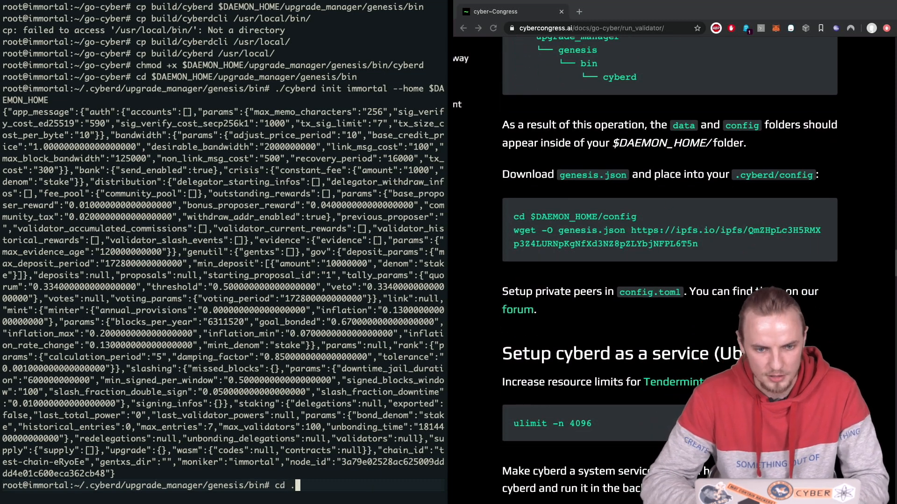
text(..)
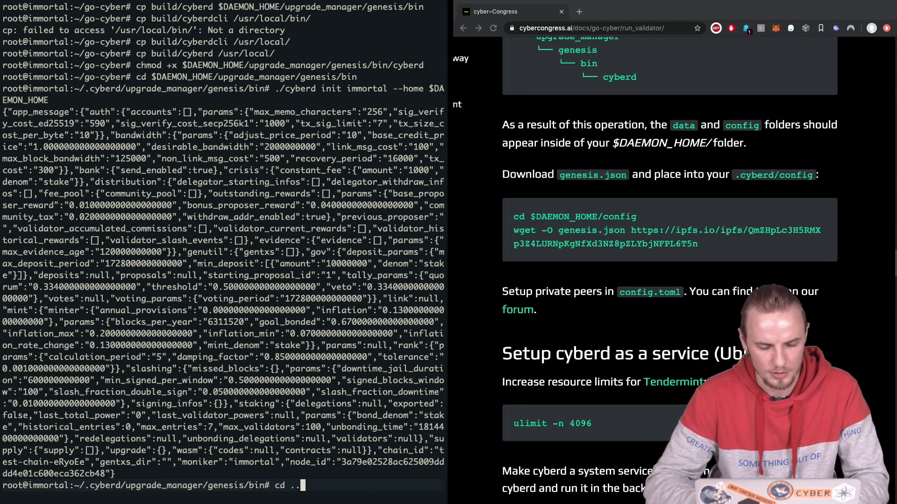
text(~/)
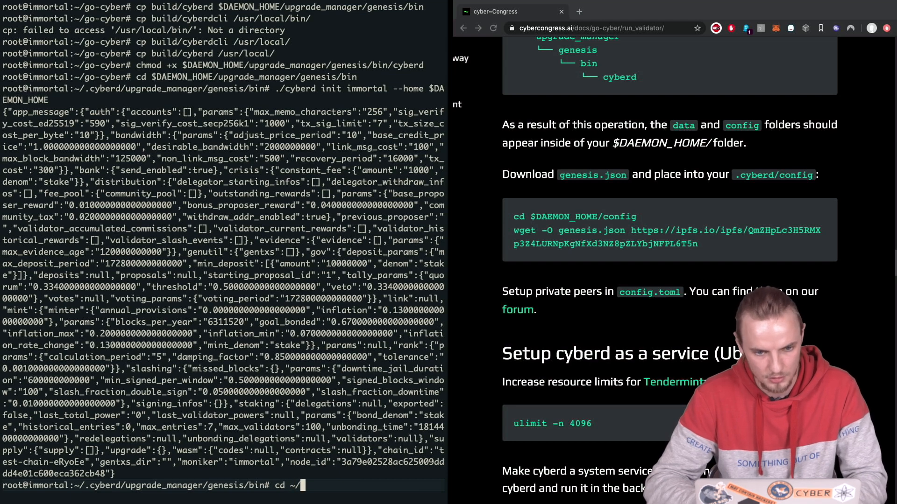
text(.cyberd)
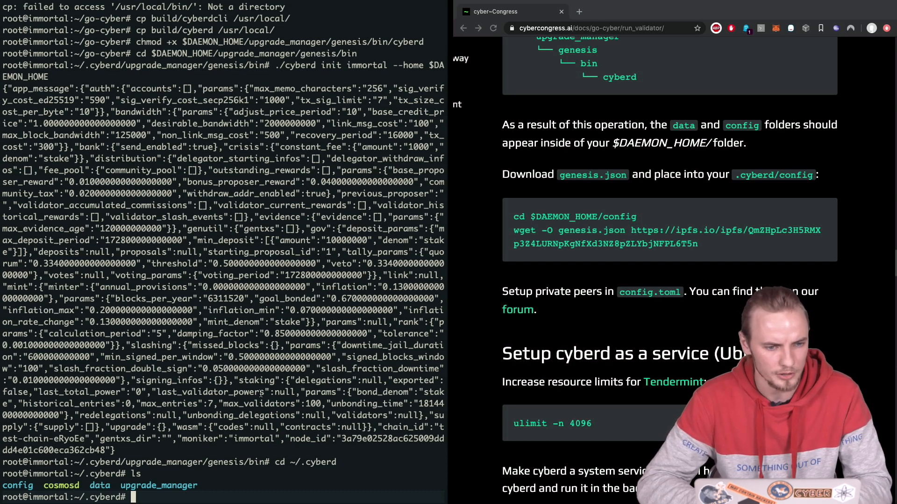
- List ~/.cyberd, then enter config to view app.toml, config.toml and genesis.json
scroll(down, 3)
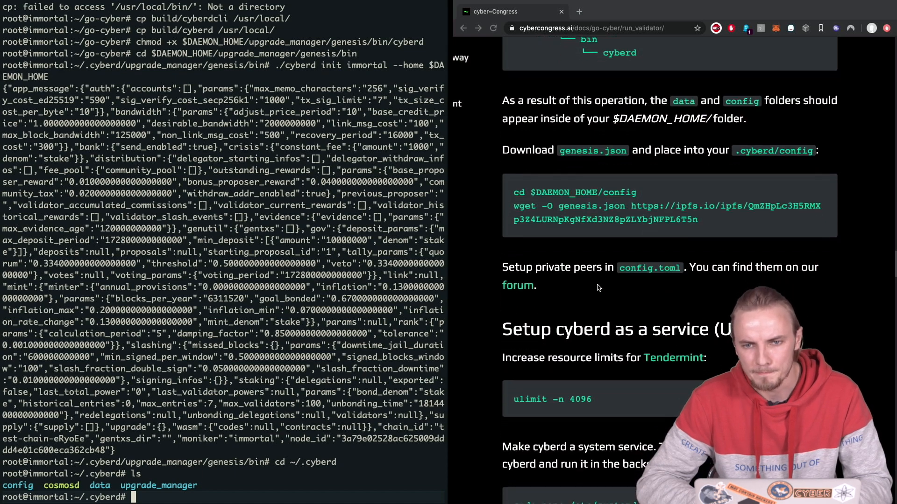
scroll(down, 3)
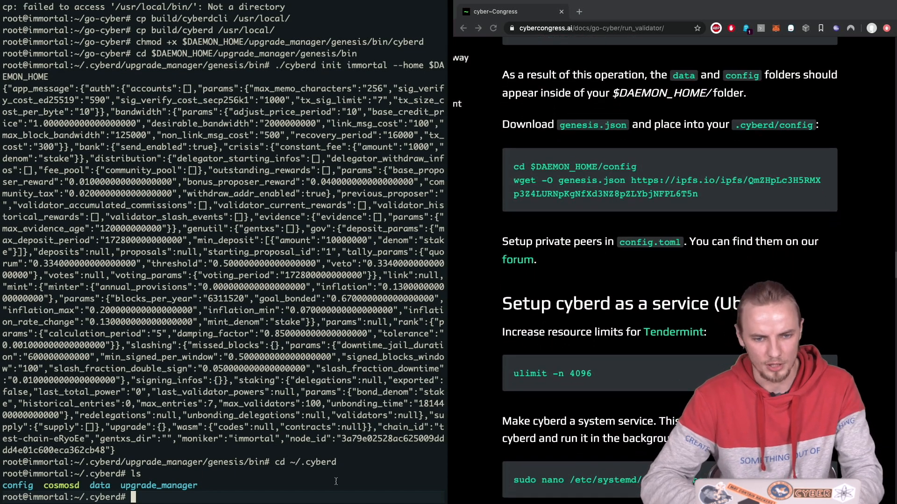
text(cd config/)
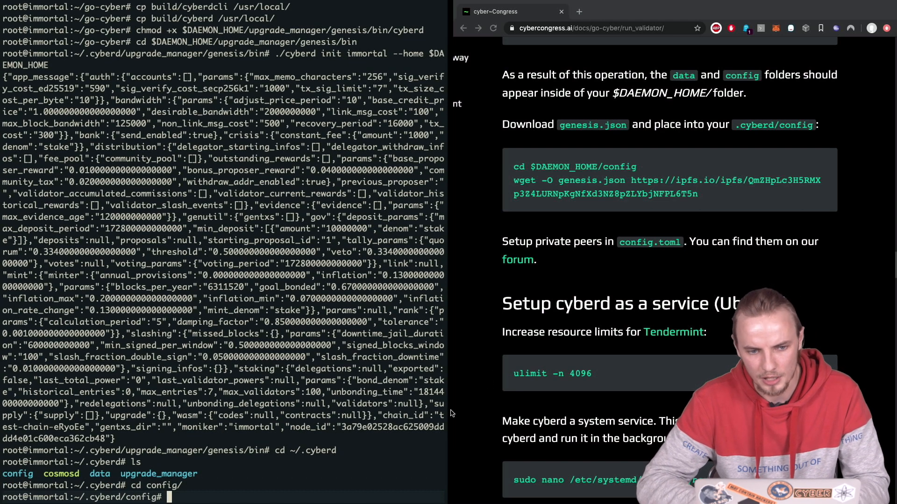
mouse_move(502, 191)
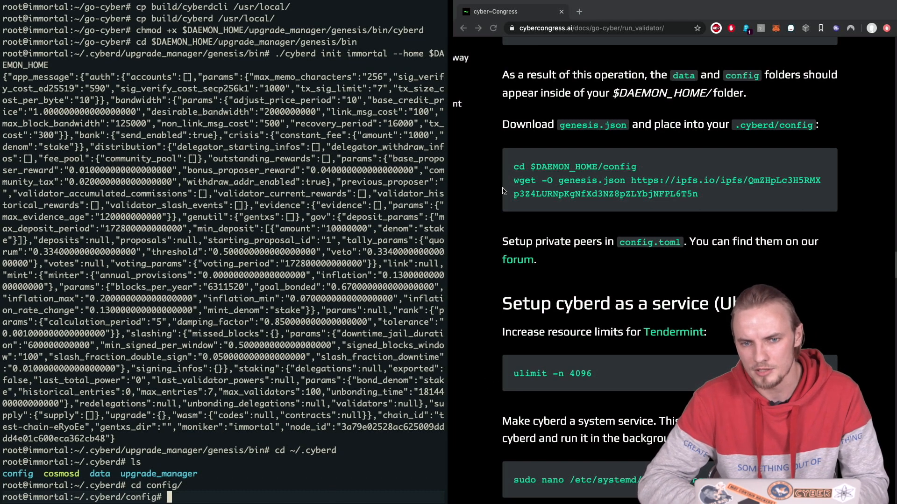
text(ls)
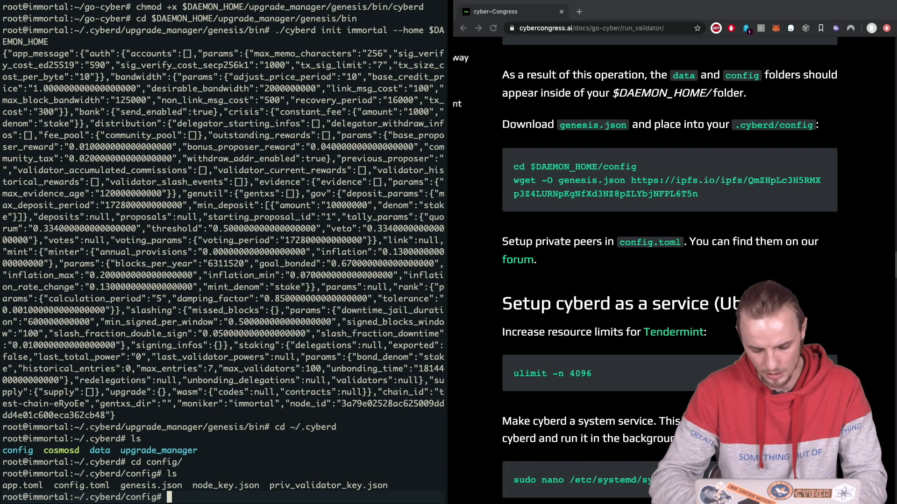
text(rm)
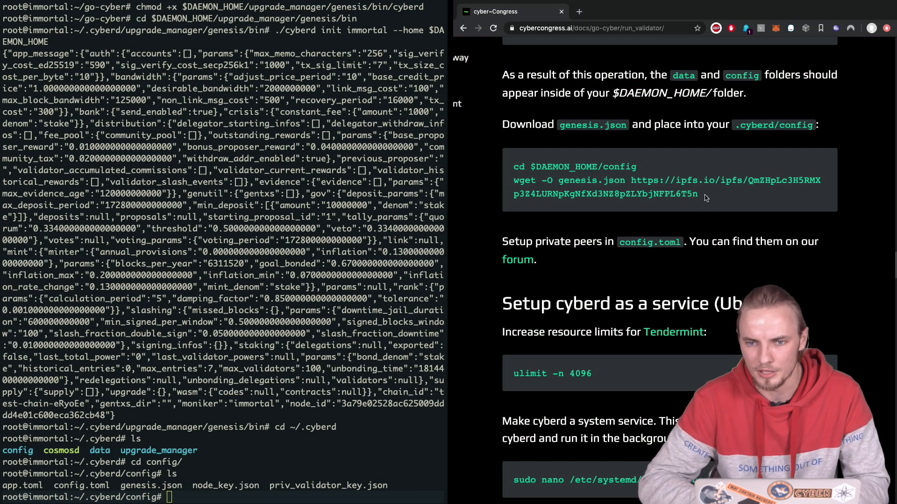
- Copy the docs' wget command and download the 204M genesis.json from IPFS into ~/.cyberd/config
drag(514, 180, 697, 194)
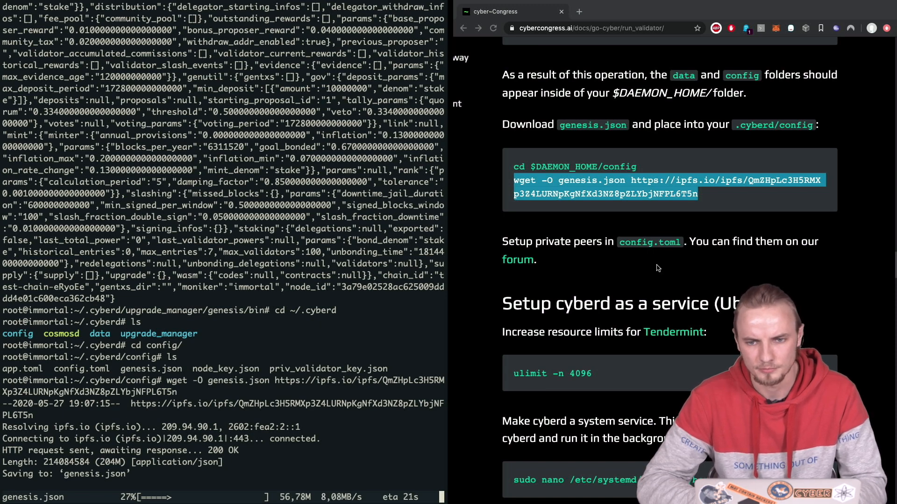
scroll(down, 3)
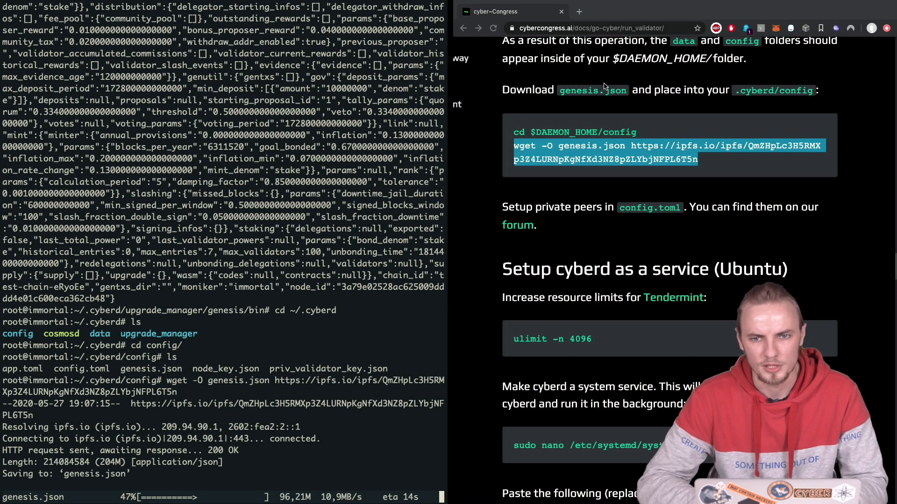
scroll(down, 3)
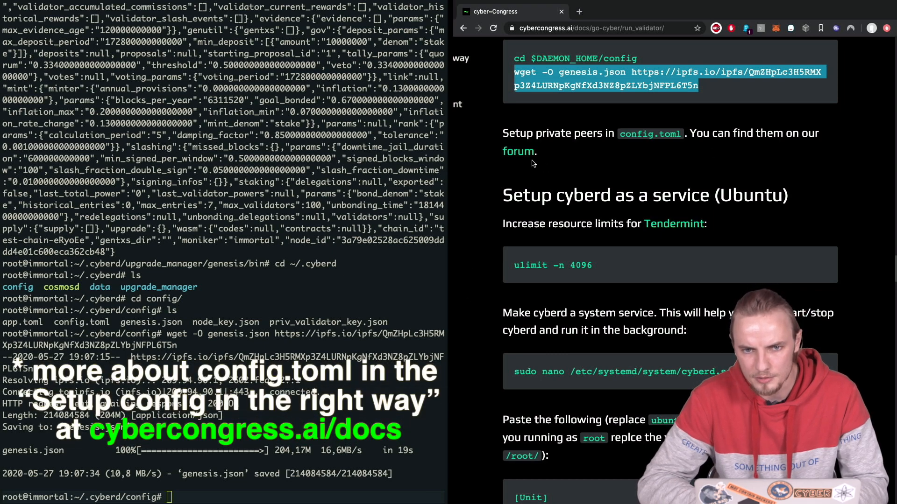
- Open the forum's Euler-6 testnet FAQ thread with peer addresses in a new tab
right_click(517, 150)
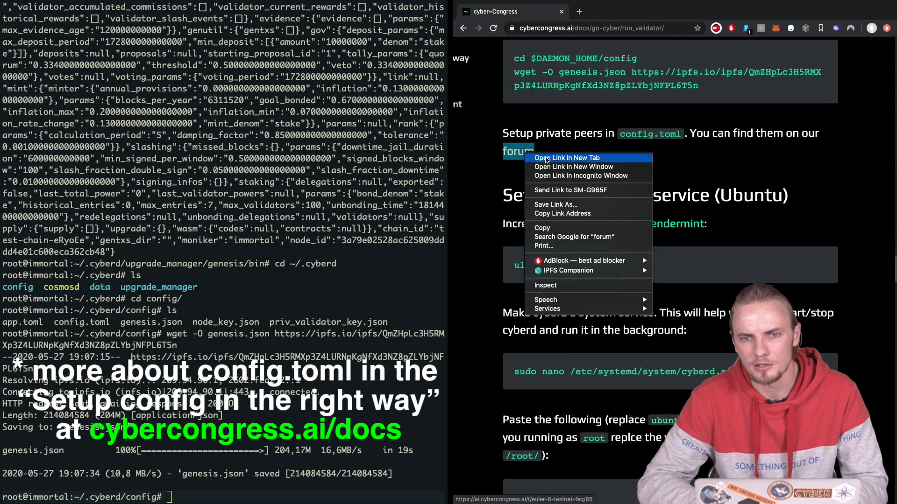
click(565, 158)
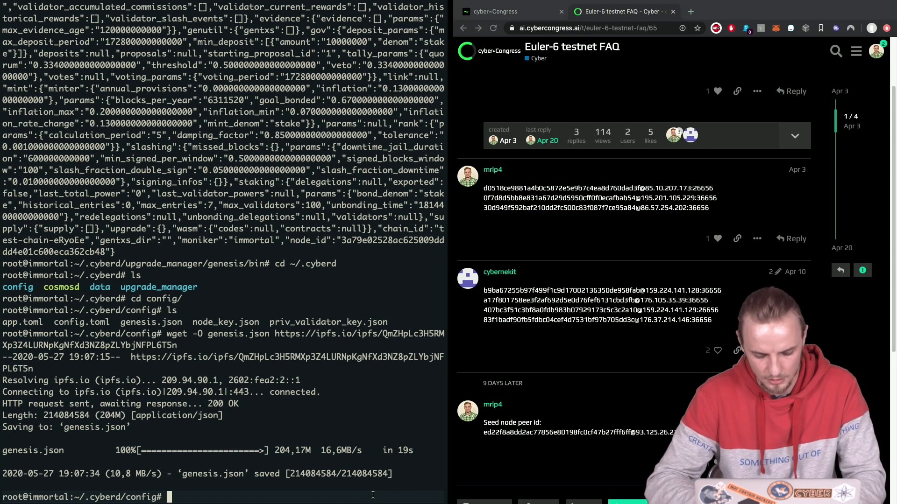
text(nano)
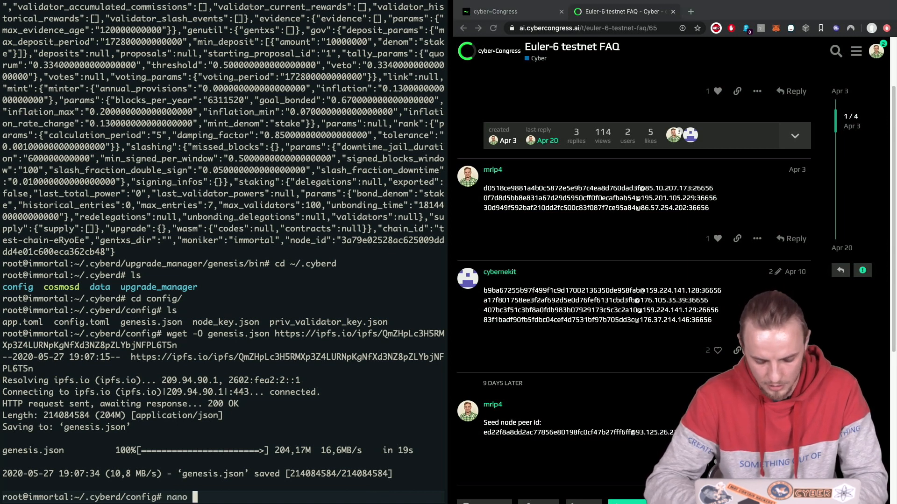
key(Enter)
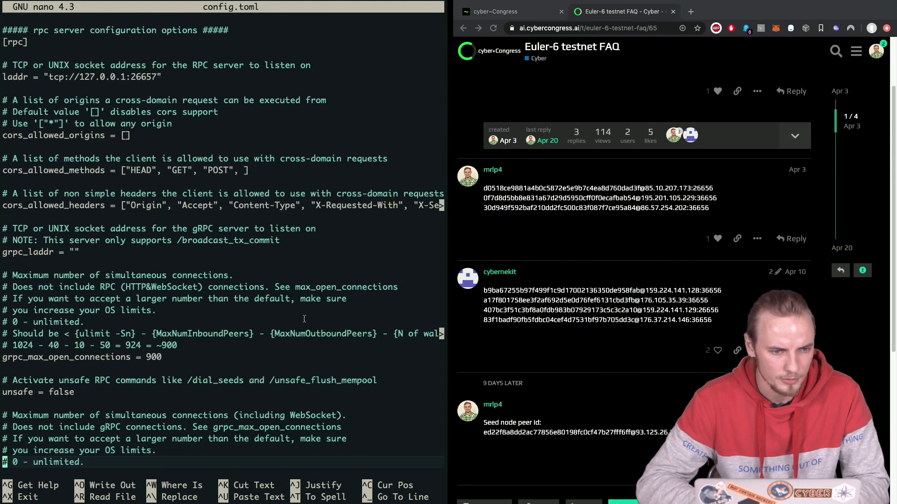
scroll(down, 3)
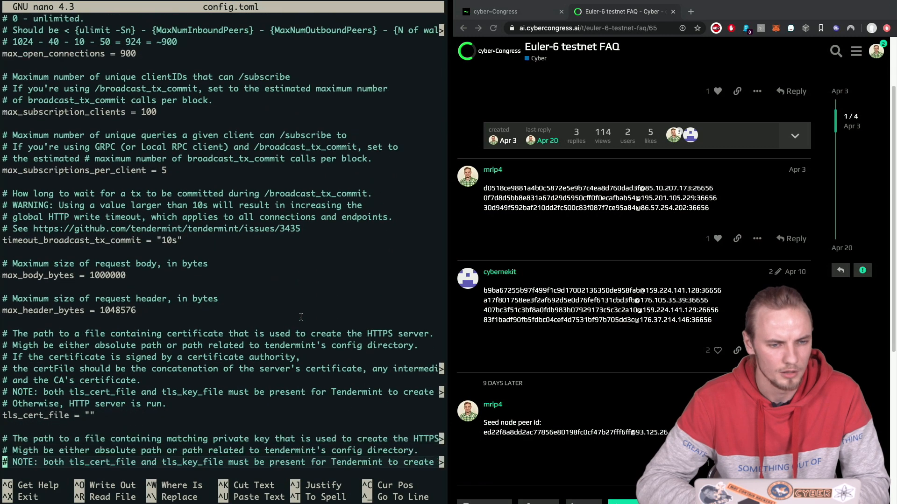
scroll(down, 3)
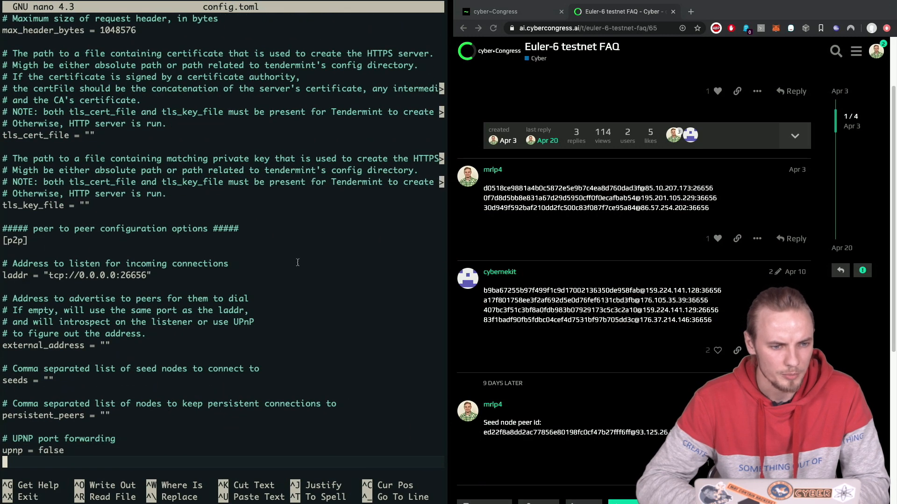
scroll(down, 3)
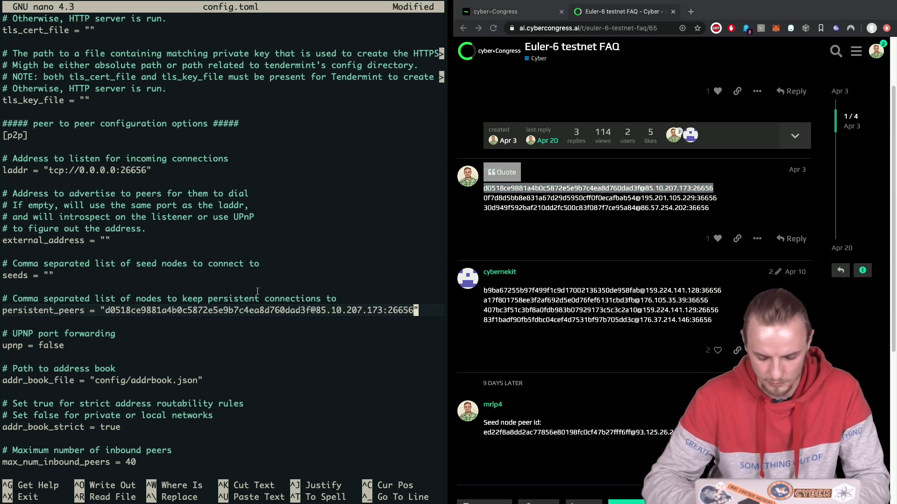
text(,)
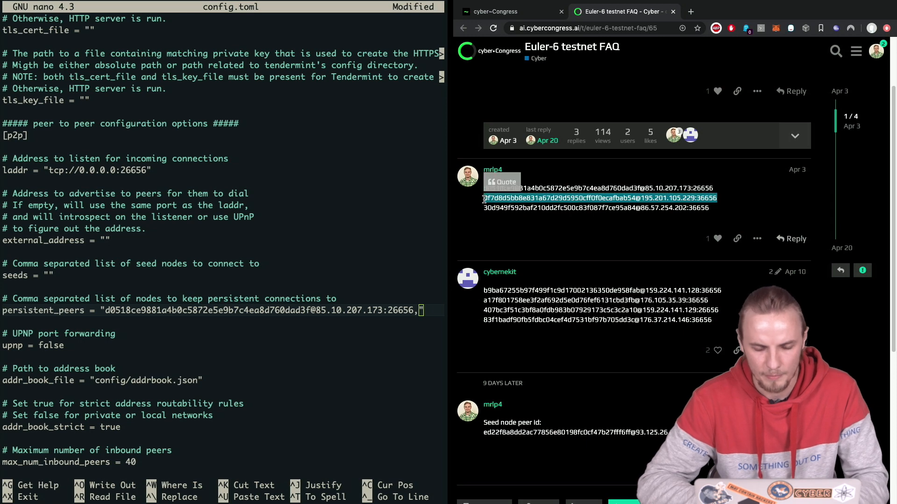
text(,0f7d8d5bb8e831a67d29d5950cff0f0ecafbab54@195.201.105.229:36656)
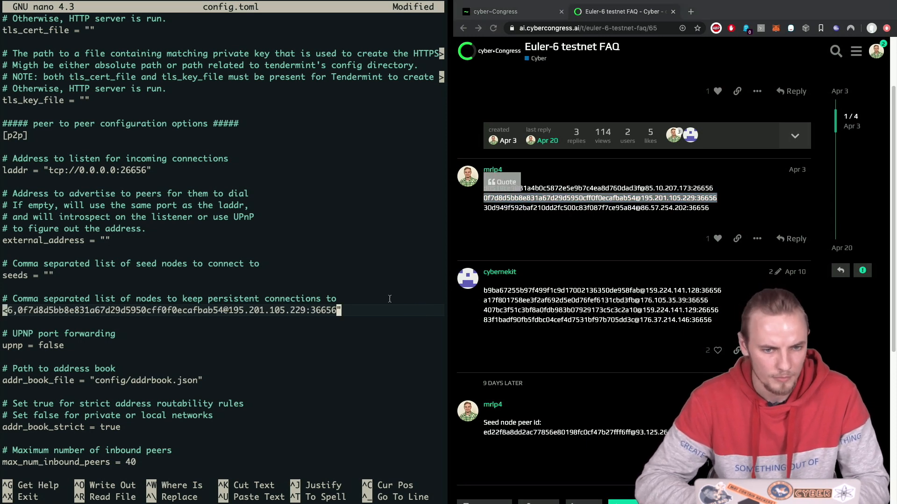
text(,)
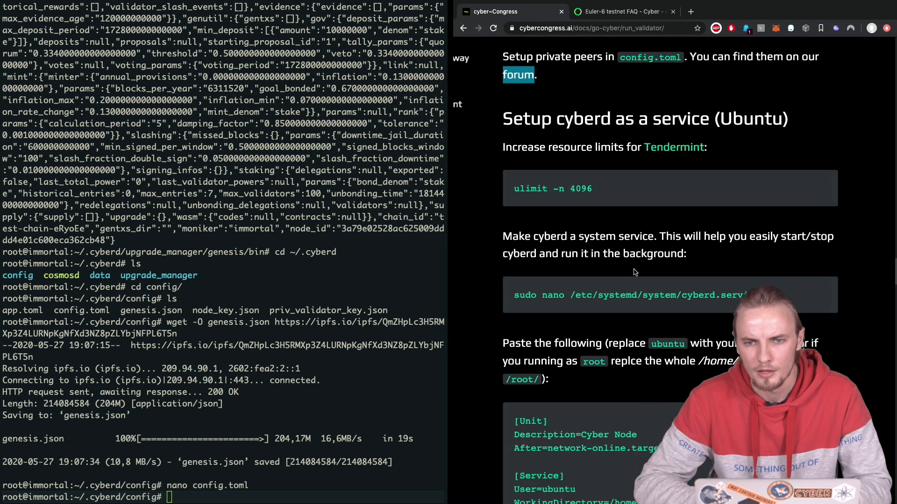
- Clear the terminal and run 'ulimit -n 4096' to raise the open-file limit
scroll(down, 3)
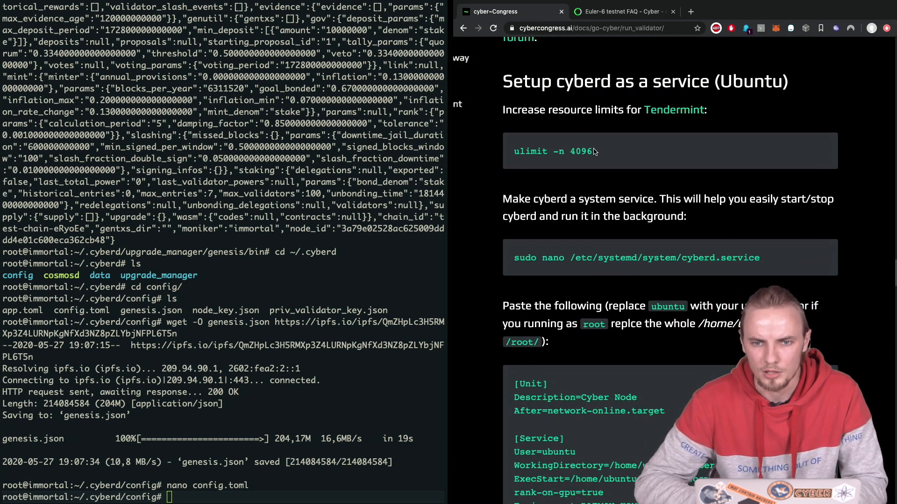
scroll(down, 3)
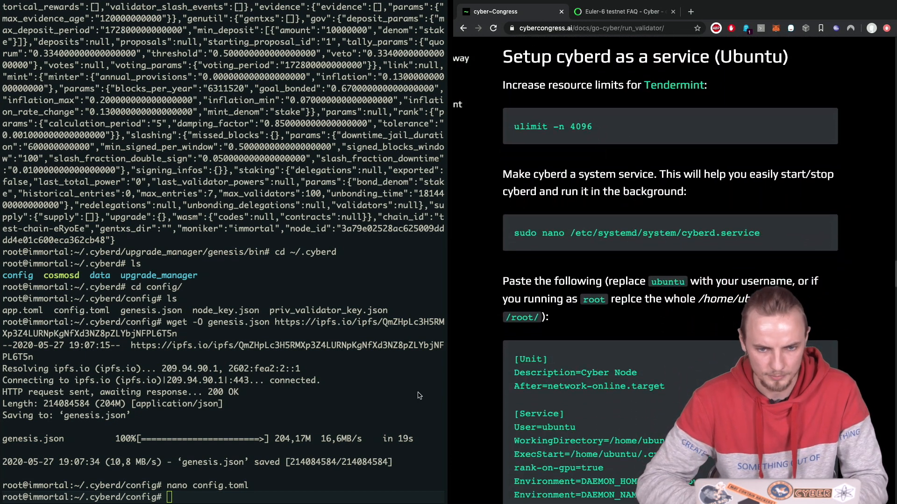
text(cl)
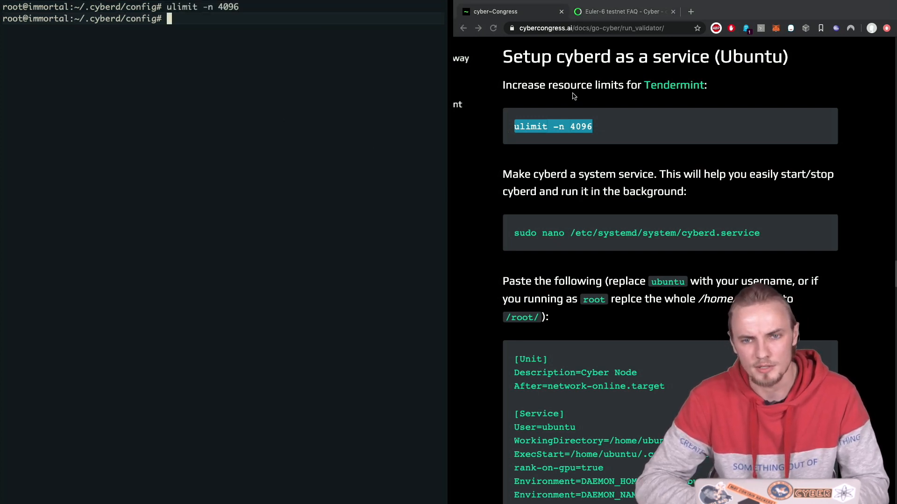
scroll(down, 3)
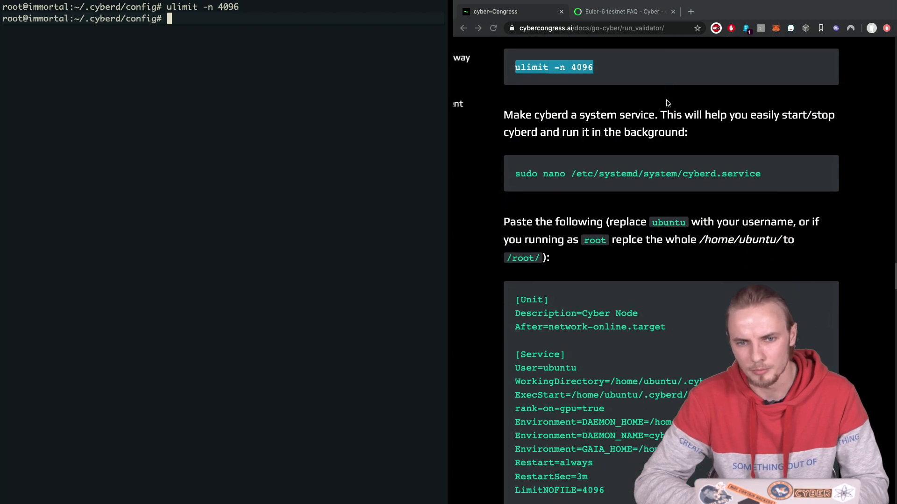
scroll(down, 3)
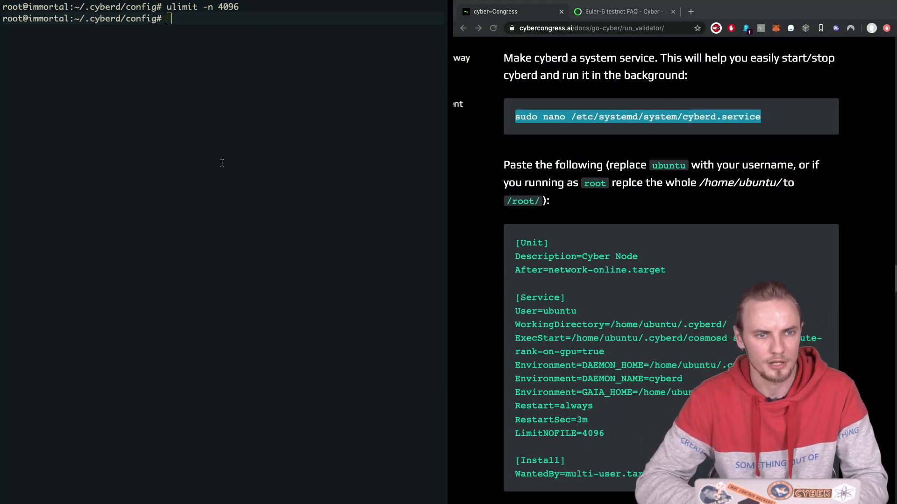
- Create /etc/systemd/system/cyberd.service in nano using the unit text copied from the docs
text(sudo nano /etc/systemd/system/cyberd.service)
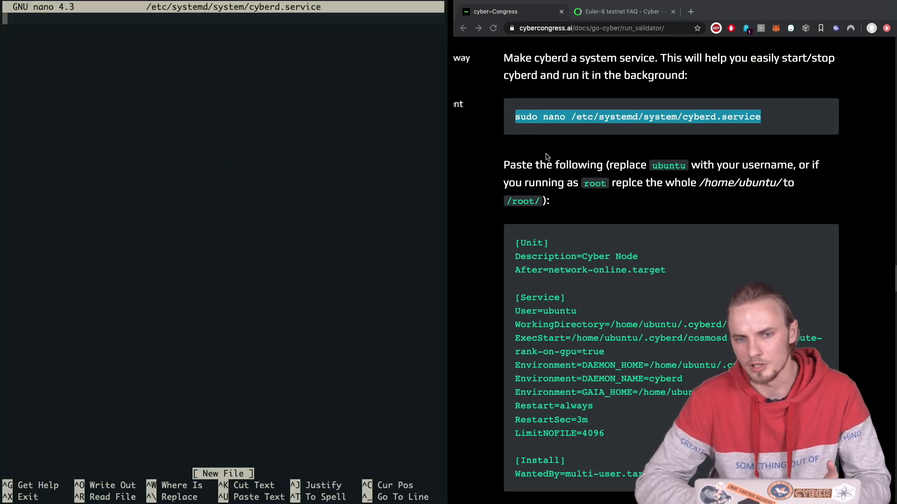
scroll(down, 3)
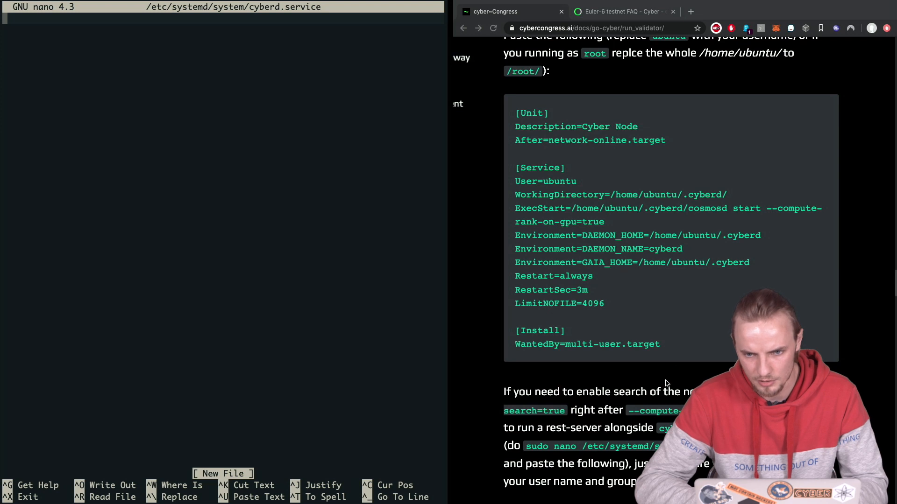
drag(515, 113, 659, 344)
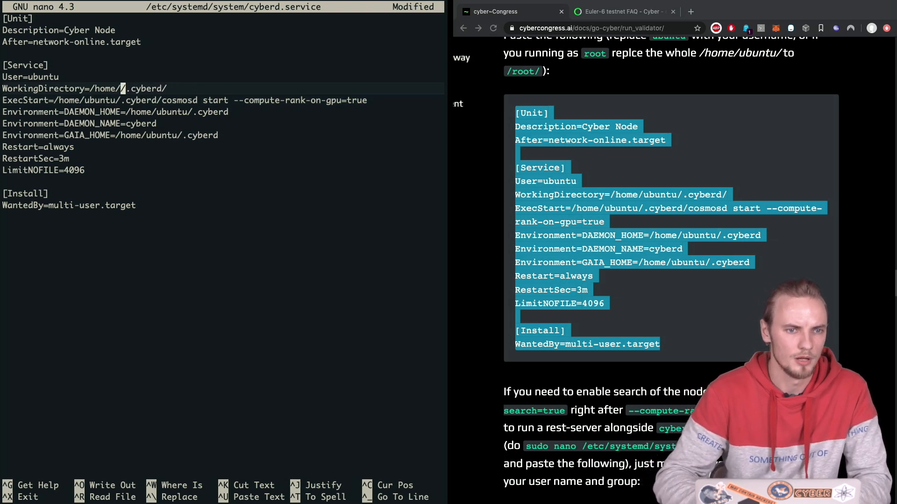
- Change the unit's home paths to /root and User to root, then save and exit
key(BackSpace)
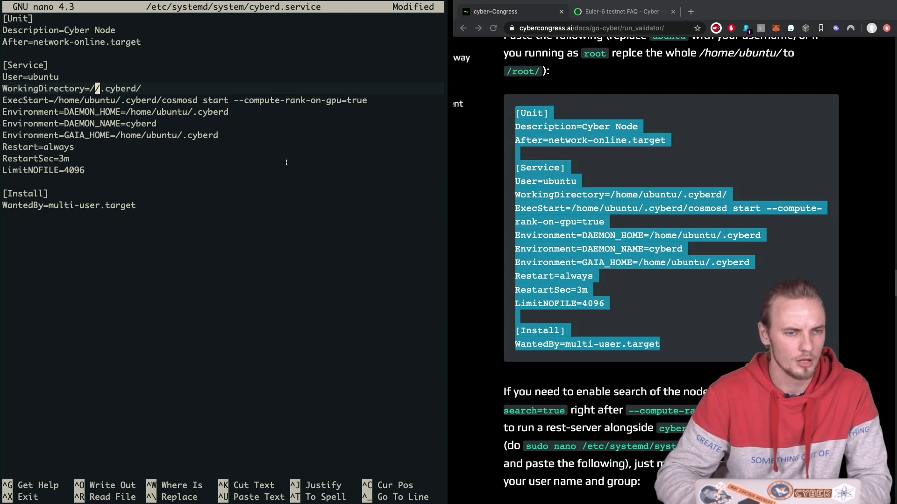
text(r)
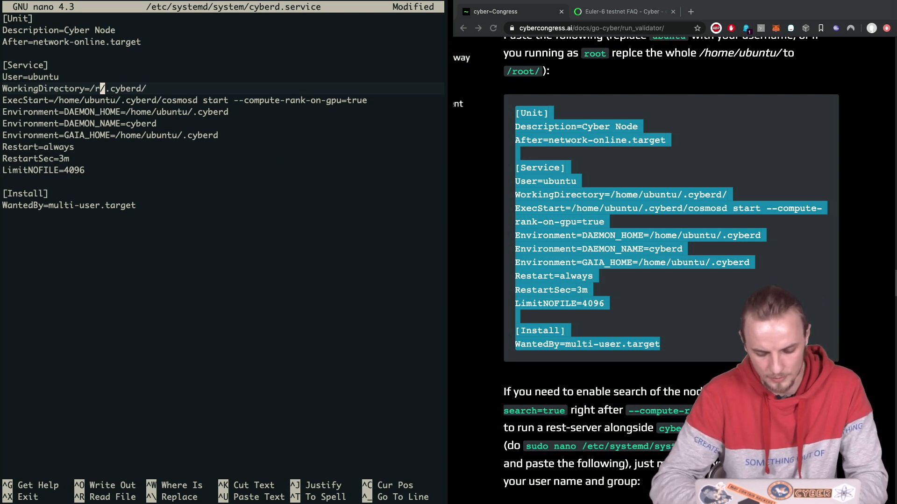
text(oot)
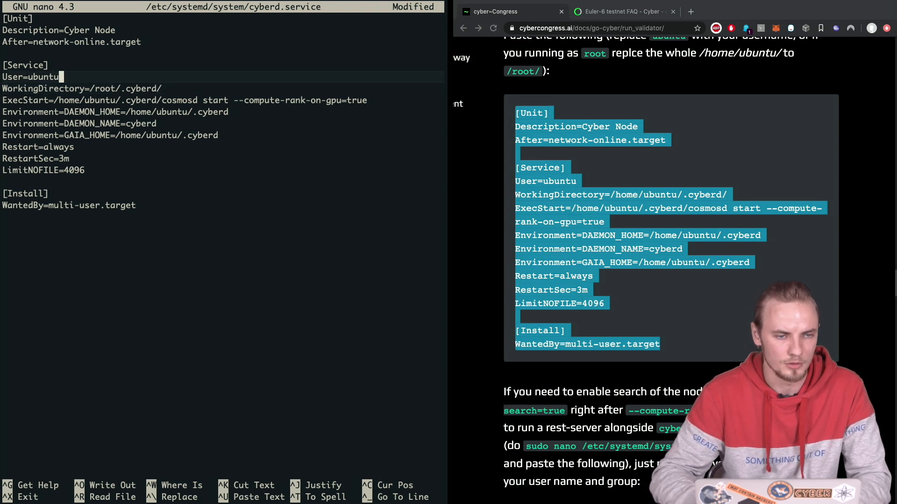
key(BackSpace)
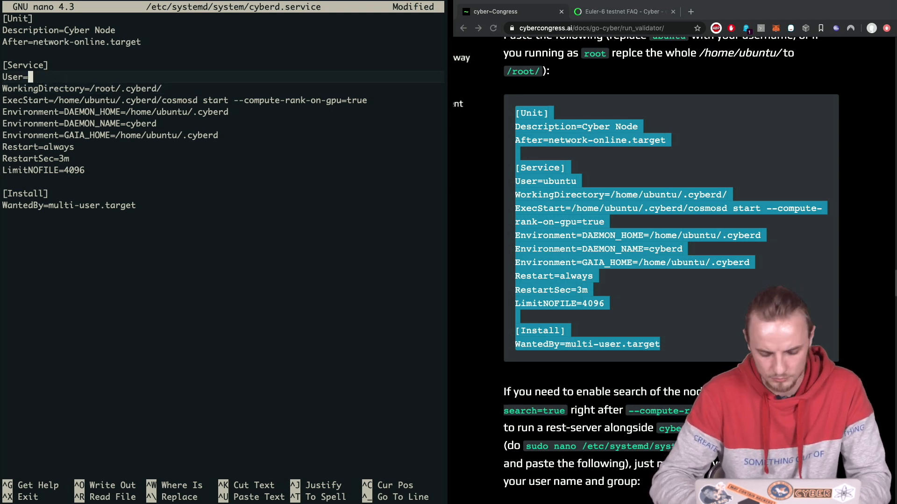
text(root)
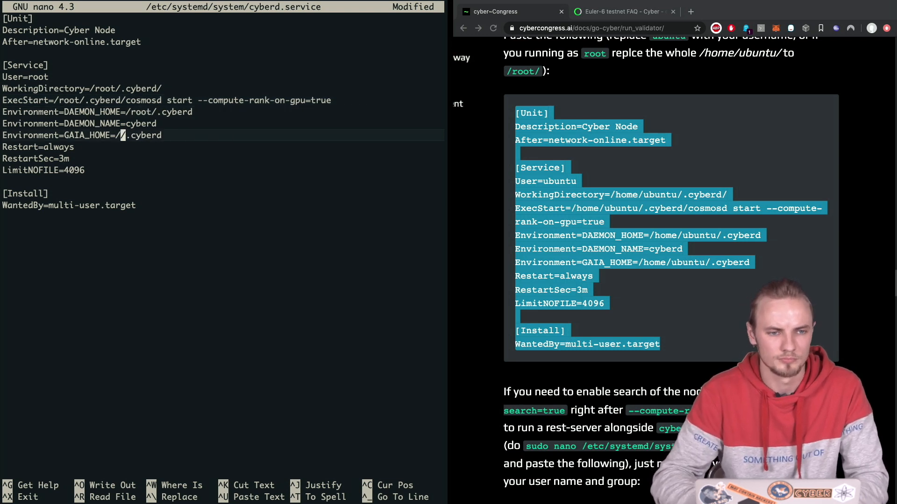
text(root)
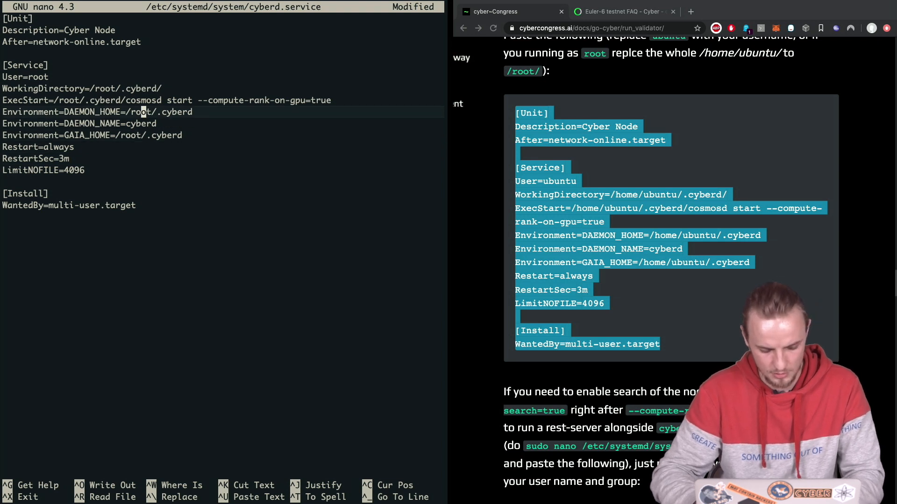
key(ctrl+x)
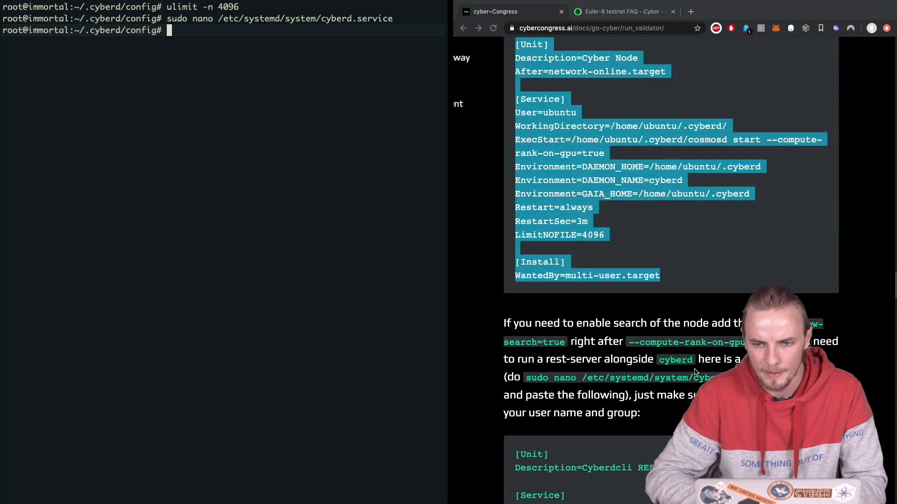
scroll(down, 3)
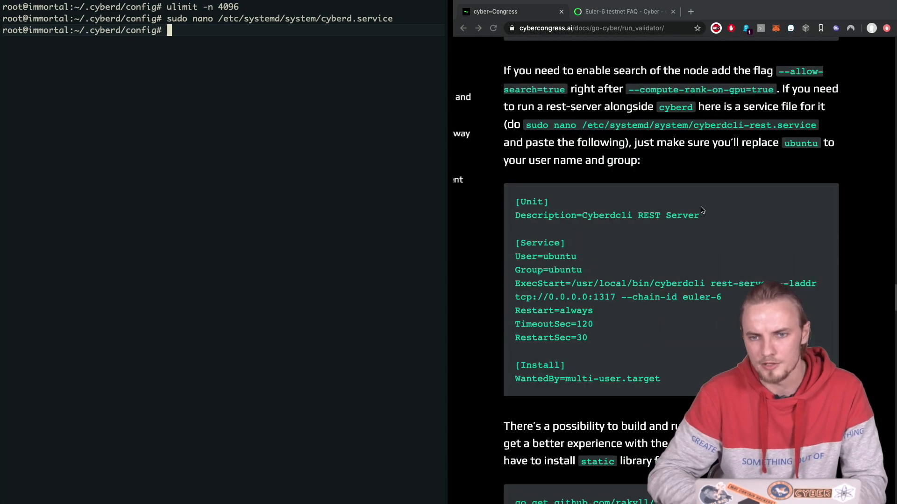
scroll(down, 3)
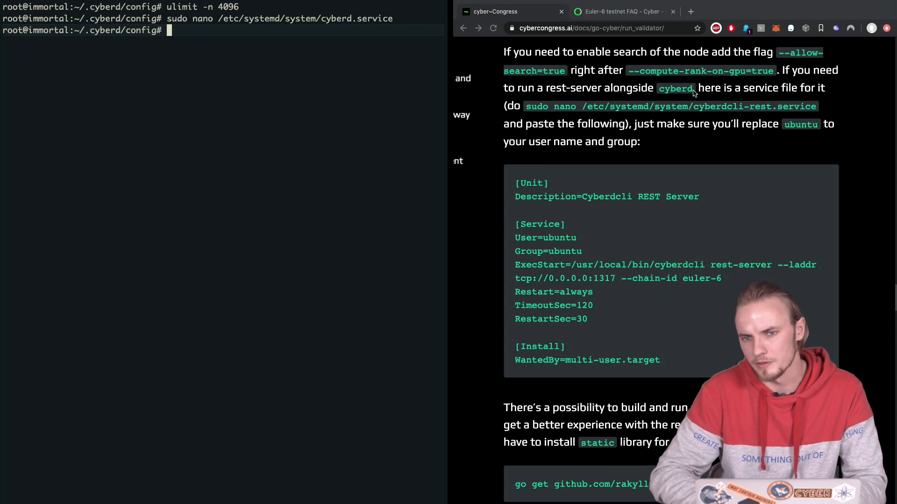
scroll(down, 3)
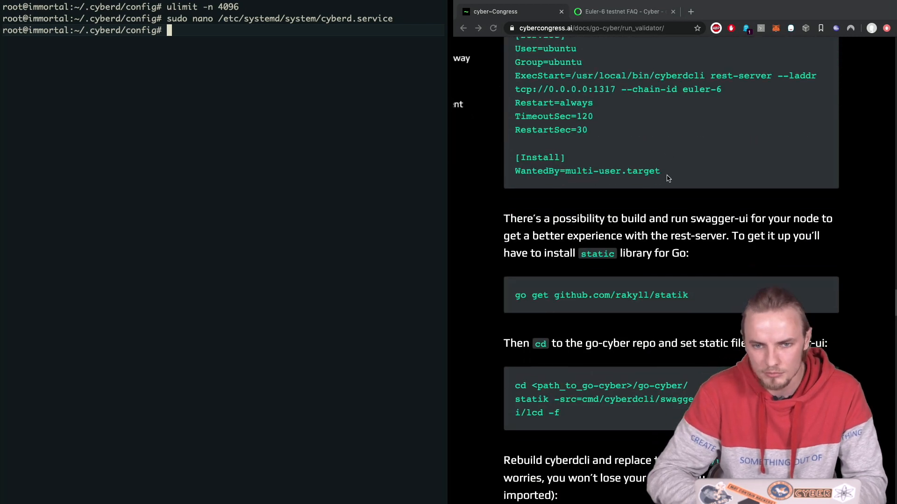
scroll(down, 3)
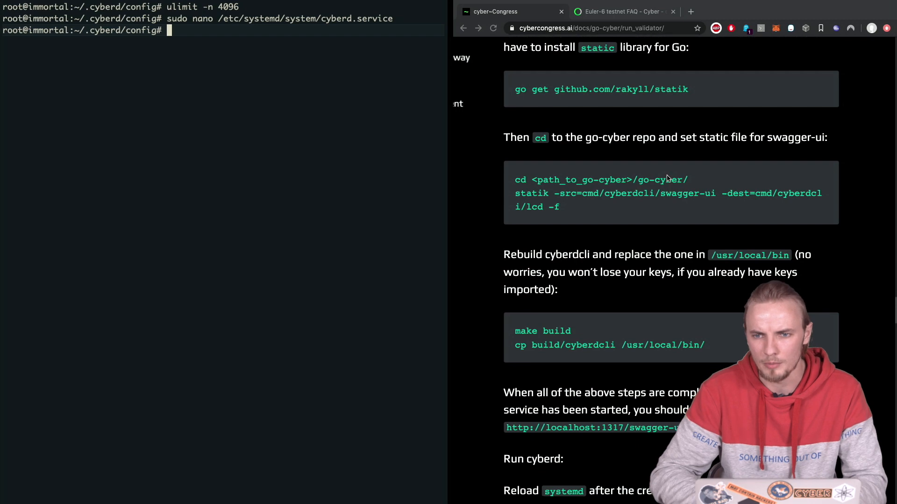
scroll(down, 3)
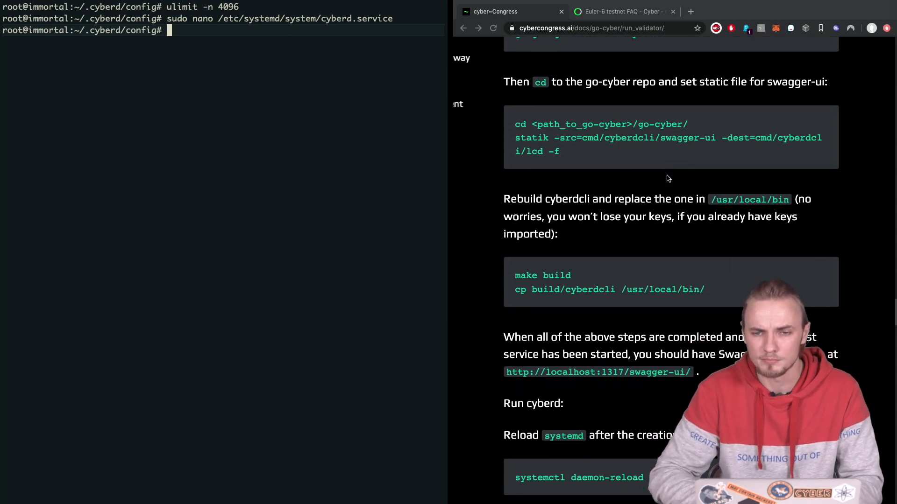
scroll(down, 3)
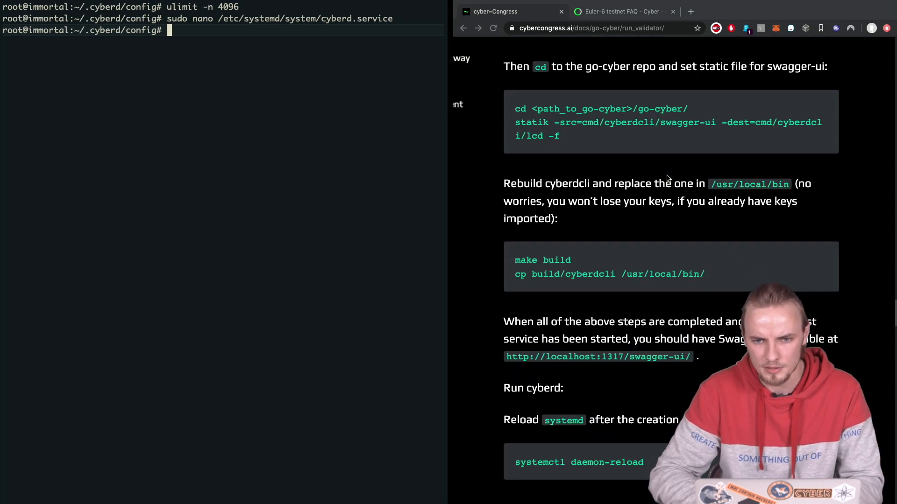
- Run 'systemctl daemon-reload' and 'sudo systemctl start cyberd' to launch the node service
scroll(down, 3)
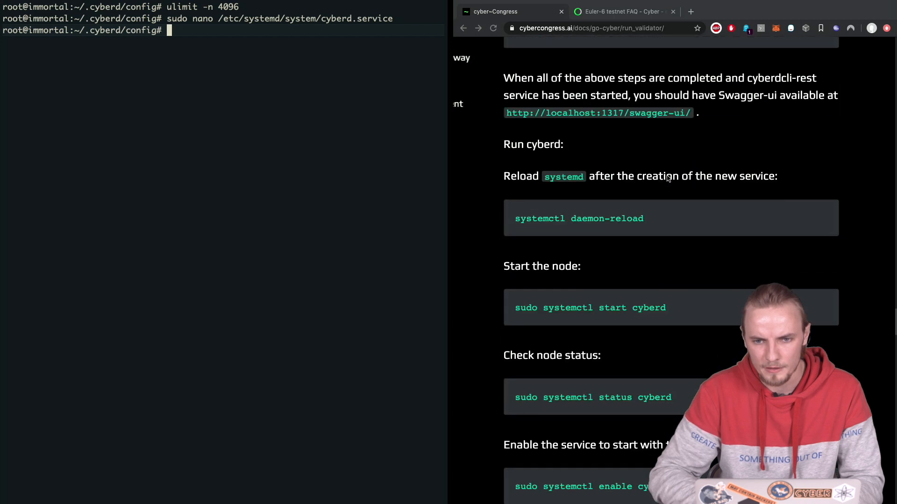
scroll(down, 3)
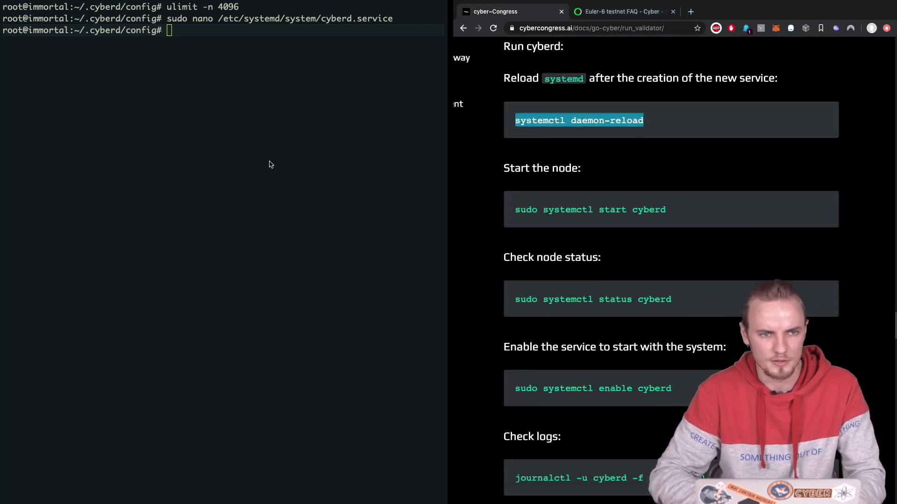
text(systemctl daemon-reload)
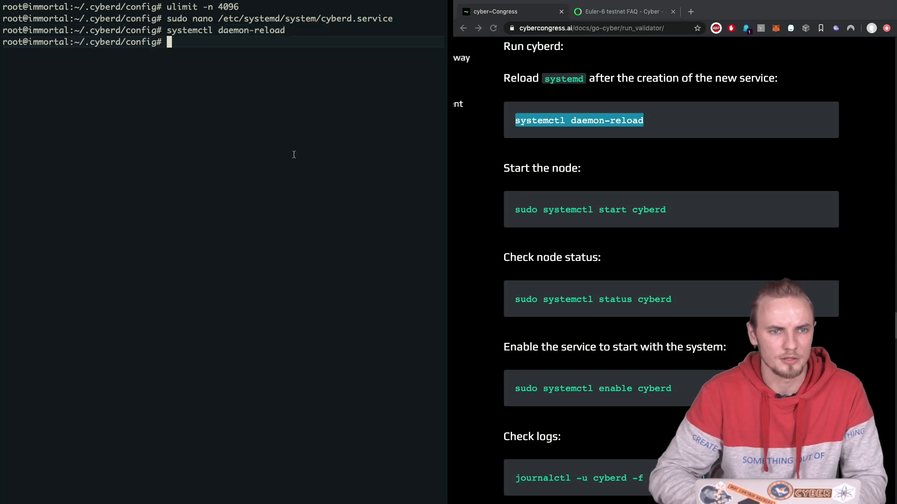
scroll(down, 3)
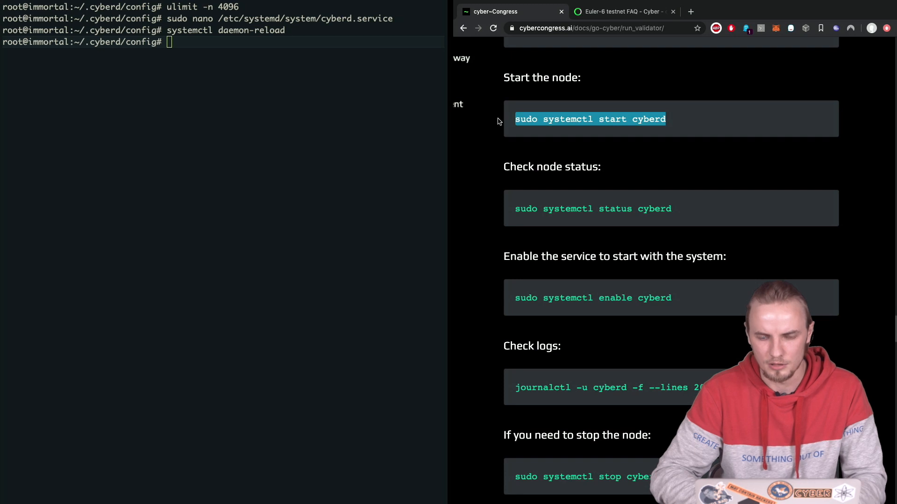
text(sudo systemctl start cyberd)
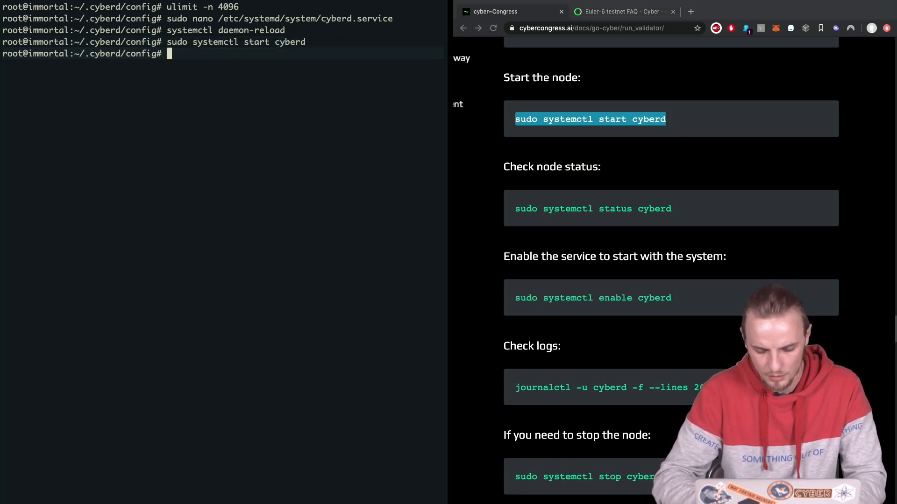
scroll(down, 3)
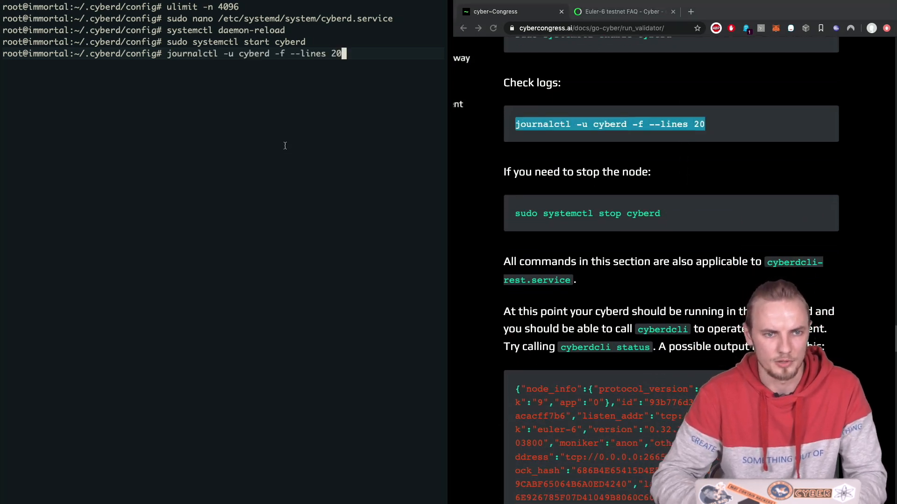
- Follow the cyberd journal as peers are dialed and blocks commit past height 124, then stop
key(Return)
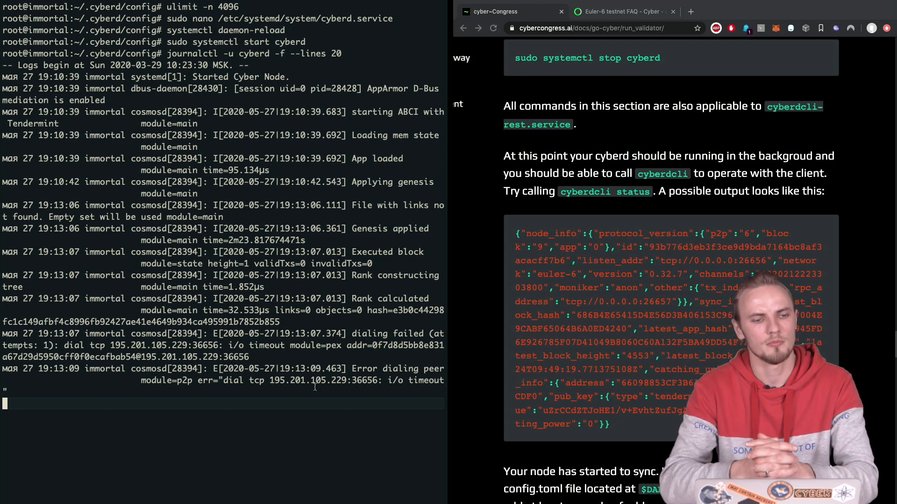
scroll(down, 3)
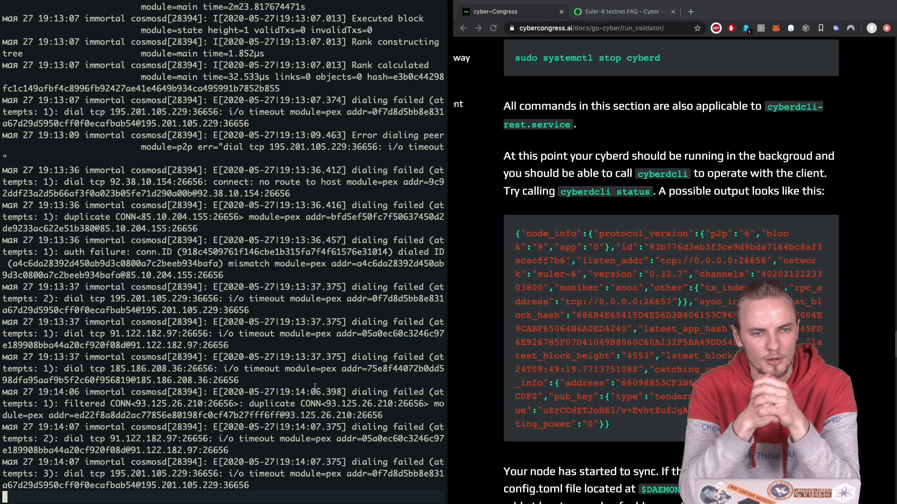
scroll(down, 3)
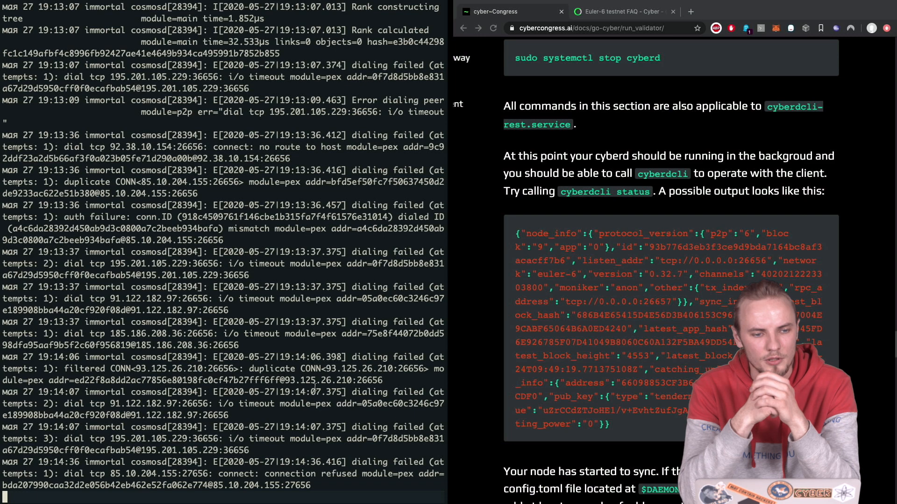
scroll(down, 3)
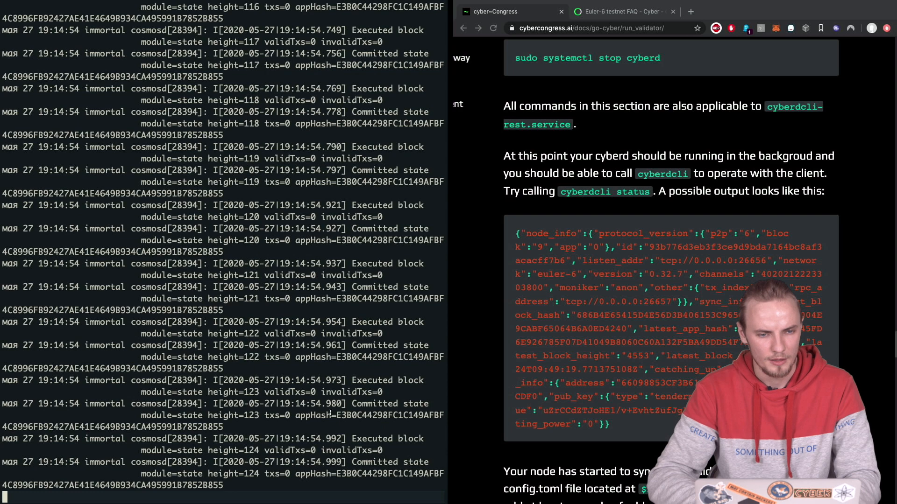
key(ctrl+c)
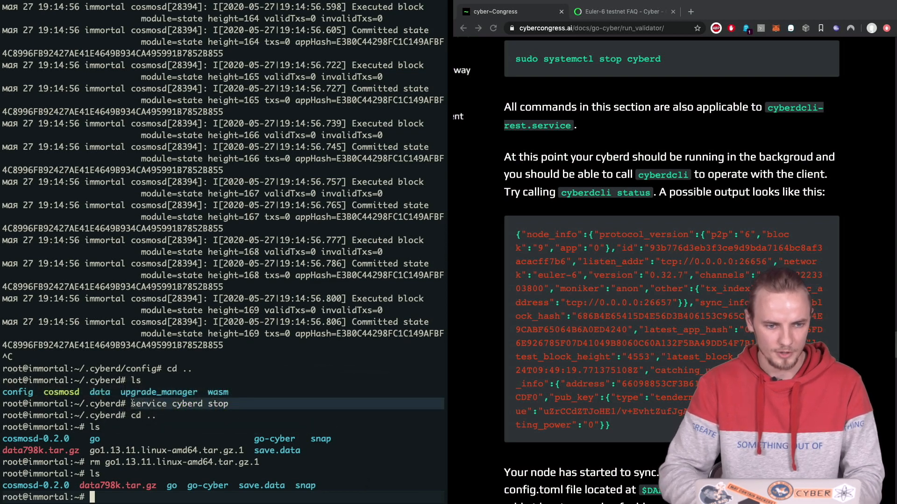
- Stop the cyberd service and force-remove the ~/.cyberd/data folder
text(service cyberd stop)
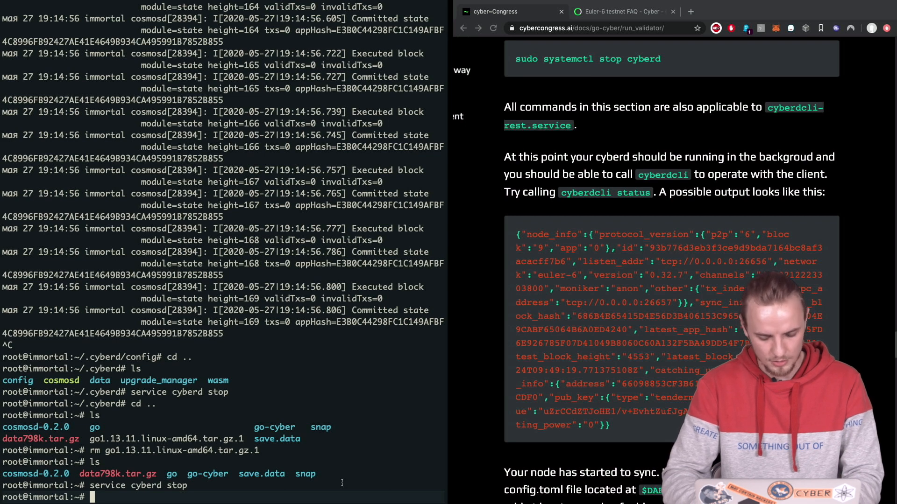
text(rm)
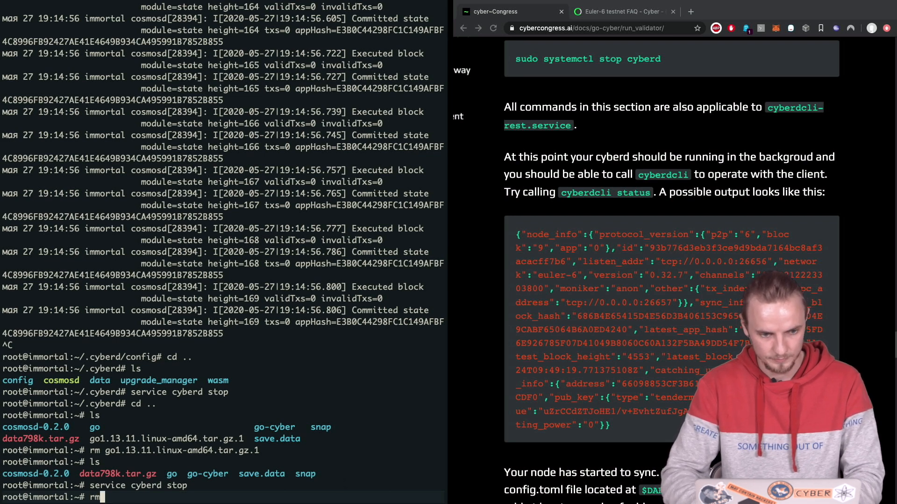
text(./)
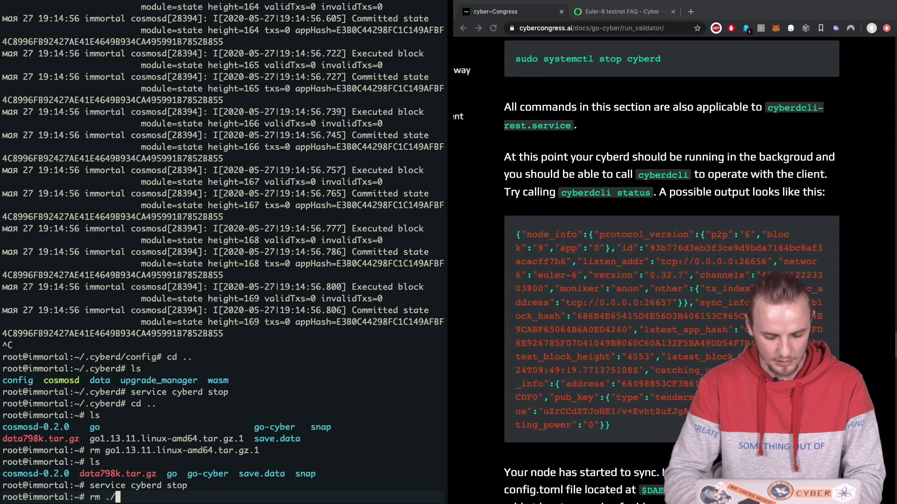
text(cyberd)
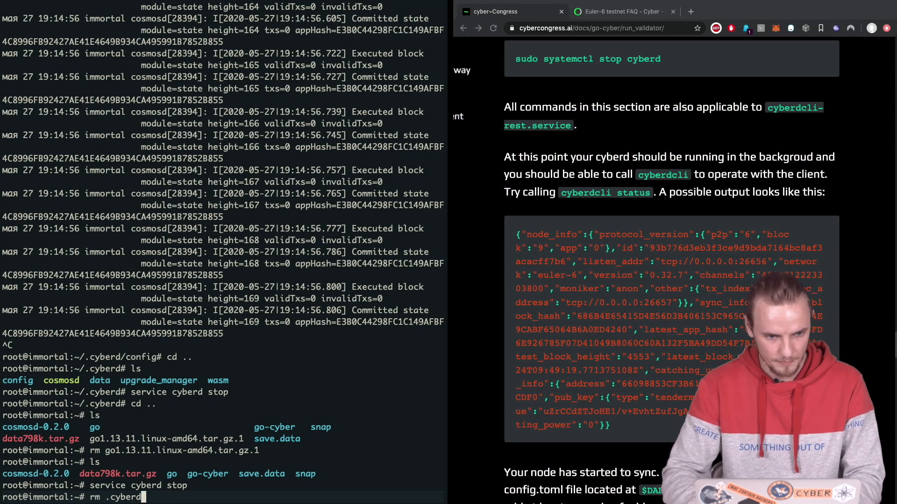
text(/data/)
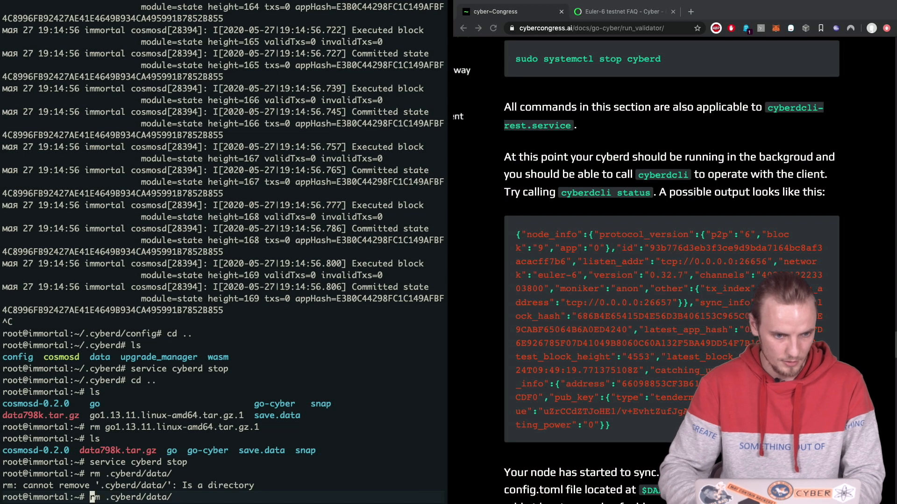
text(-rf)
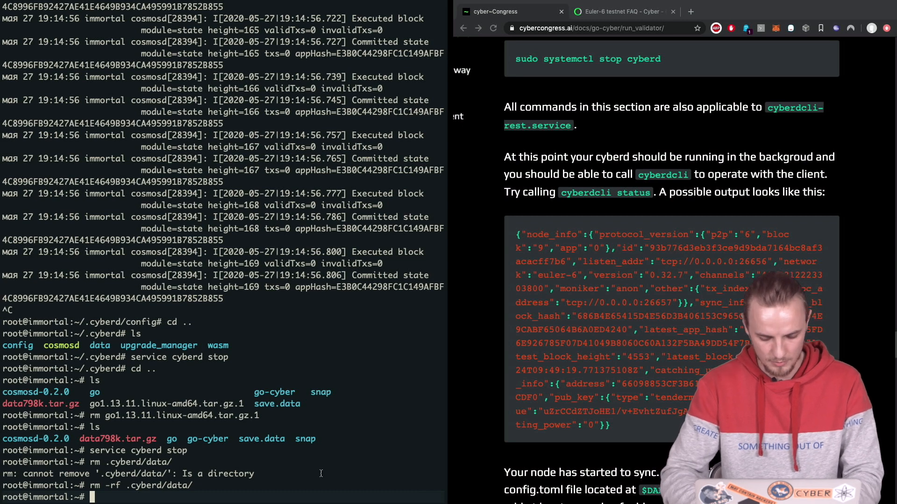
- Move save.data into .cyberd/data and start the cyberd service again
text(mv save.data/)
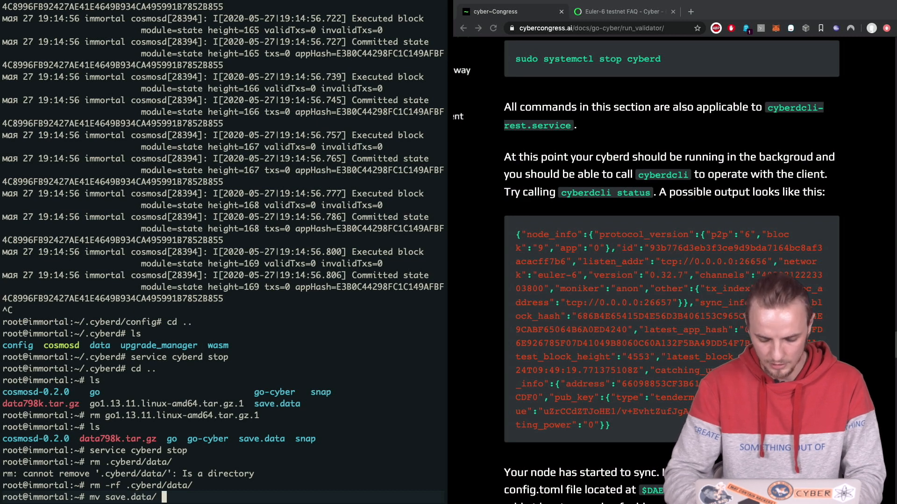
text(.cyberd/data)
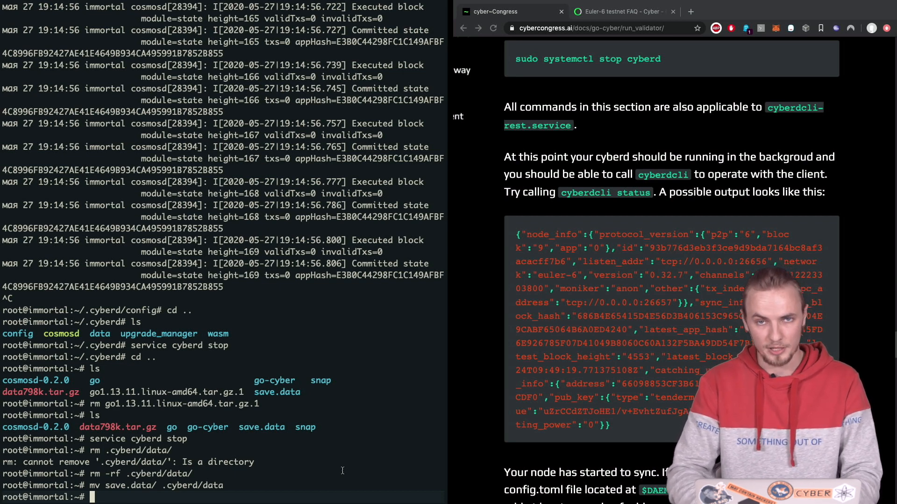
text(service cyberd start)
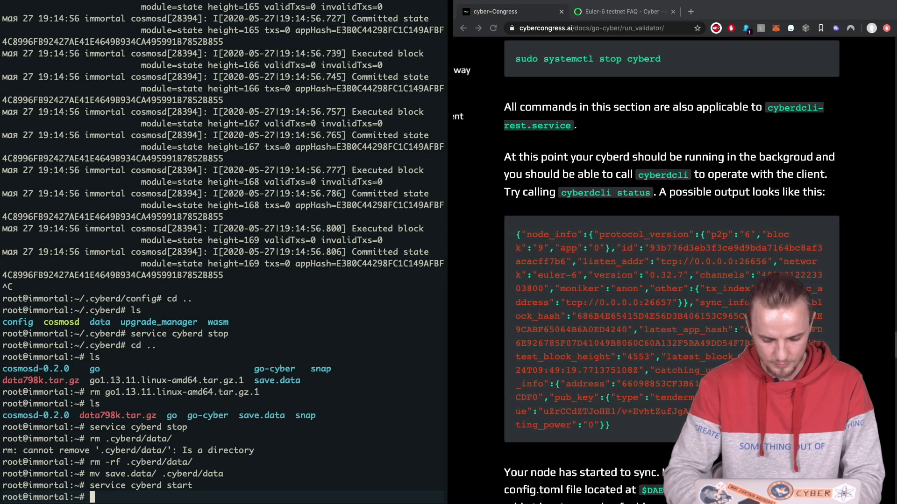
- Follow the restarted node with 'journalctl -u cyberd.service -f', showing blocks around height 799043
text(journalctl)
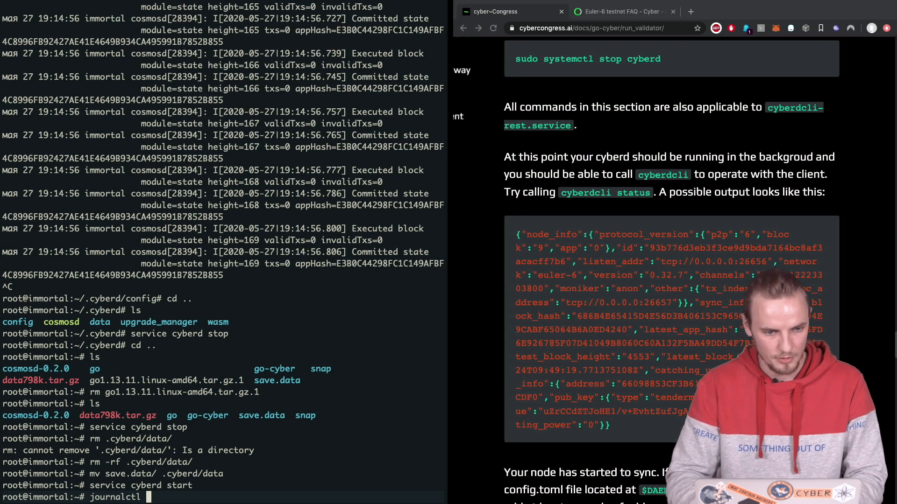
text(-u)
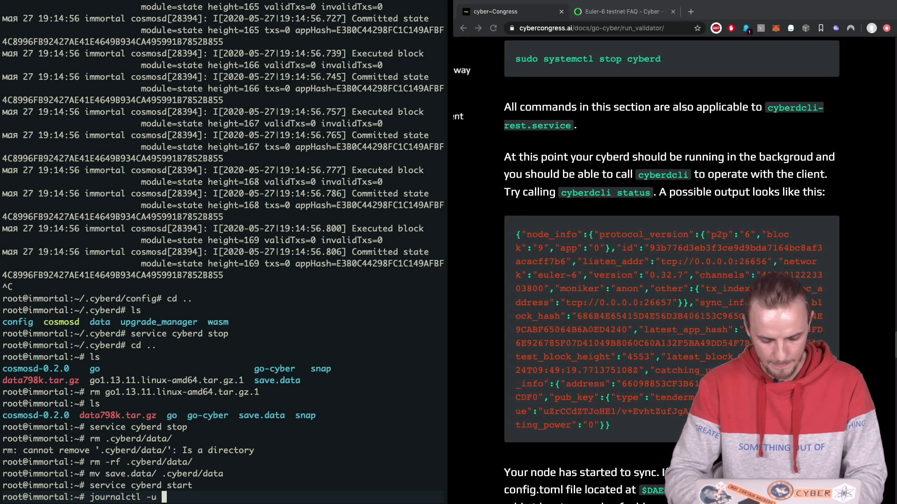
text(cyberd)
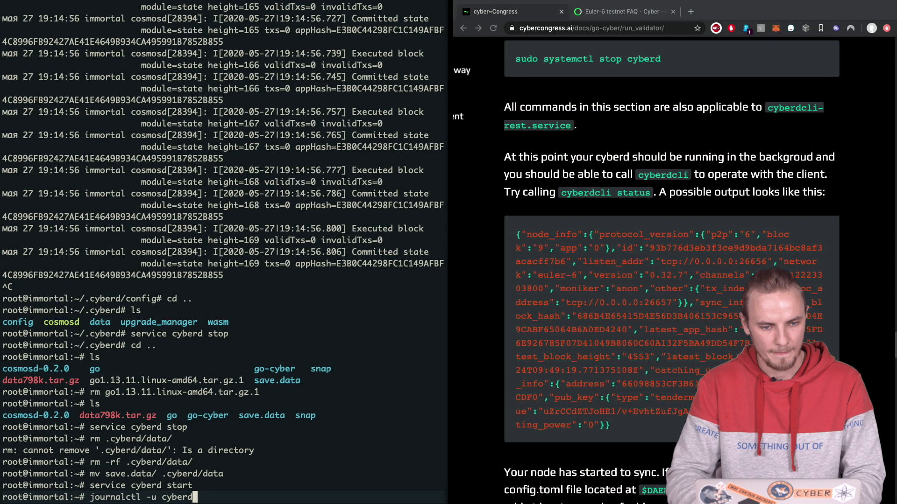
text(.service -f)
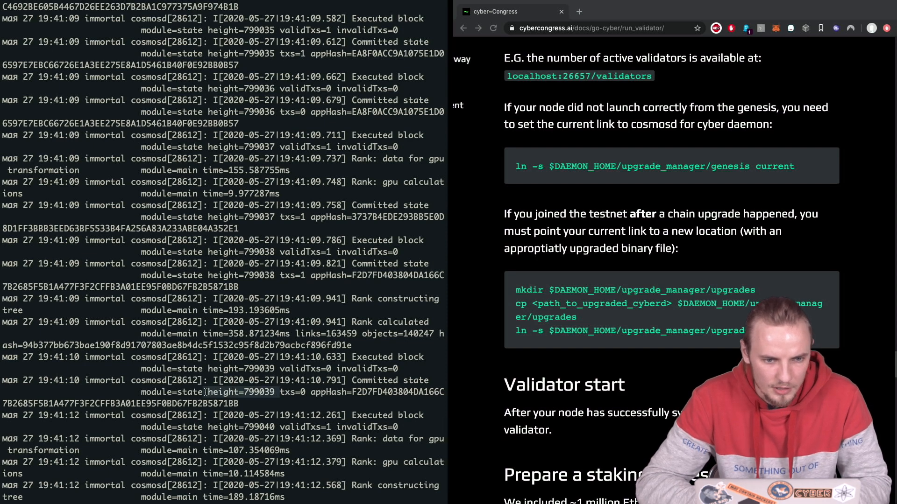
scroll(down, 3)
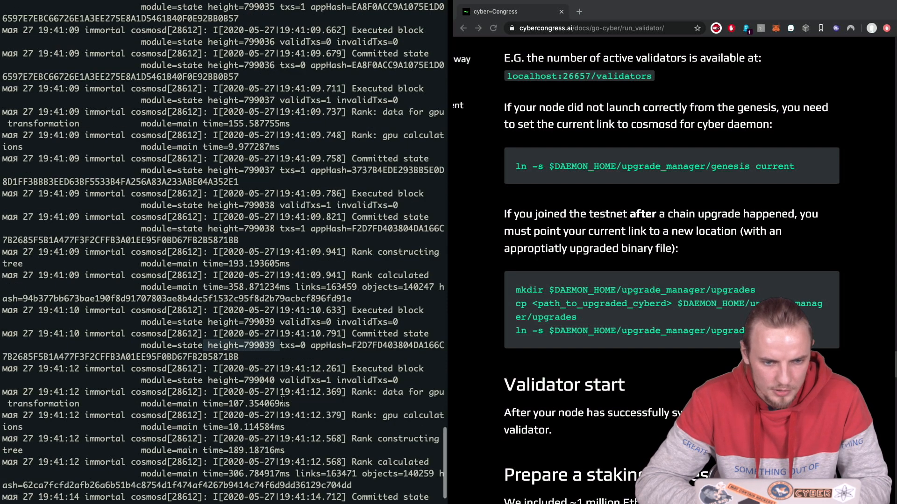
scroll(down, 3)
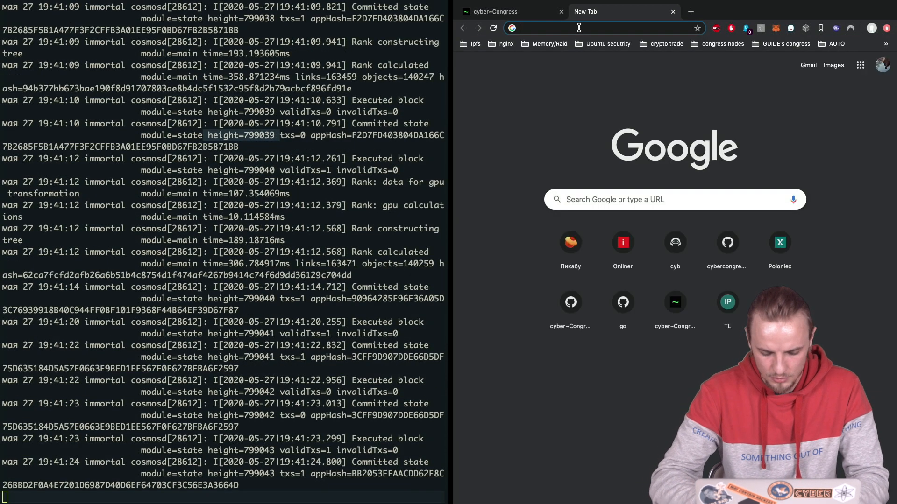
- Load cyber.page and review the euler-6 dashboard: height ~801488, 170693 cyberlinks, 14 heroes
text(cyber.page/brain)
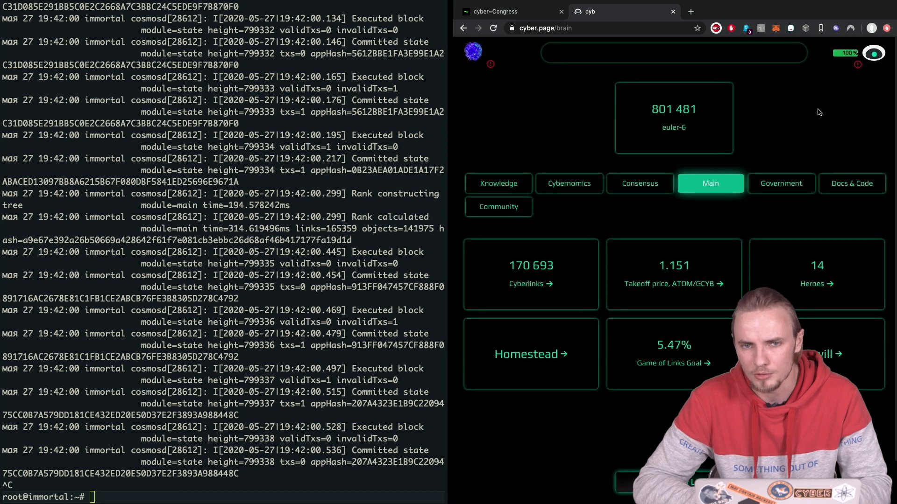
mouse_move(813, 291)
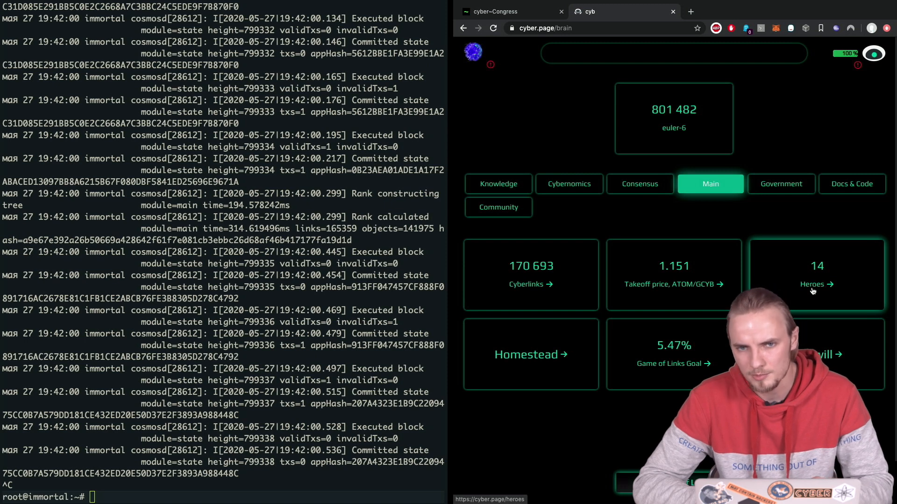
click(812, 285)
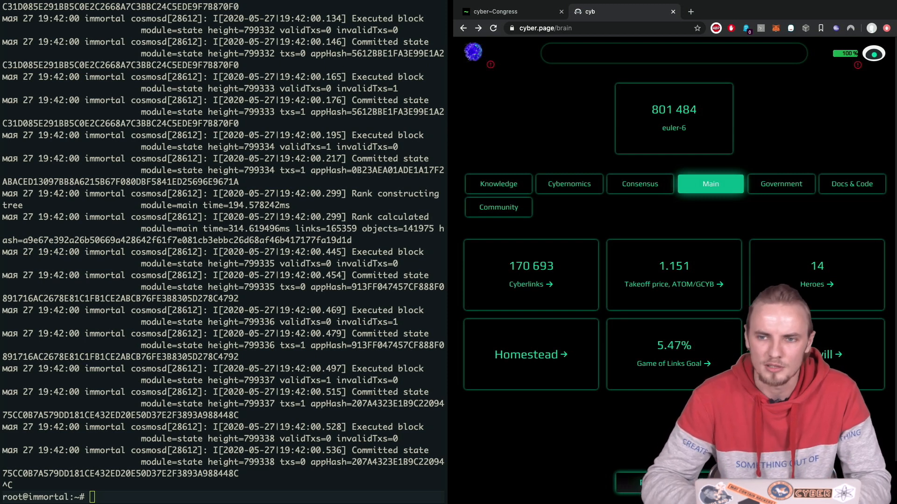
mouse_move(874, 53)
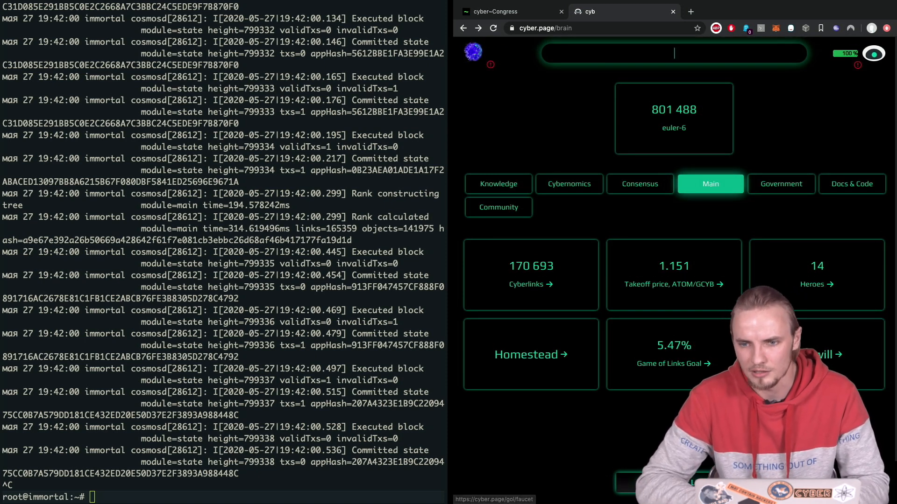
click(781, 184)
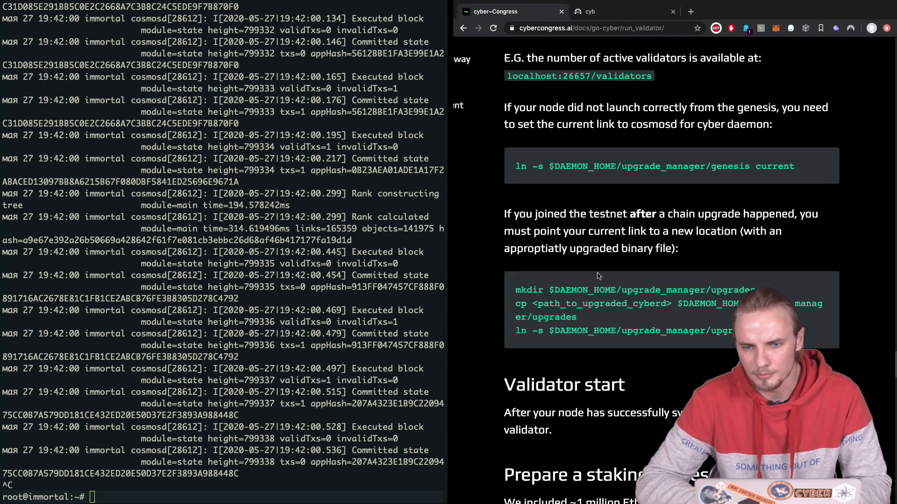
- Scroll the validator guide past 'Validator start' to the 'Prepare a staking address' key-recovery commands
scroll(down, 3)
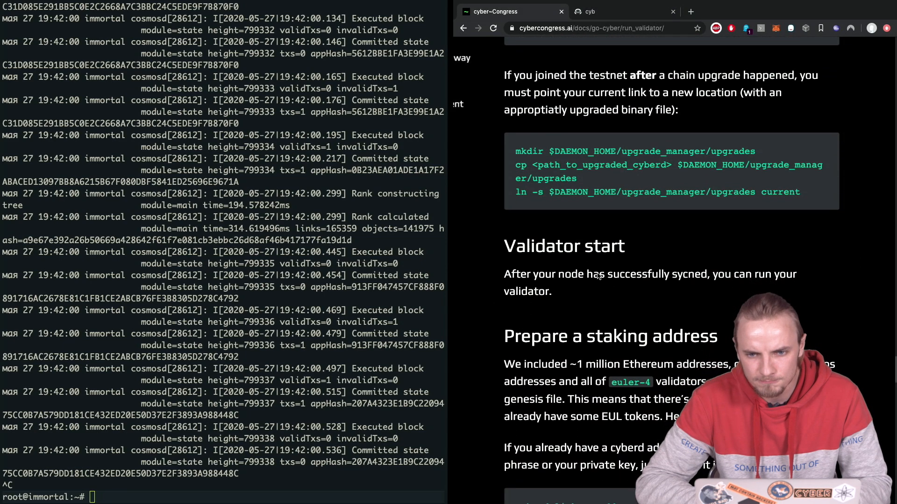
scroll(down, 3)
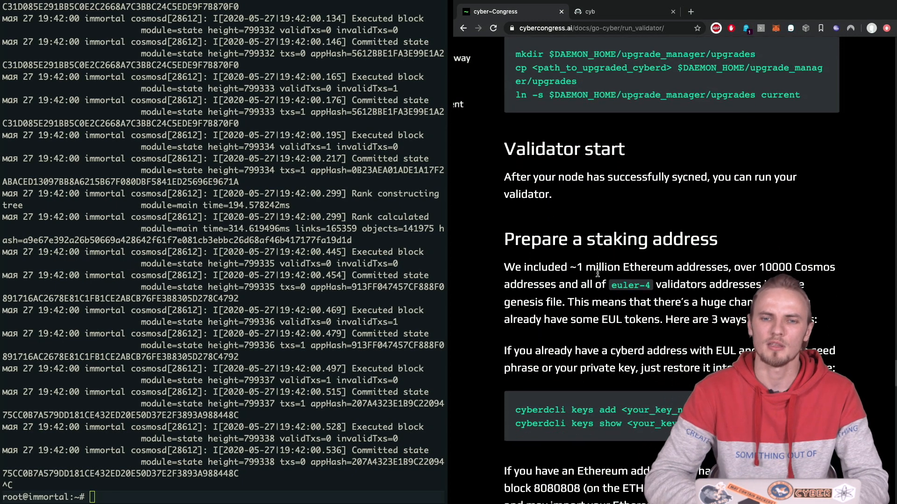
scroll(down, 3)
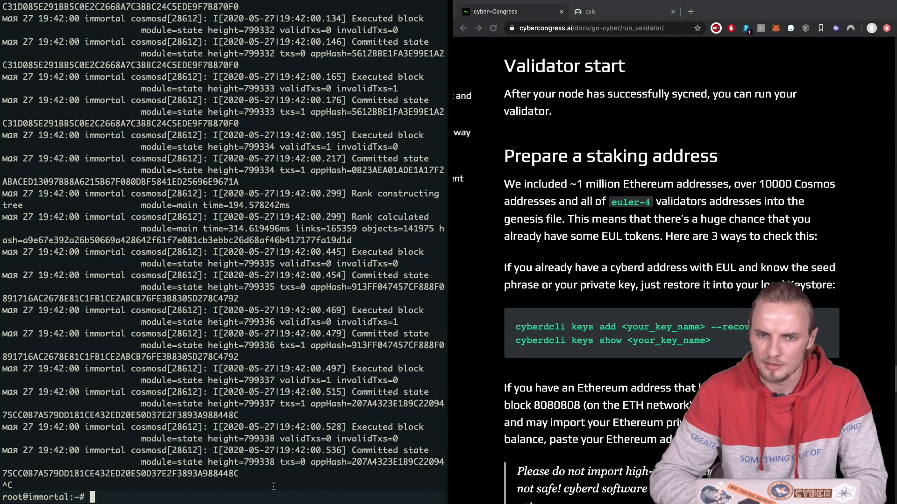
scroll(down, 3)
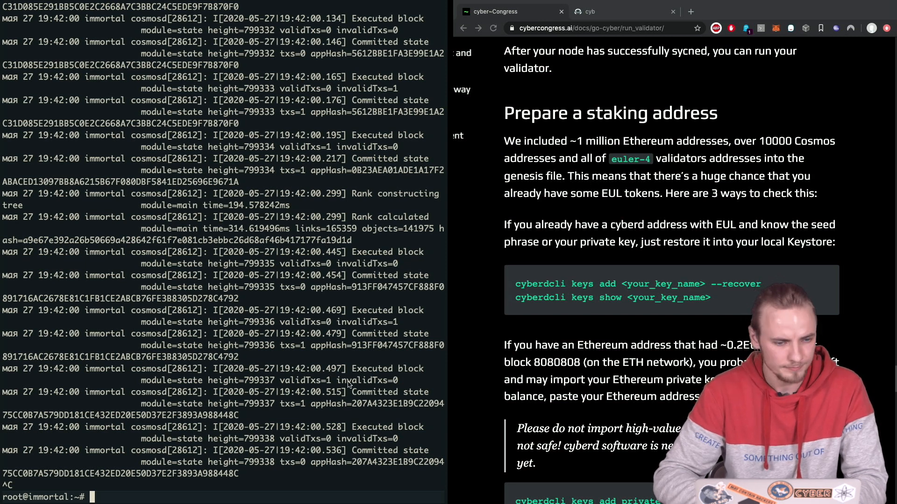
mouse_move(273, 487)
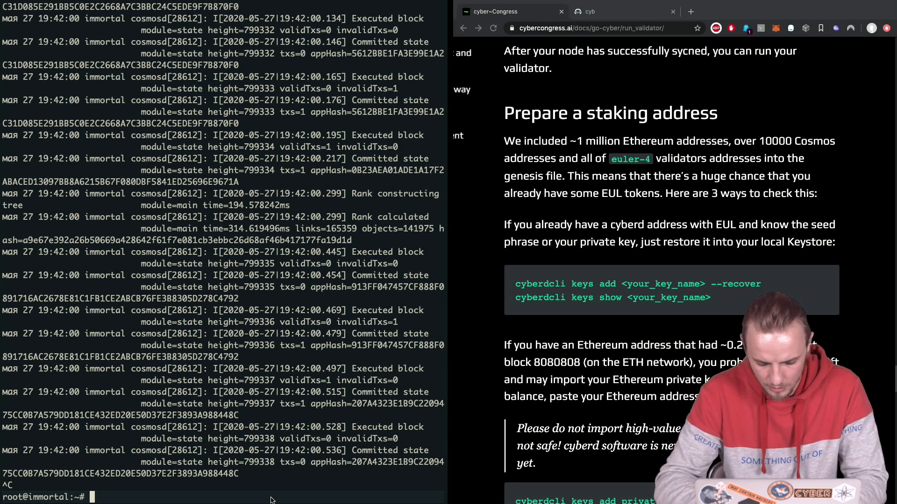
- Run 'cyberdcli keys list' to show the local key 'immortal', and scroll the docs further
text(cyberdcli keys l)
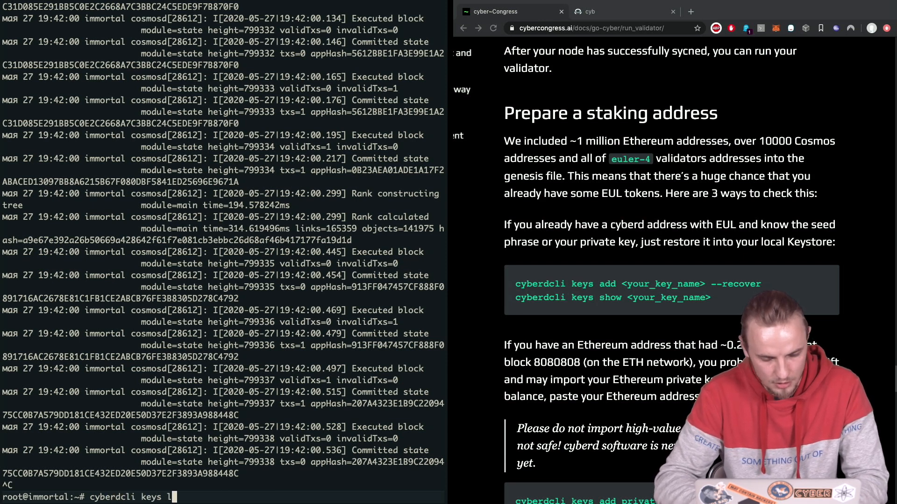
text(ist)
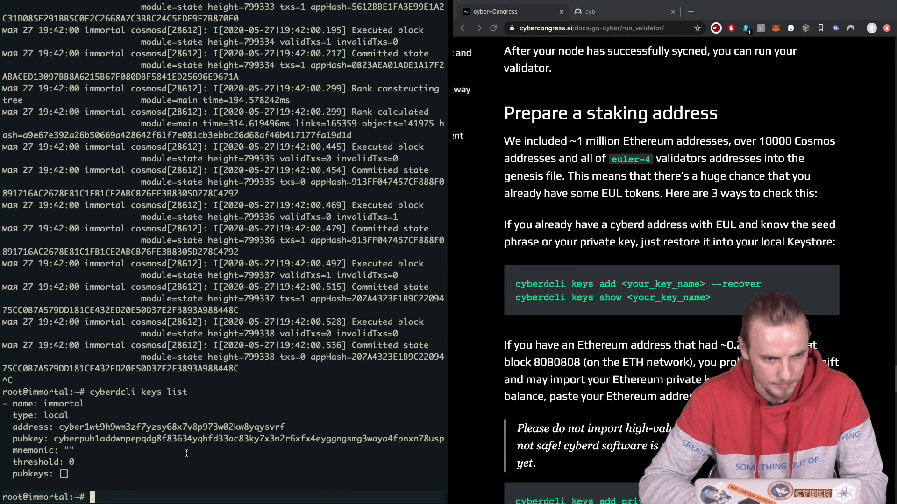
scroll(down, 3)
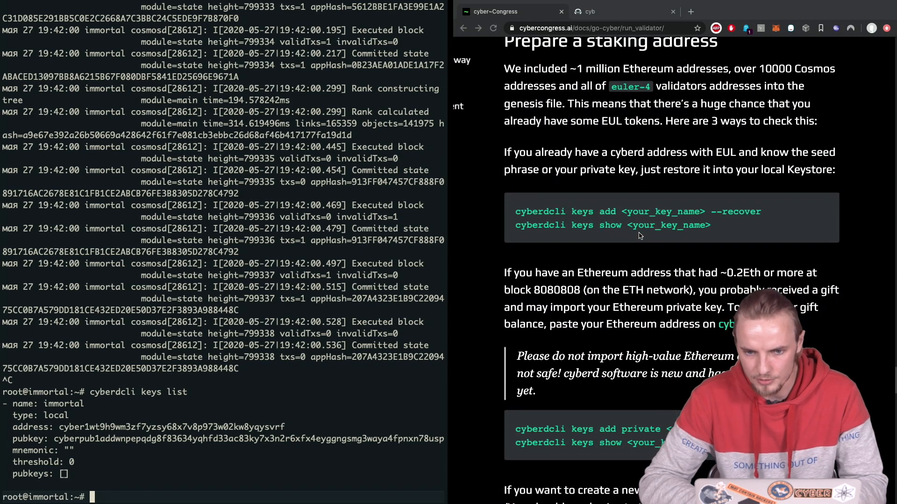
scroll(down, 3)
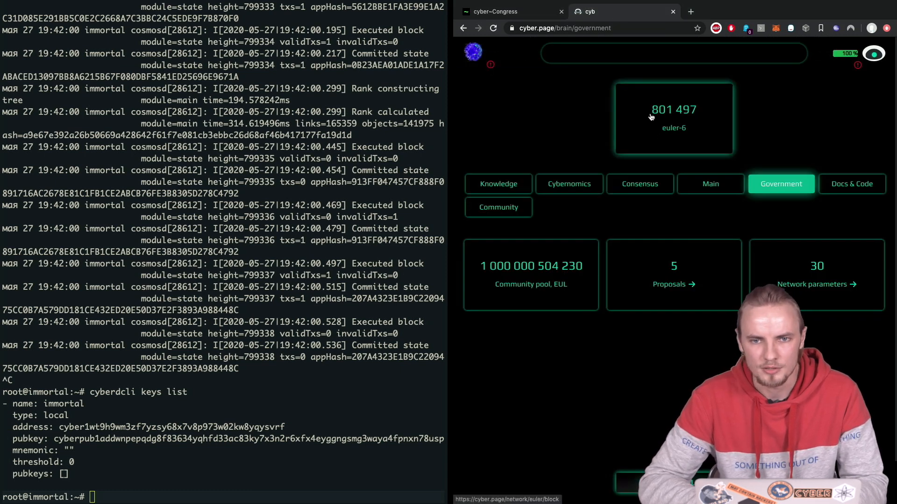
- Load the cyber.page home page and open the Get EUL faucet showing round 35 of 49
click(710, 184)
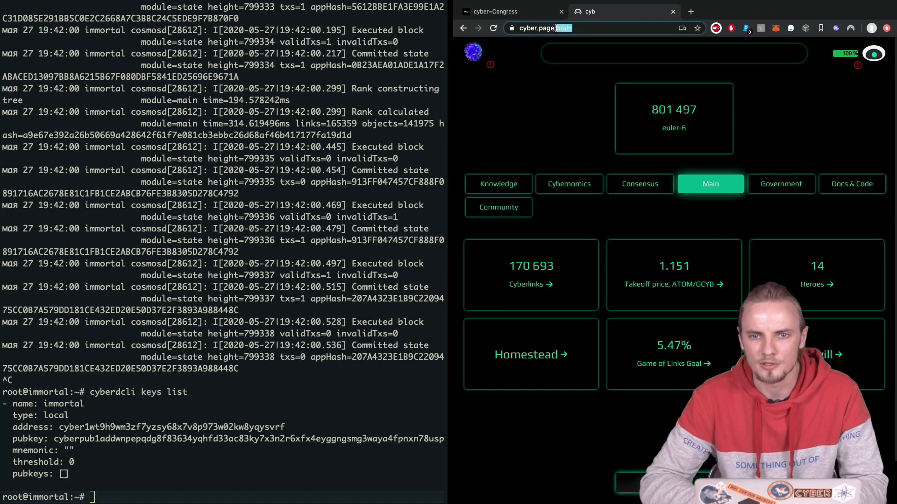
key(Enter)
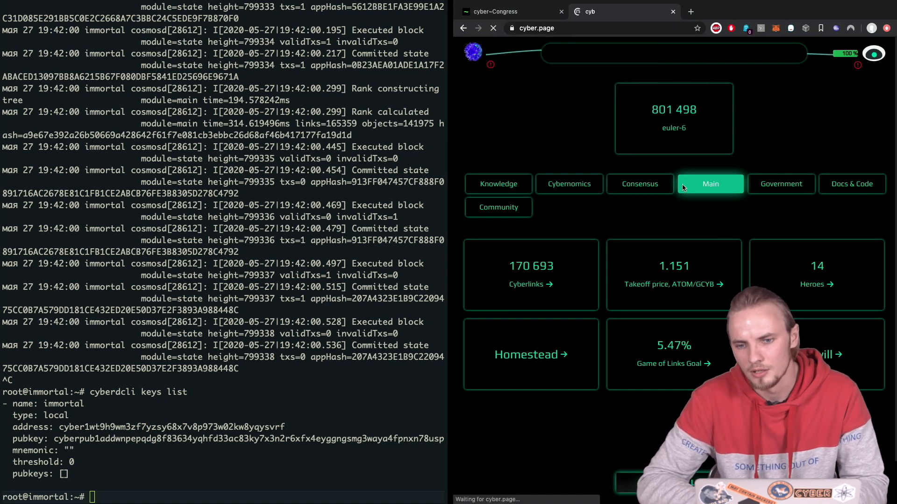
click(492, 28)
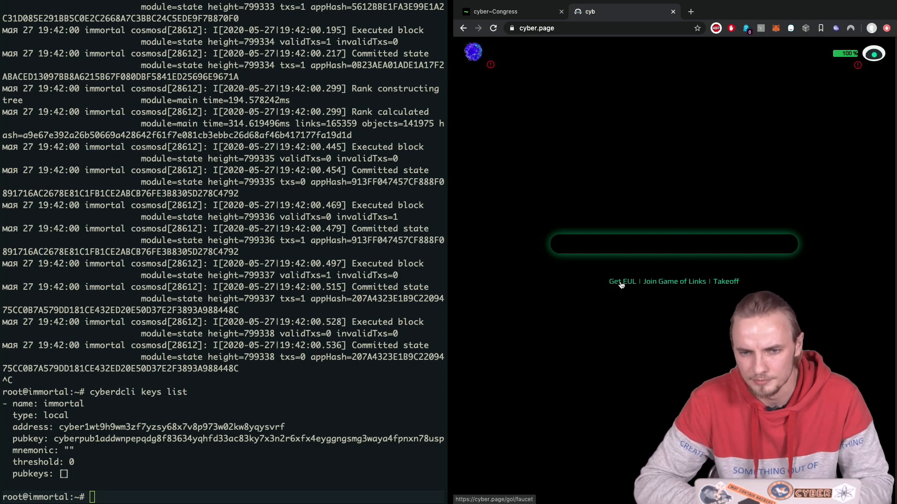
click(621, 281)
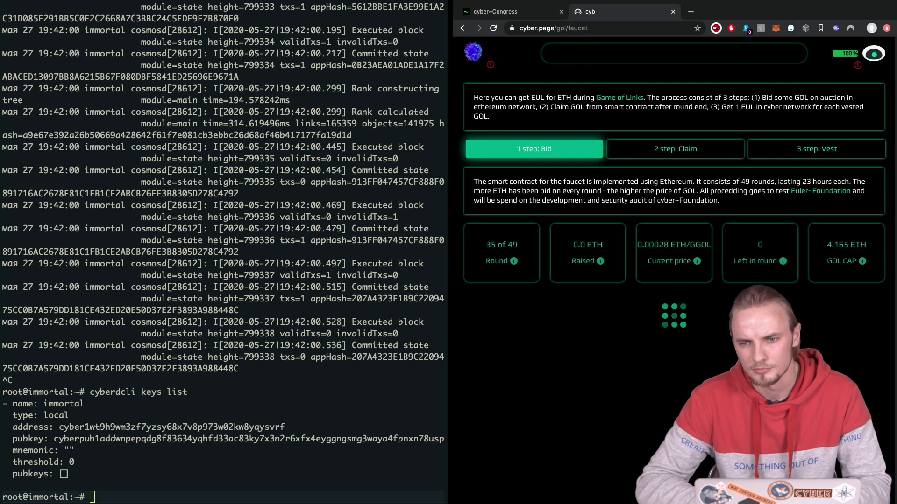
scroll(down, 3)
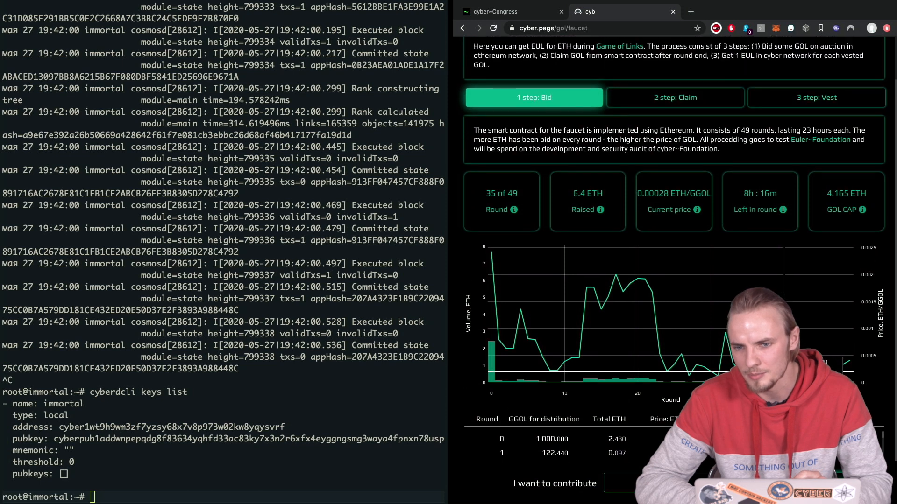
scroll(down, 3)
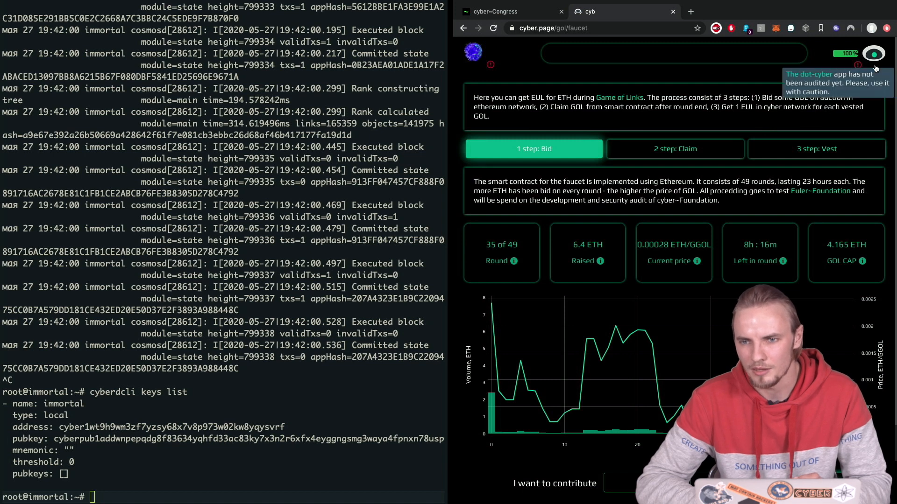
scroll(down, 3)
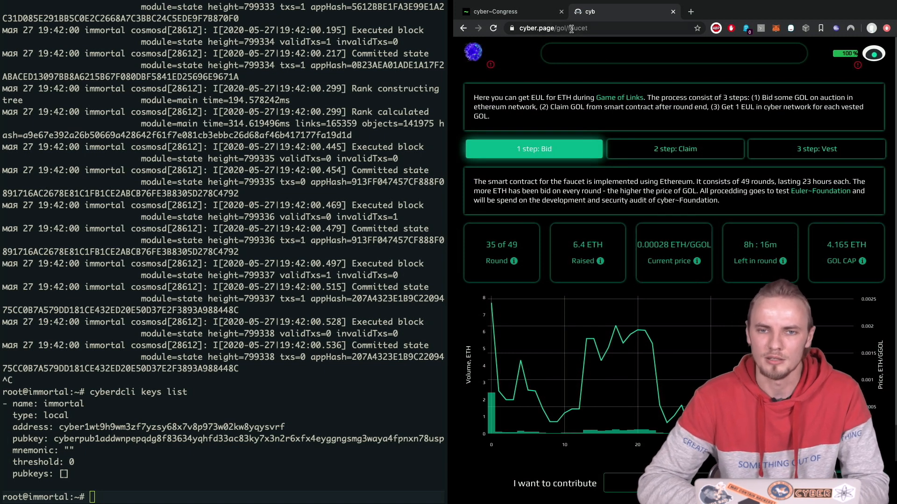
mouse_move(498, 14)
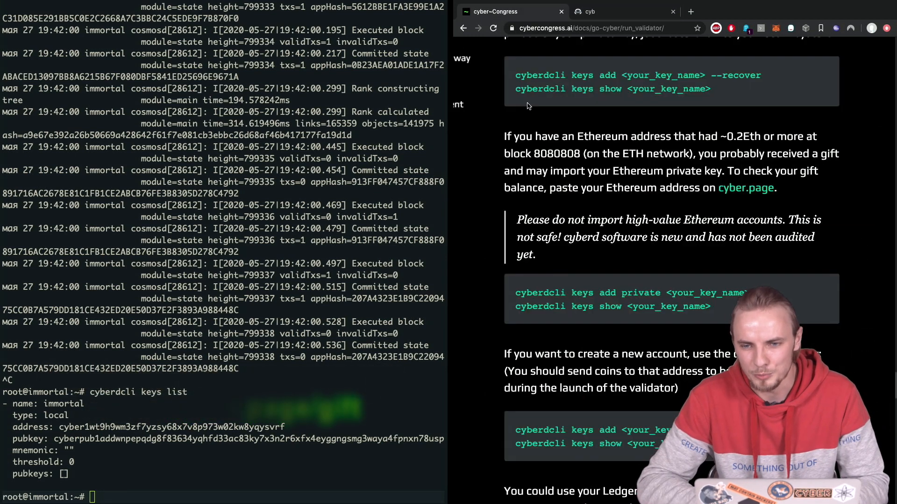
- Stop the journalctl log and select the docs' 'cyberd tendermint show-validator' command
scroll(down, 3)
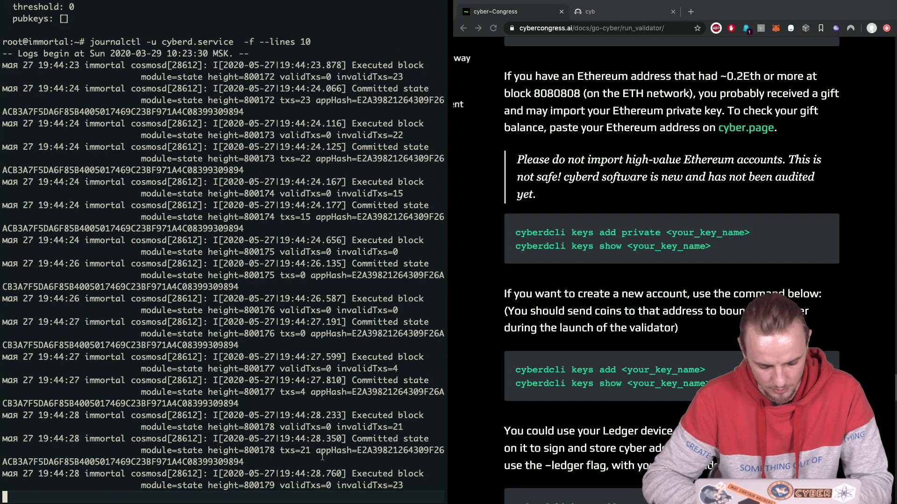
key(ctrl+c)
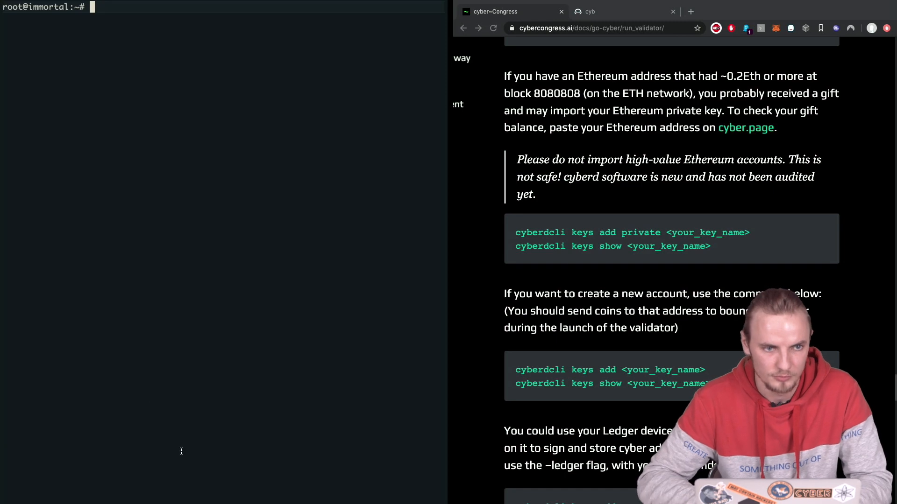
scroll(down, 3)
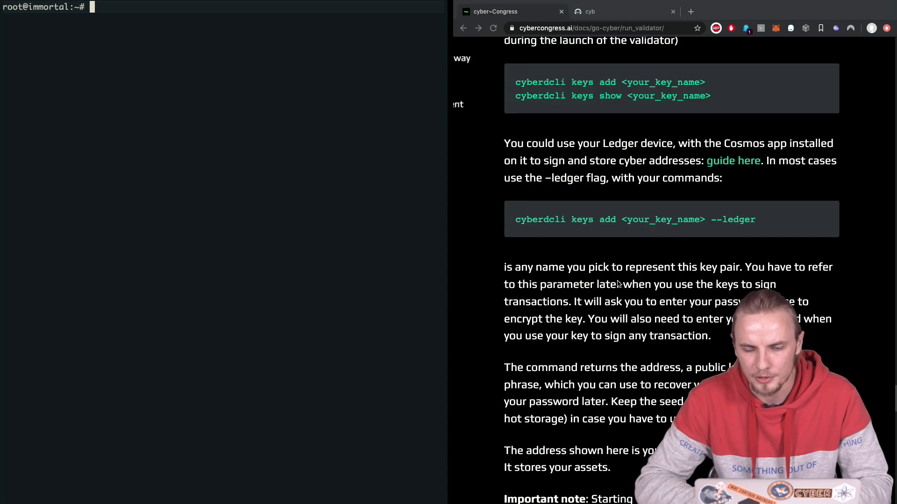
scroll(down, 3)
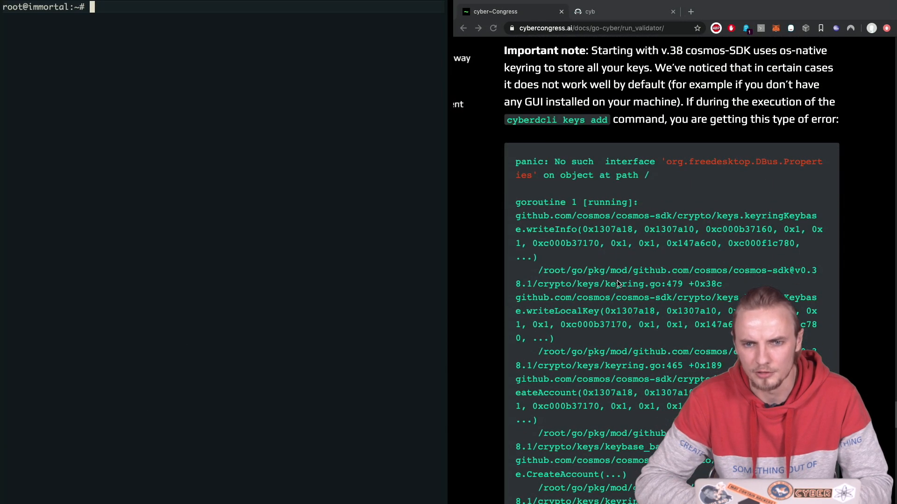
scroll(down, 3)
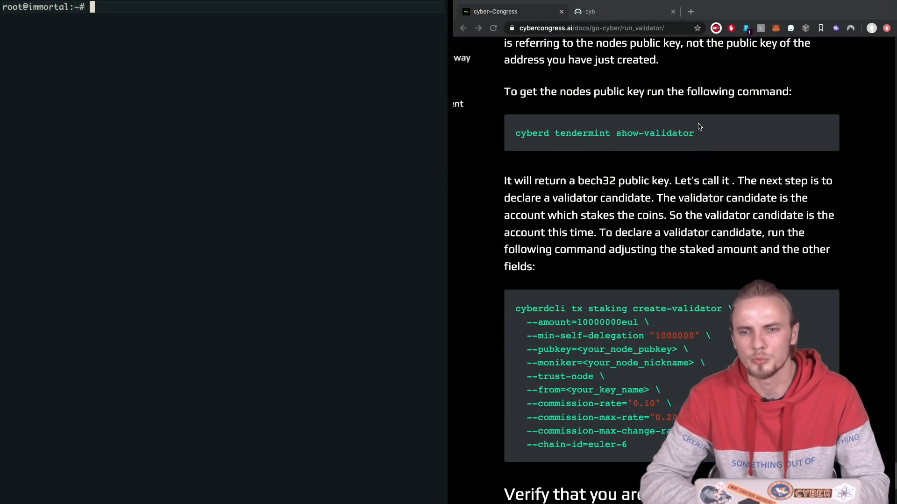
drag(538, 133, 695, 132)
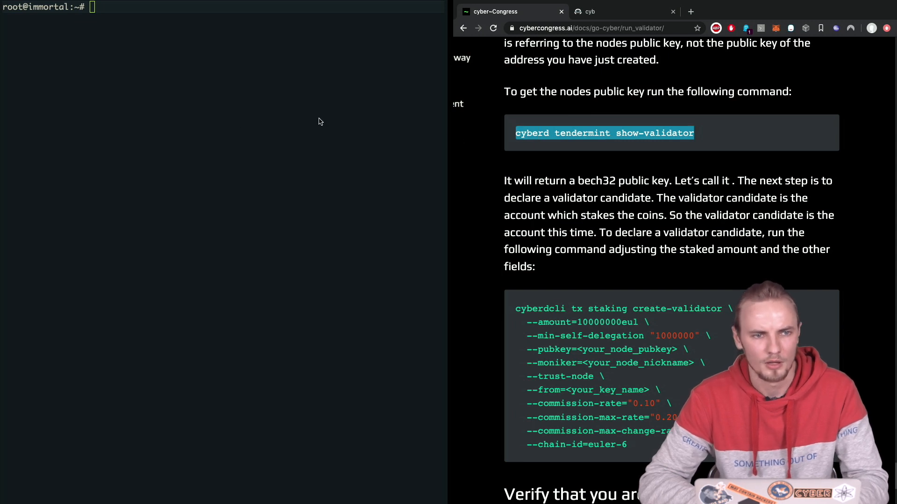
- Run 'cyberd tendermint show-validator' to print the node's cybervalconspub key
text(cyberd tendermint show-validator)
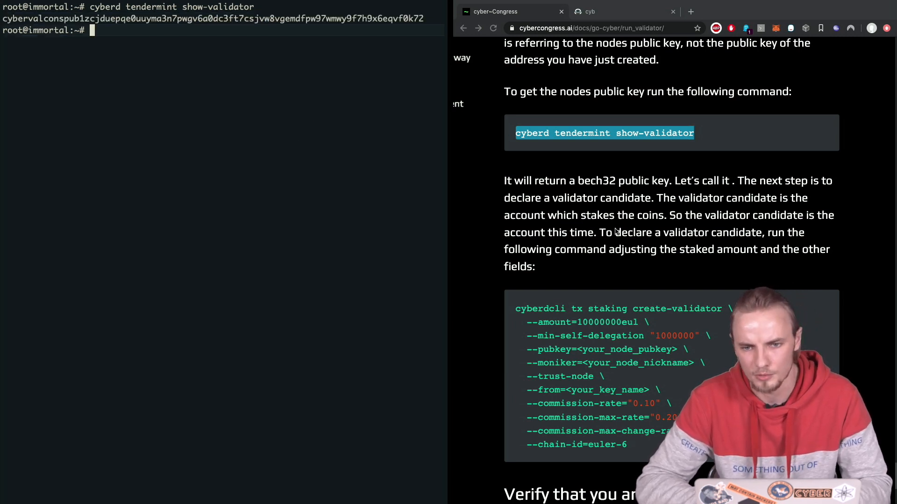
scroll(down, 3)
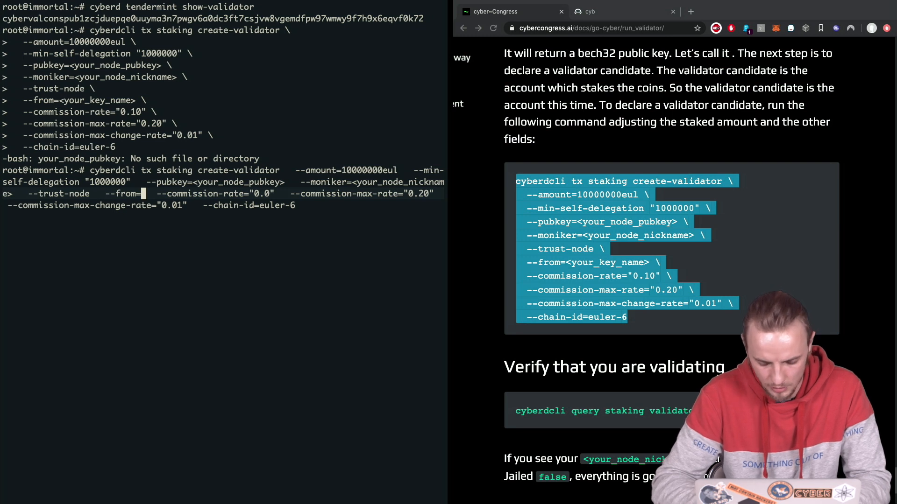
- Abandon the edited command, clear the screen, and follow the cyberd log with 'journalctl -u cyberd.service -f --lines 10'
text(immortal)
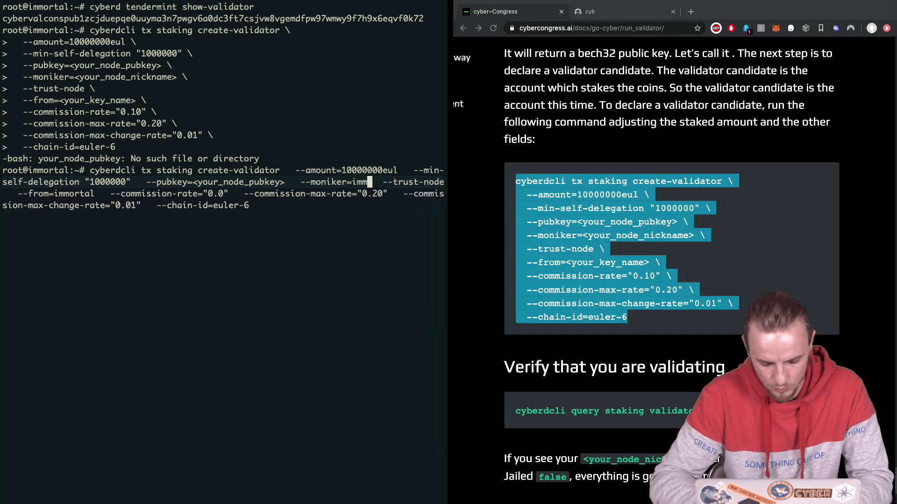
text(o)
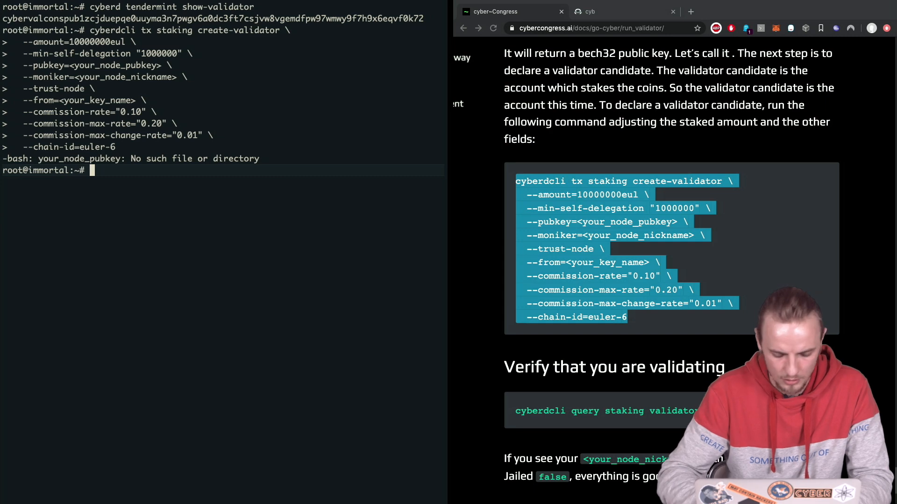
text(clear)
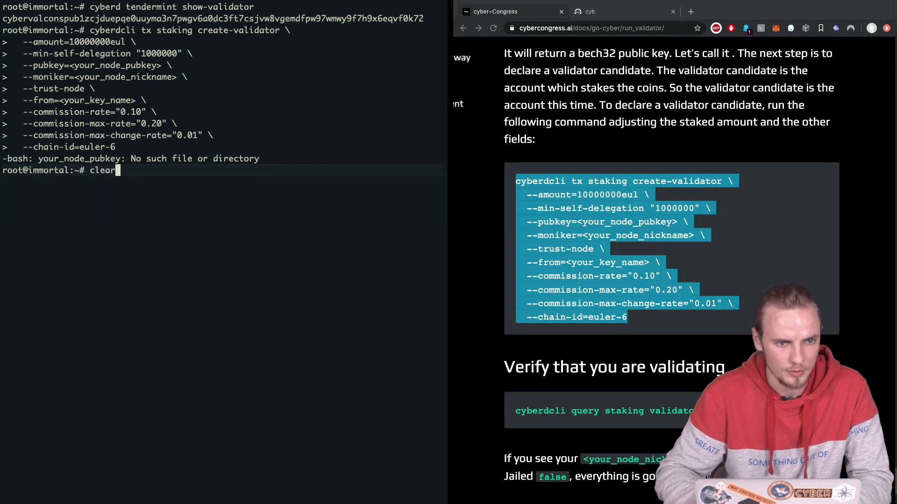
text(journalctl -u cyberd.service -f --lines 10)
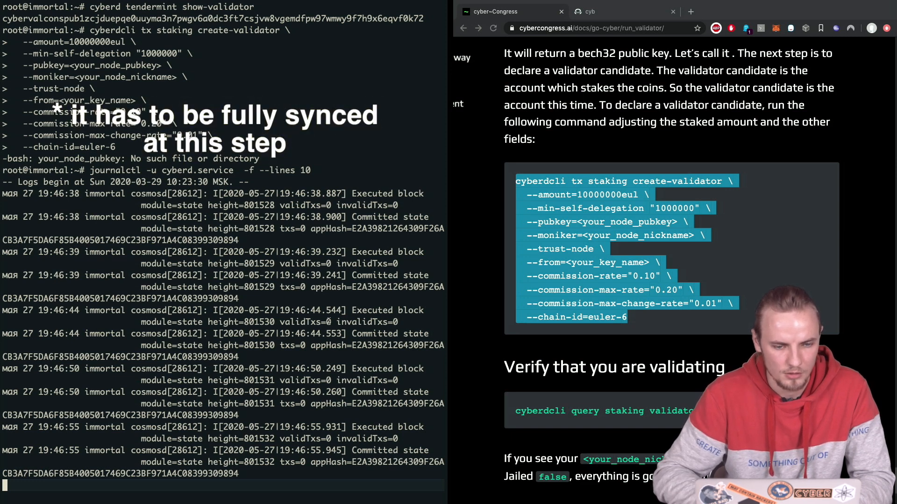
- Enter the passphrase, confirm with 'y', and broadcast the 'immortal' create-validator transaction
scroll(down, 3)
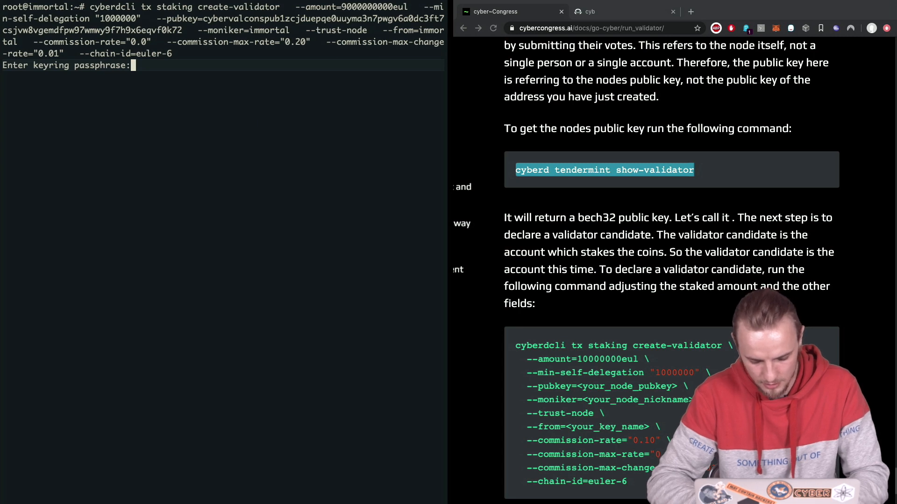
key(Enter)
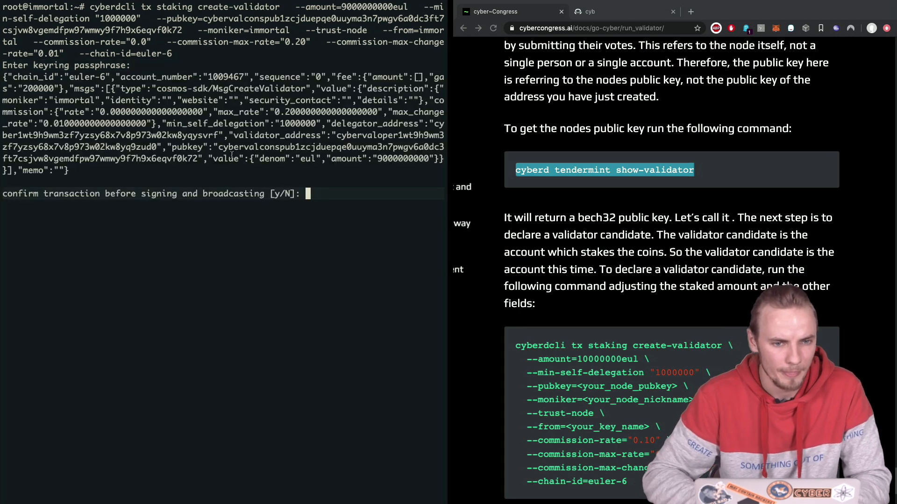
text(y)
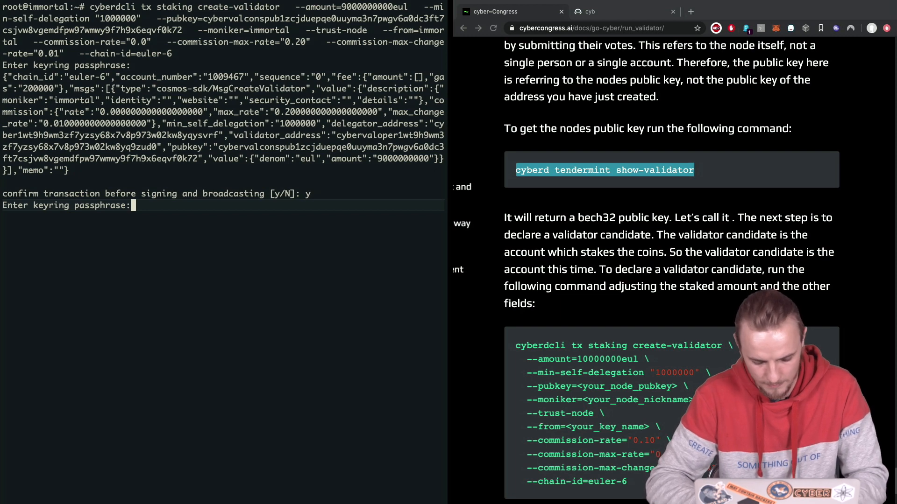
key(Enter)
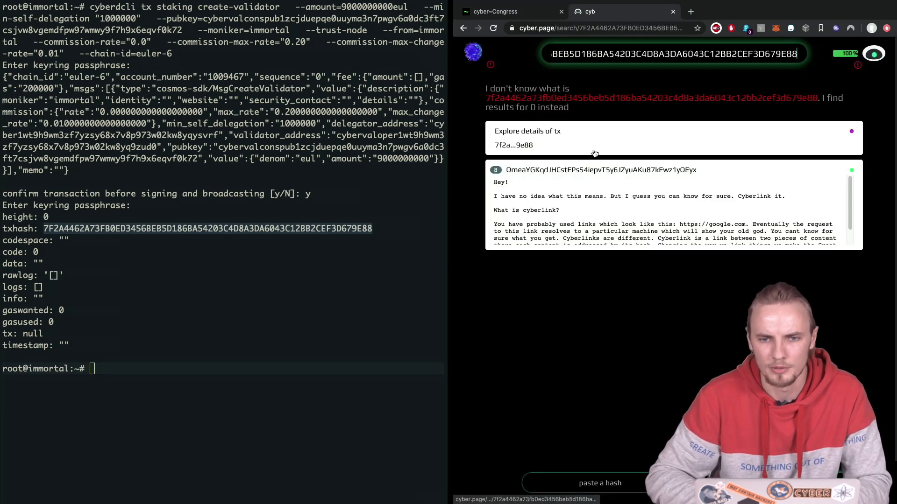
- Open the transaction details and go to the 'immortal' validator's page
click(527, 138)
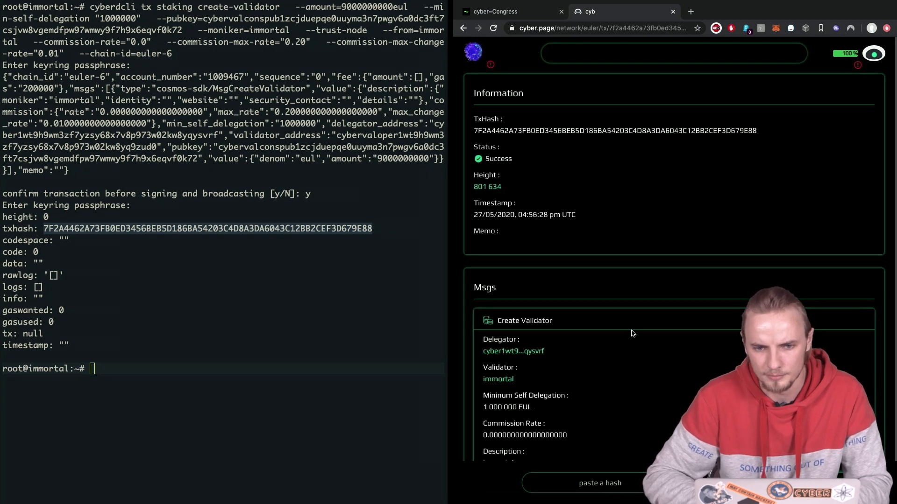
scroll(down, 3)
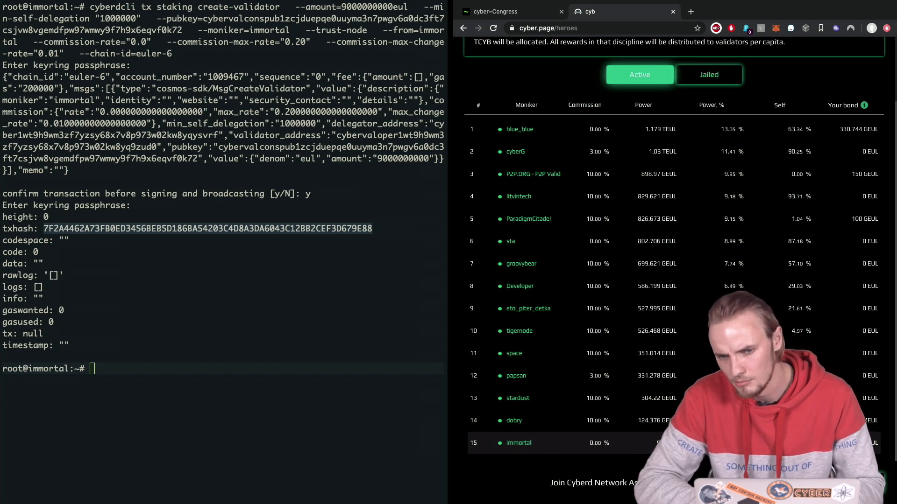
click(518, 443)
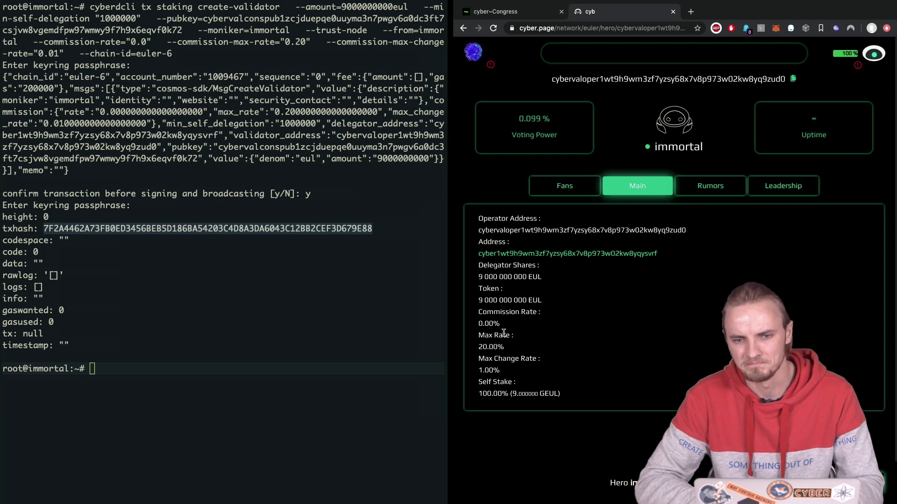
- View immortal's Fans and Main tabs with 9,000,000,000 EUL self-stake, then return to the docs
double_click(488, 323)
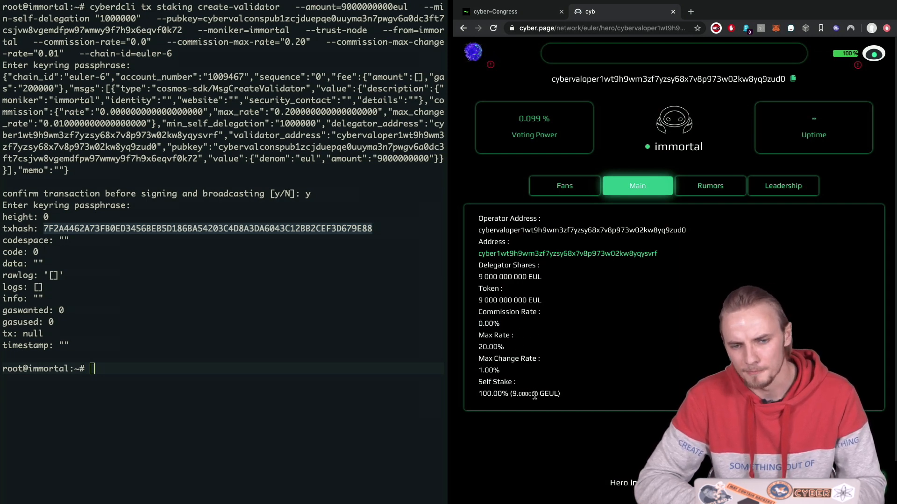
mouse_move(584, 186)
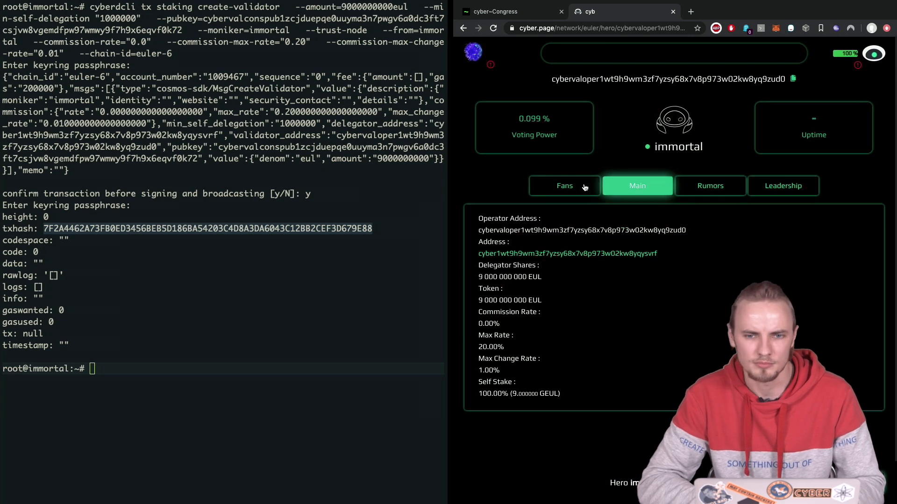
click(565, 186)
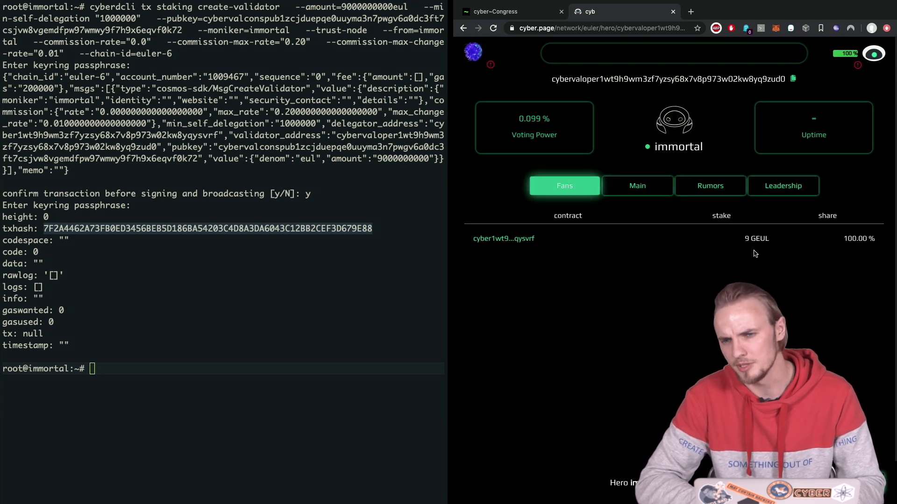
mouse_move(670, 294)
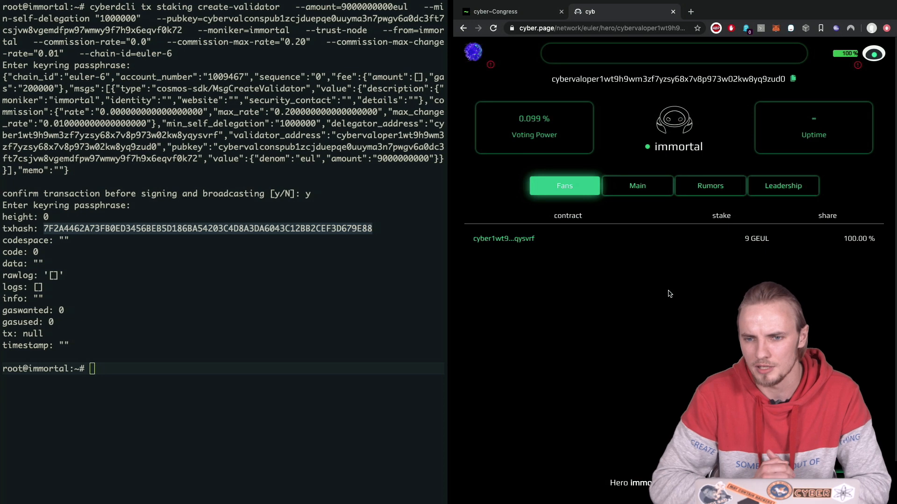
click(637, 185)
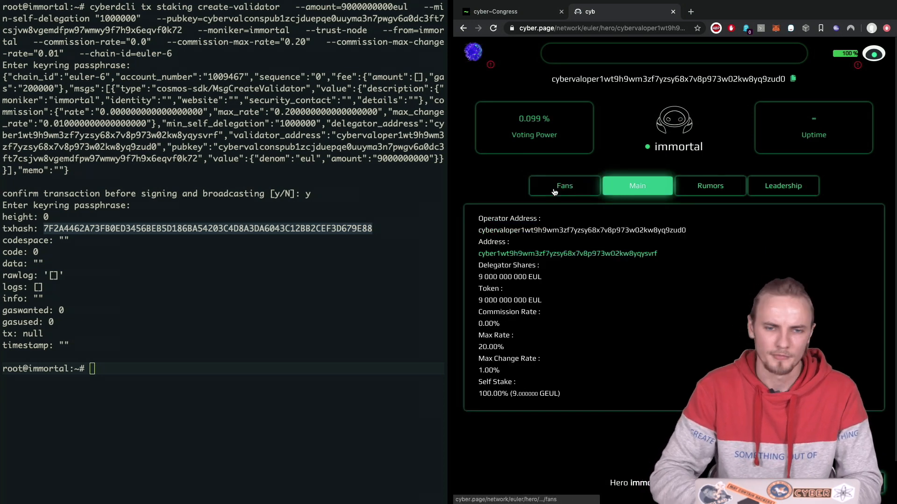
click(494, 12)
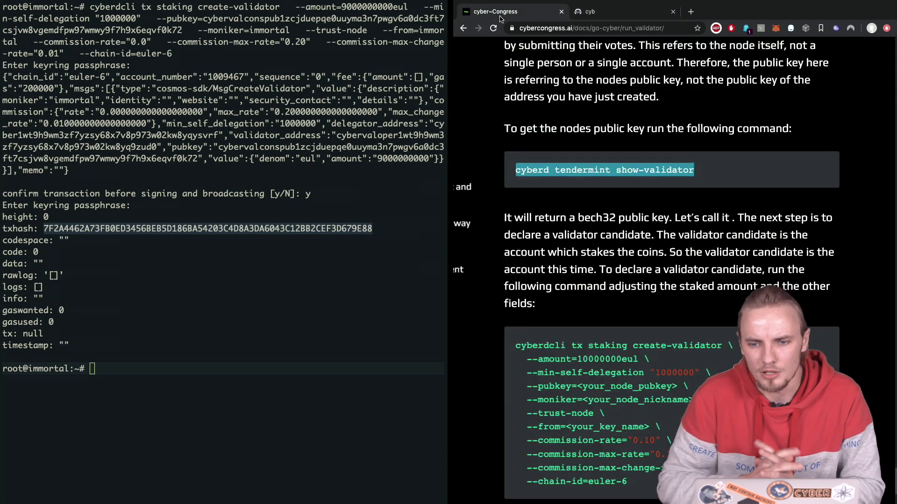
scroll(down, 3)
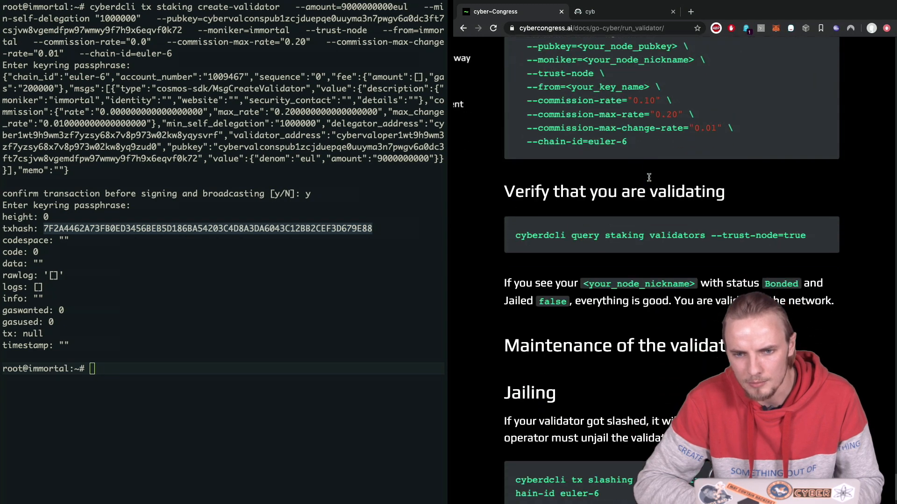
scroll(down, 3)
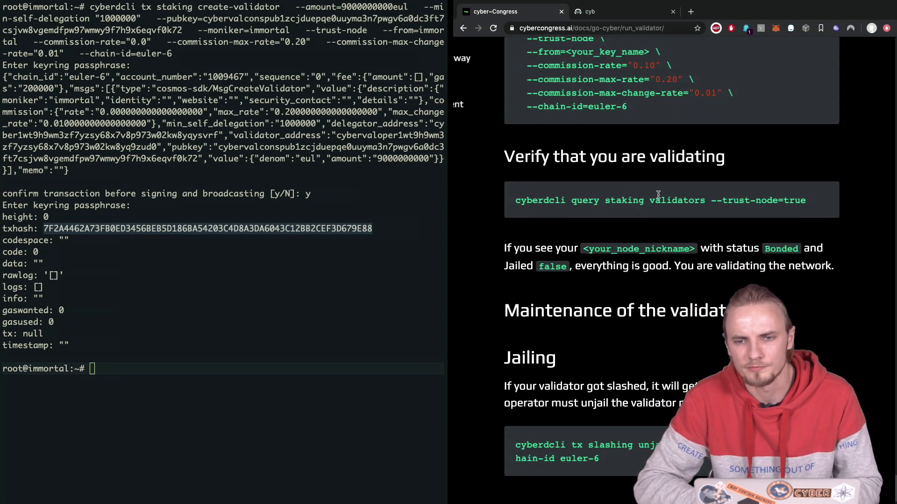
scroll(down, 3)
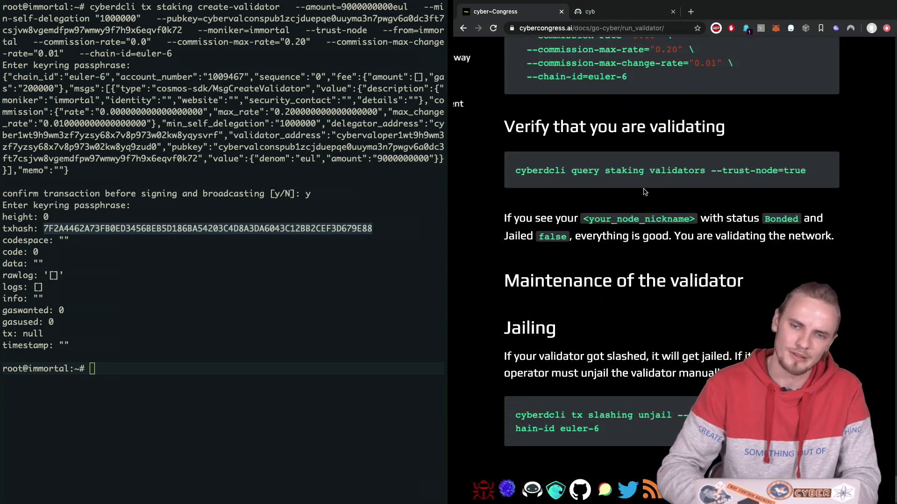
mouse_move(652, 194)
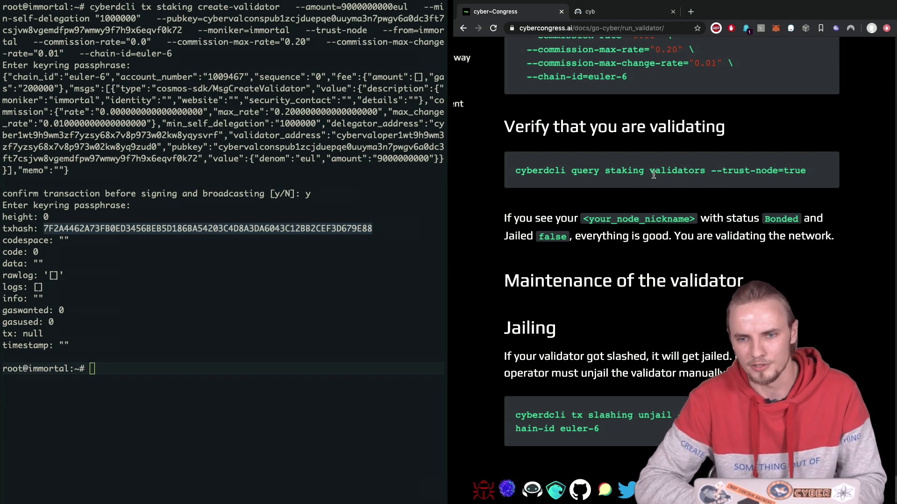
scroll(down, 3)
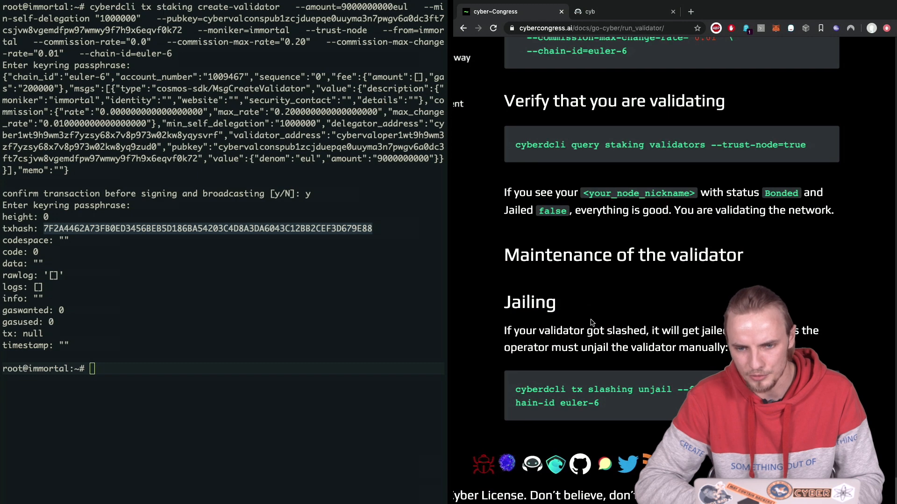
double_click(631, 389)
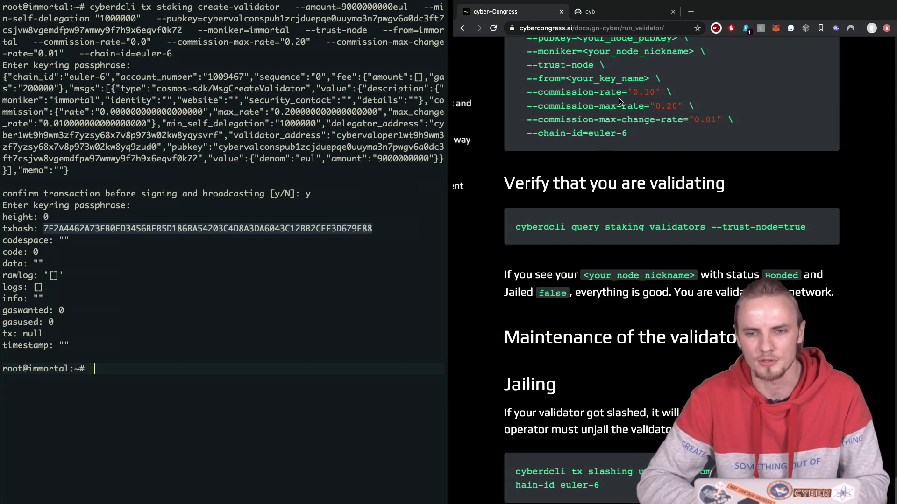
scroll(down, 3)
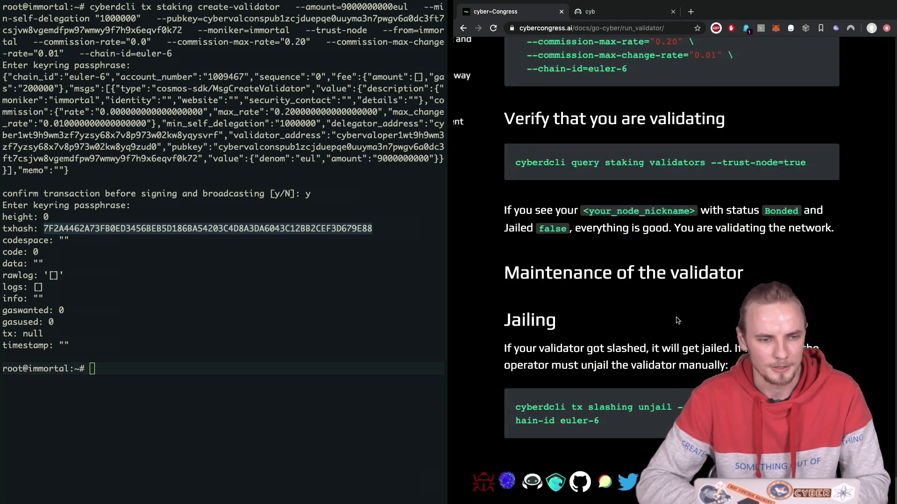